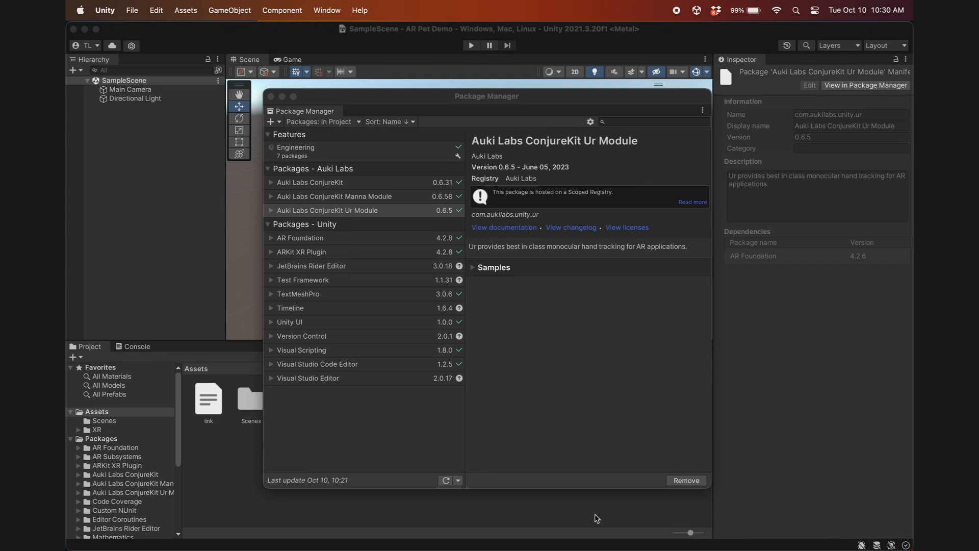
pyautogui.moveTo(498, 307)
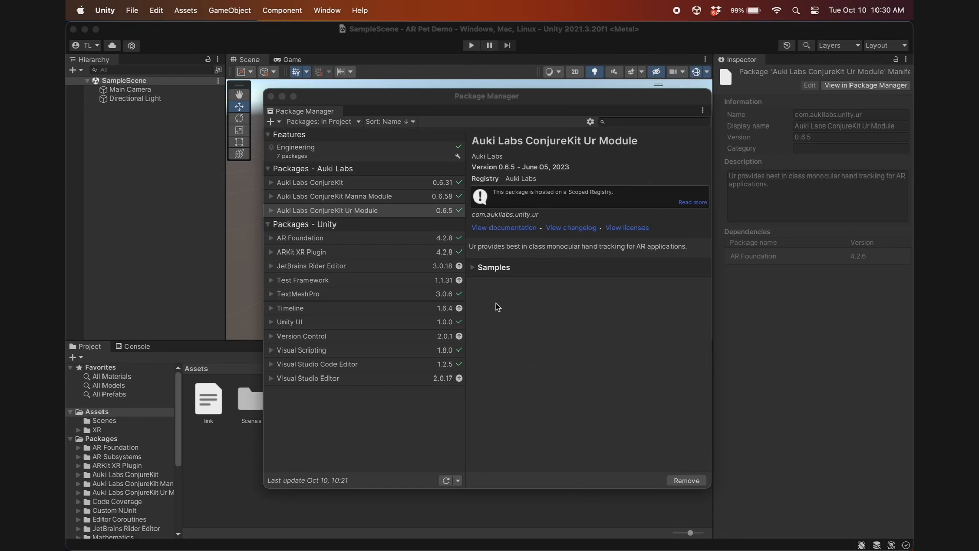
# Expand the Ur Module's Samples and import the Demo sample
pyautogui.click(533, 287)
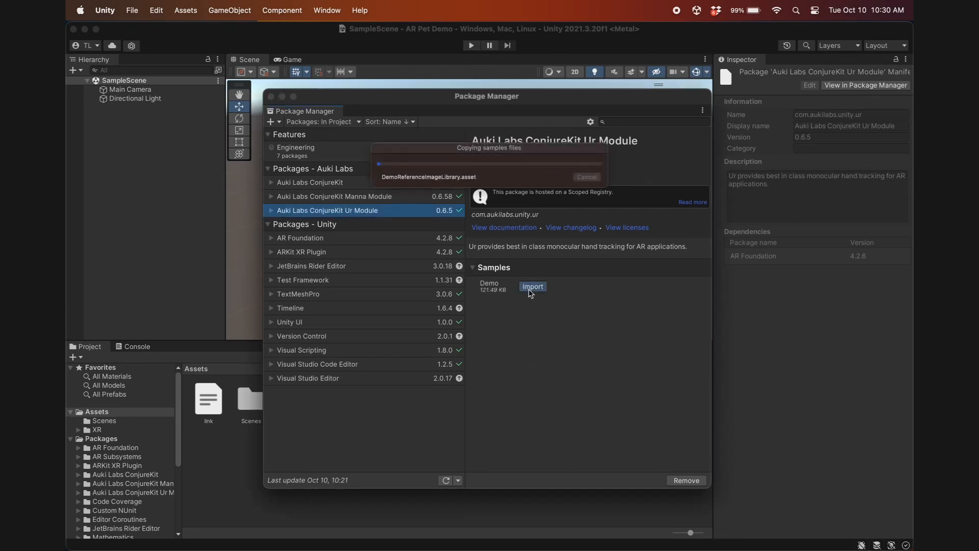
pyautogui.click(533, 287)
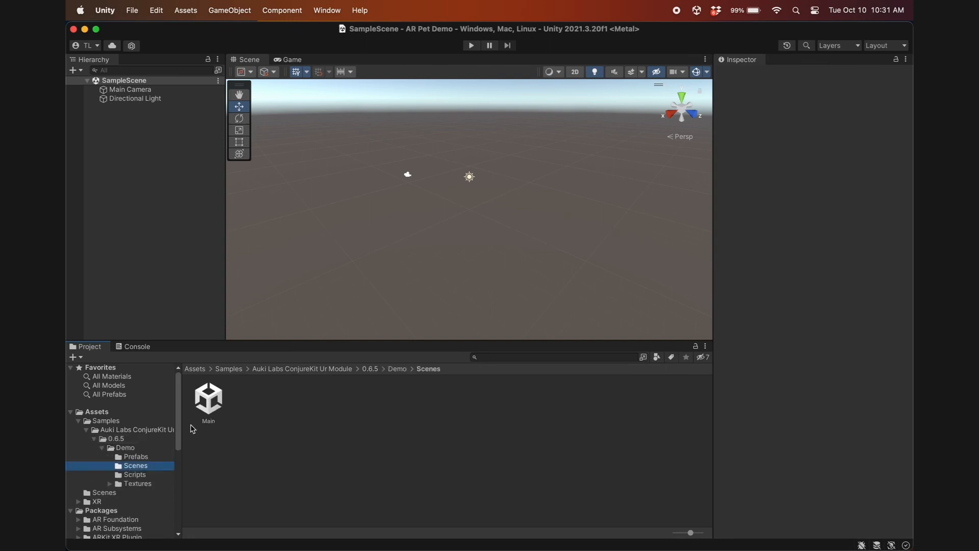
# Open the Main scene, switch to iOS and build, then open Unity-iPhone.xcodeproj in Xcode
pyautogui.click(132, 10)
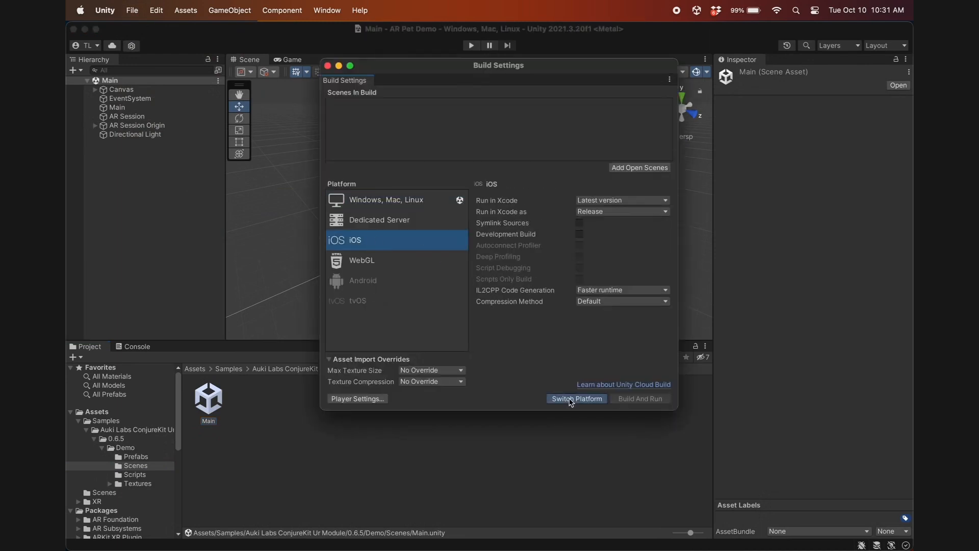
pyautogui.click(576, 399)
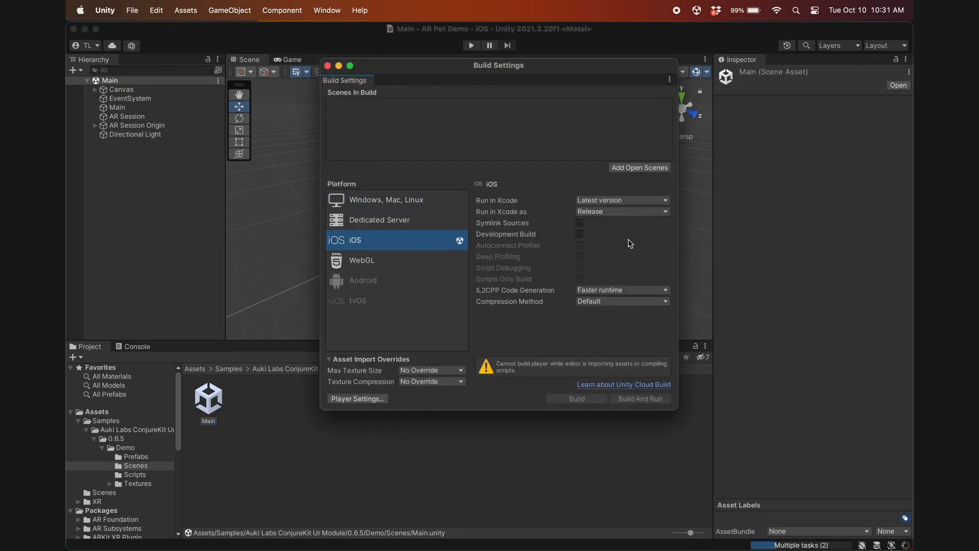
pyautogui.click(639, 168)
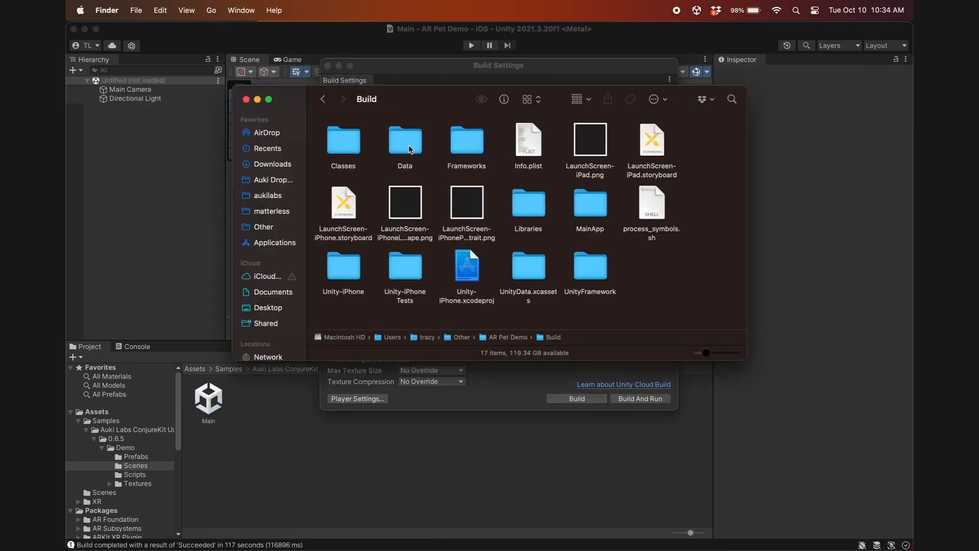
pyautogui.click(467, 267)
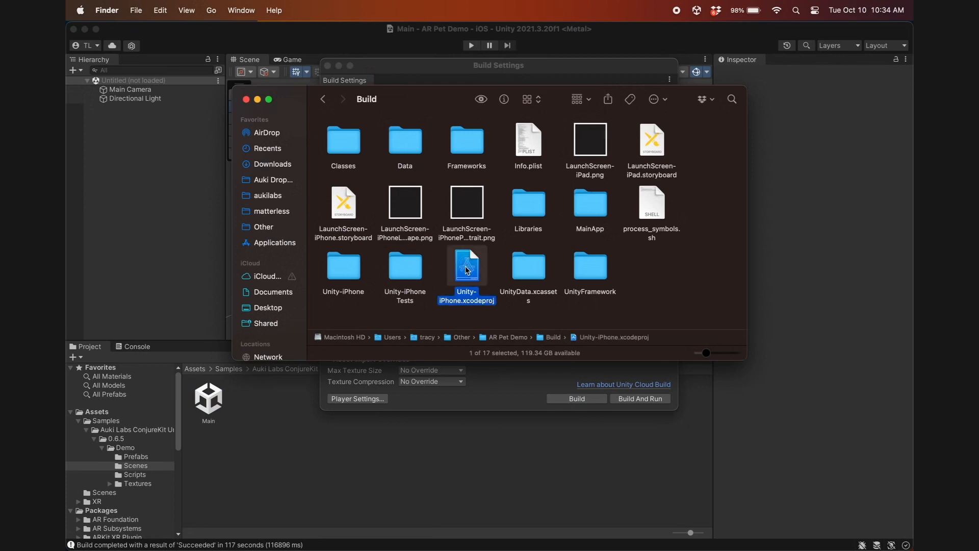
pyautogui.doubleClick(467, 265)
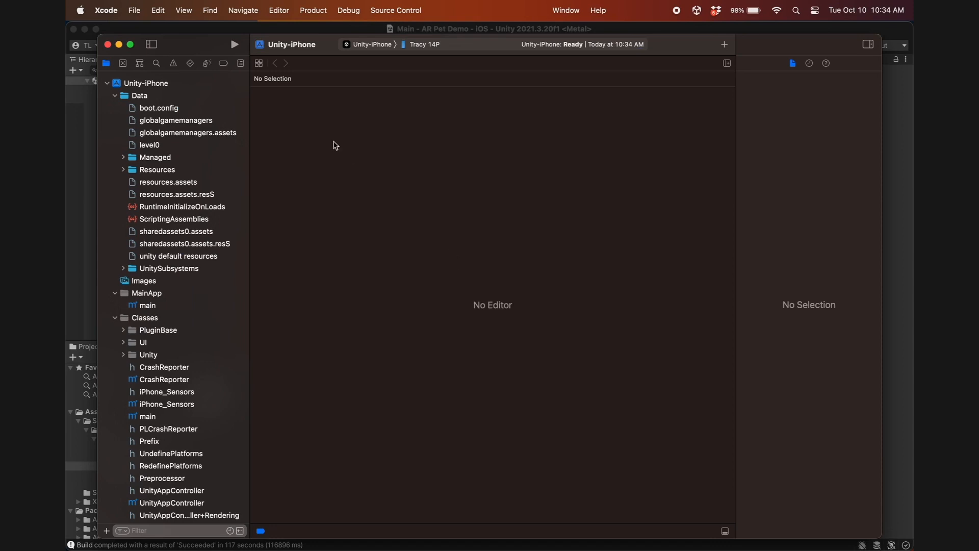
# Build and deploy the Unity-iPhone app to the connected iPhone with Xcode's Run button
pyautogui.click(233, 44)
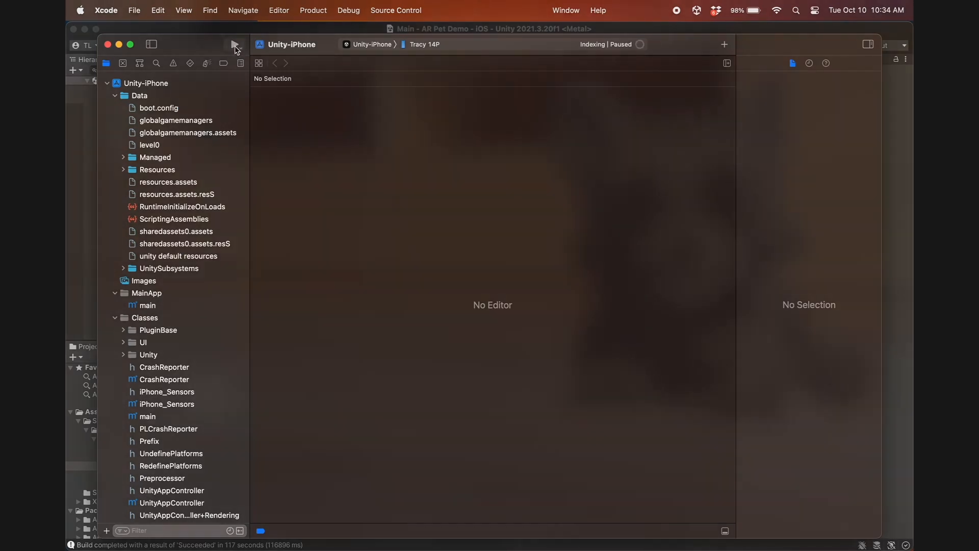
pyautogui.click(233, 45)
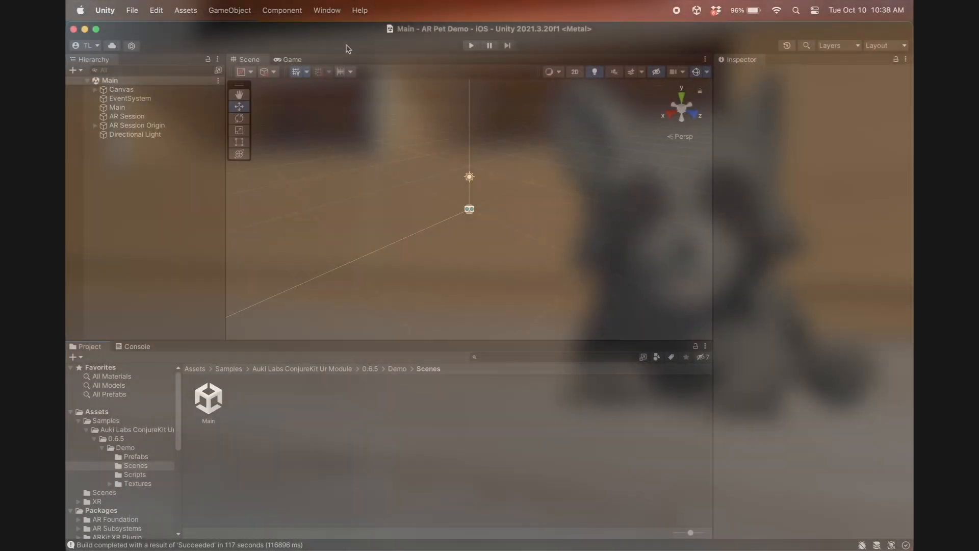
# Import the Poly Art: Raccoon pack from My Assets in the Package Manager
pyautogui.click(327, 10)
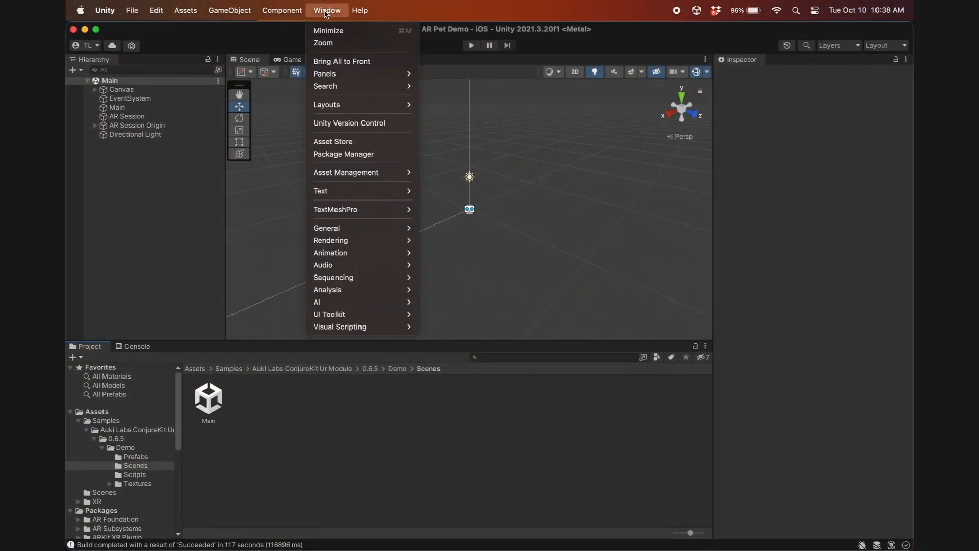
pyautogui.click(340, 154)
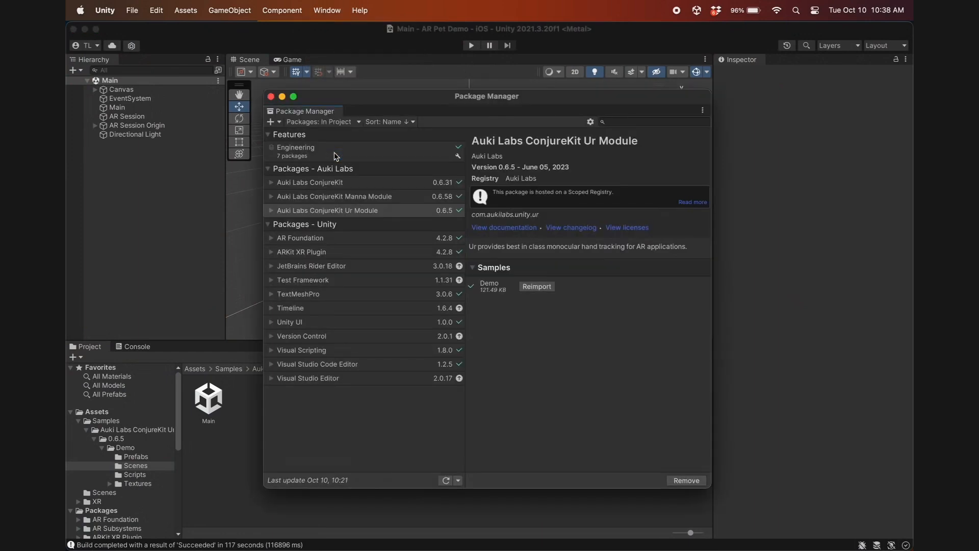
pyautogui.click(322, 121)
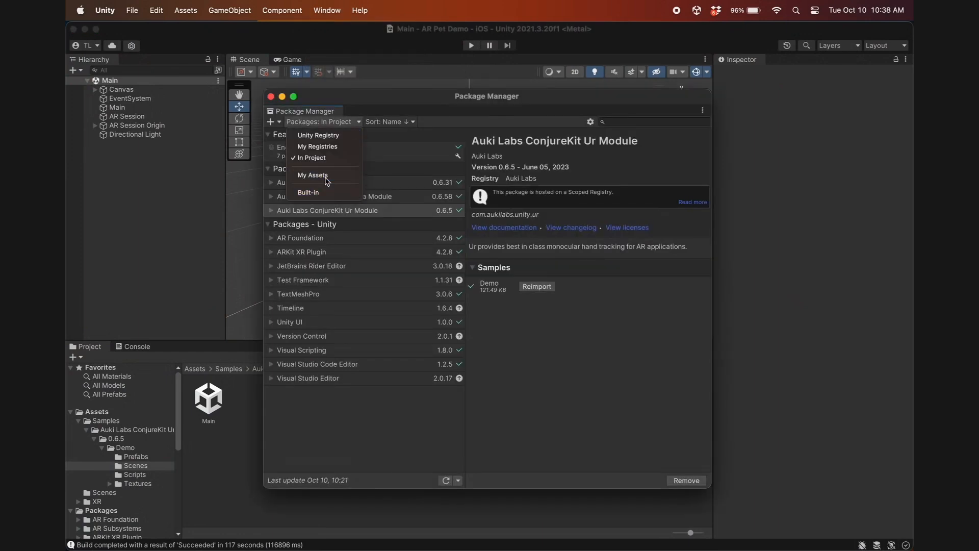
pyautogui.click(311, 175)
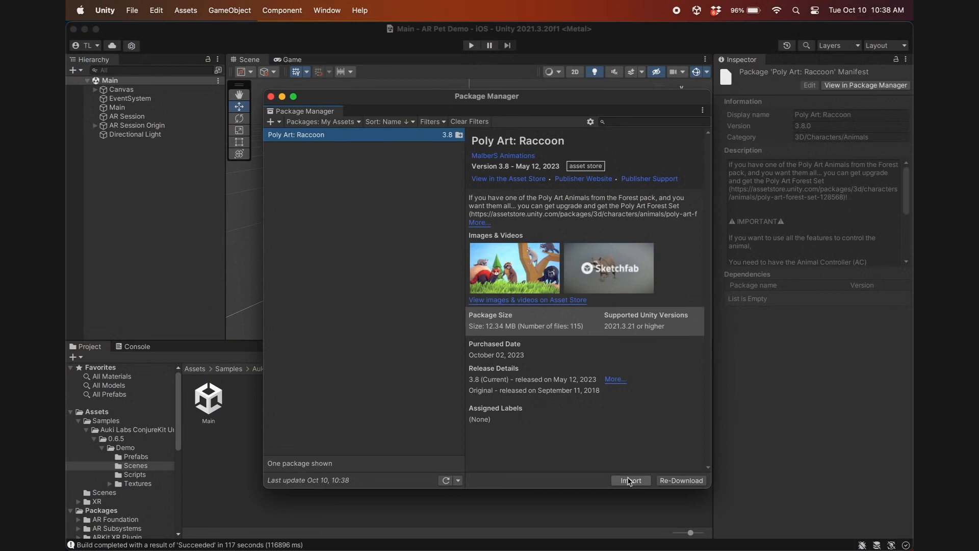
pyautogui.click(630, 480)
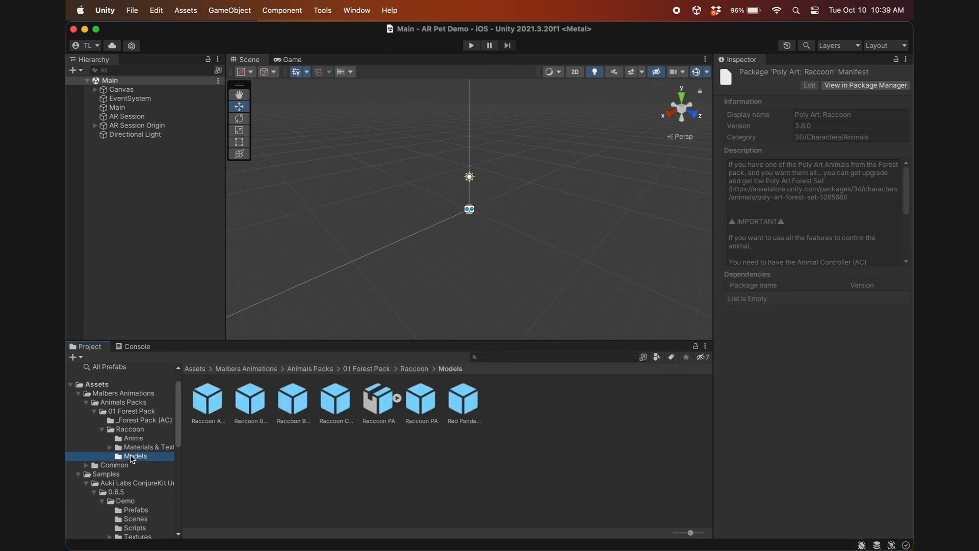
# Inspect the Raccoon Cub PA prefab and open the demo's Scripts folder
pyautogui.click(335, 398)
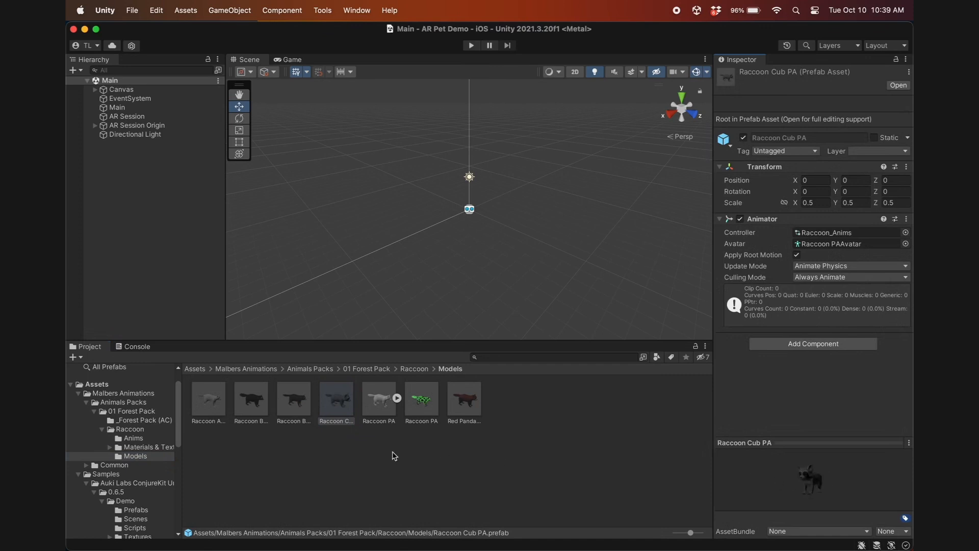
pyautogui.scroll(-3)
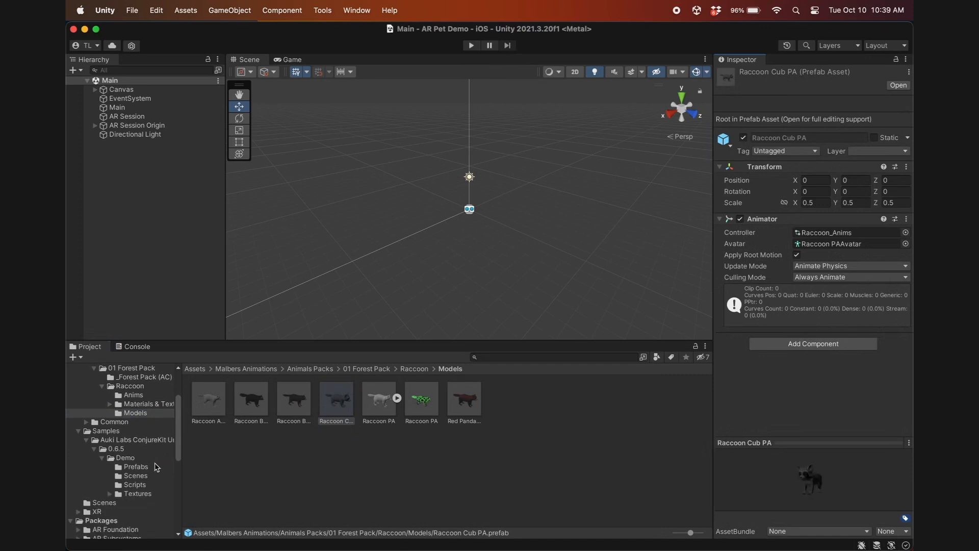
pyautogui.click(135, 485)
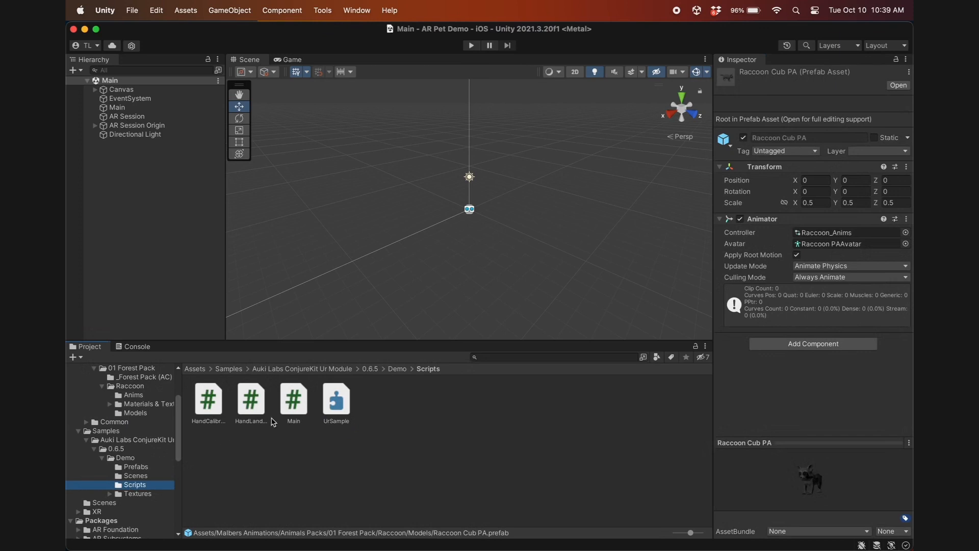
# Open Main.cs in Rider and copy the using directives from the documentation code
pyautogui.doubleClick(294, 400)
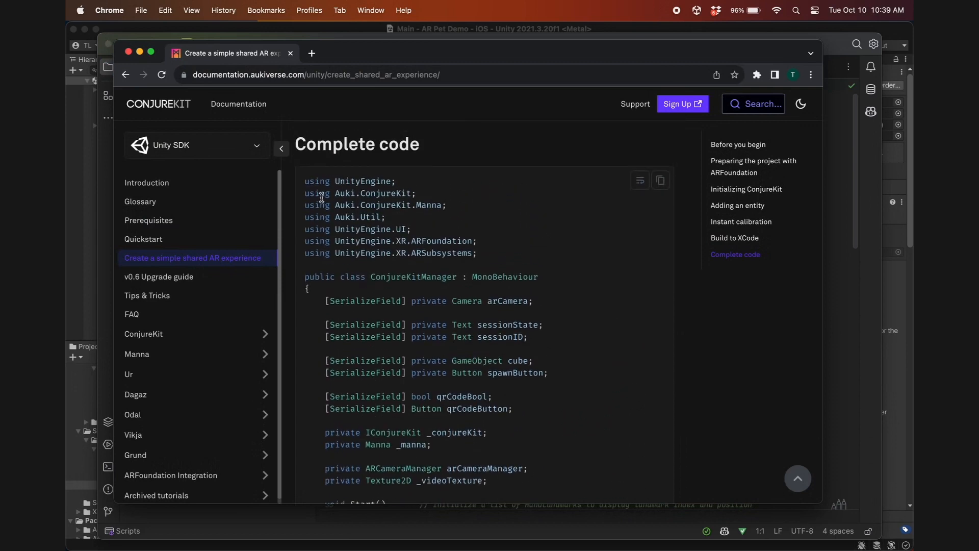
pyautogui.moveTo(305, 192); pyautogui.dragTo(411, 230)
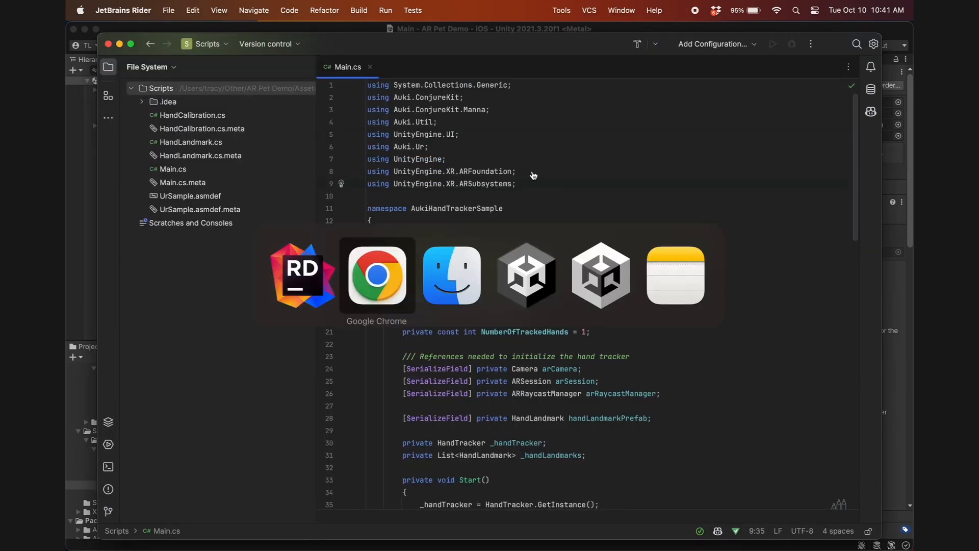
# Copy the documentation's ConjureKit, Manna and UI field declarations into the Main class
pyautogui.click(376, 275)
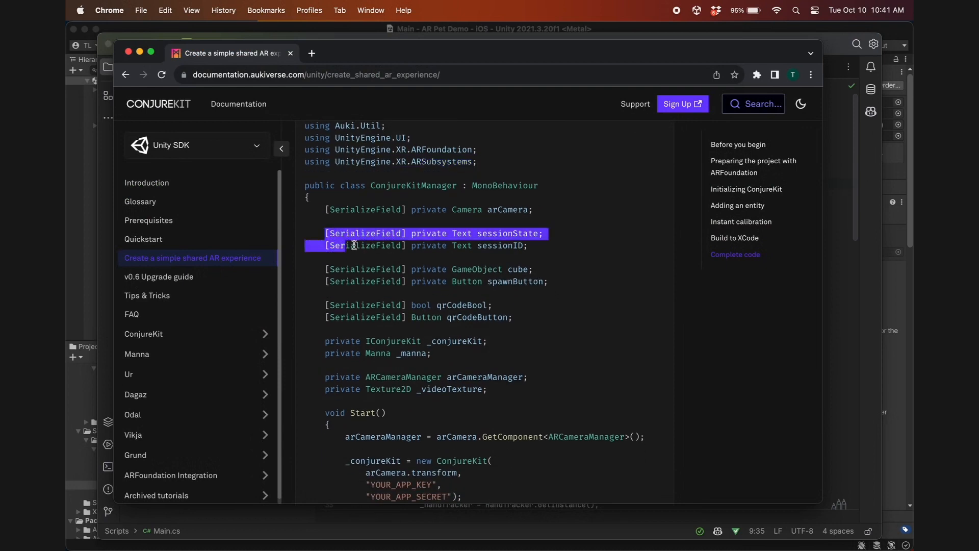
pyautogui.moveTo(354, 245); pyautogui.dragTo(509, 389)
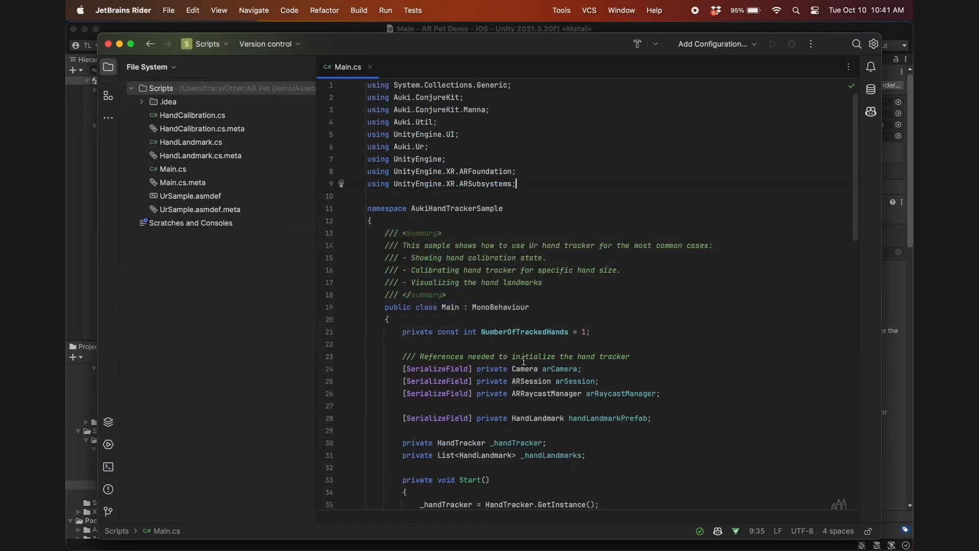
pyautogui.scroll(-3)
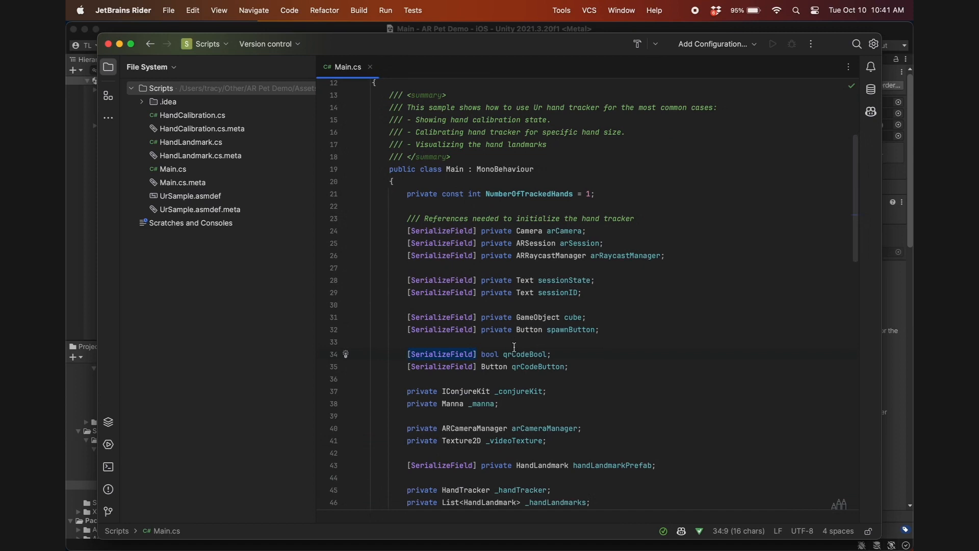
# Make qrCodeBool private and rename the cube field to raccoonPrefab
pyautogui.write('private')
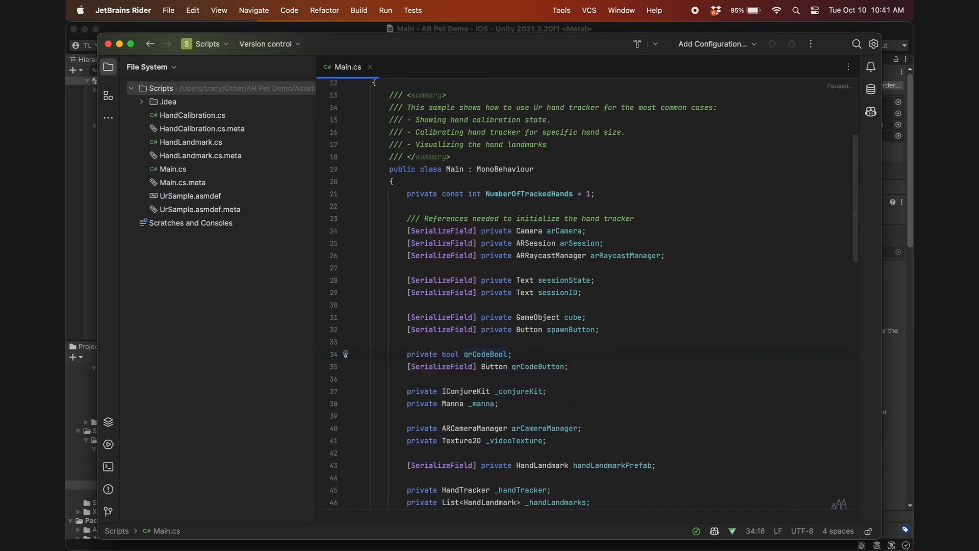
pyautogui.doubleClick(573, 317)
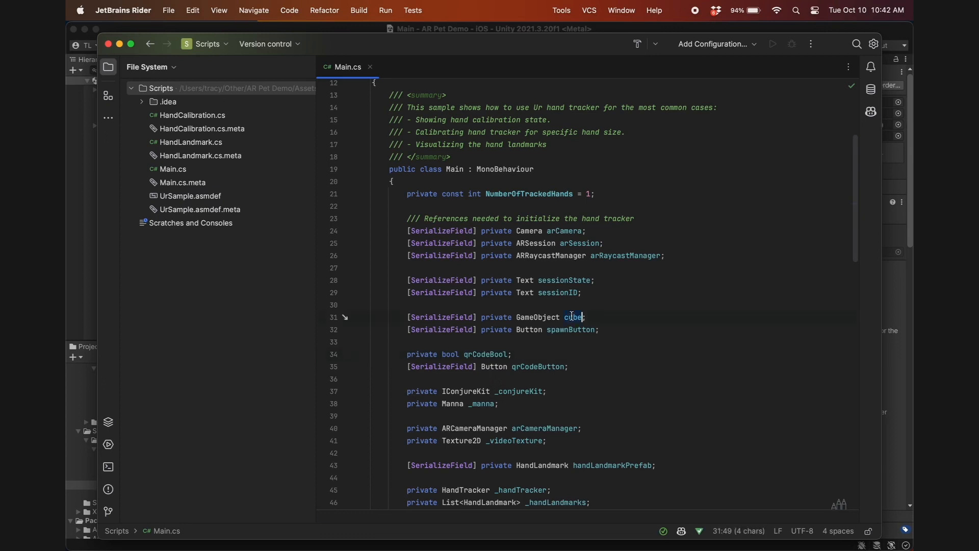
pyautogui.write('raccoonPrefab')
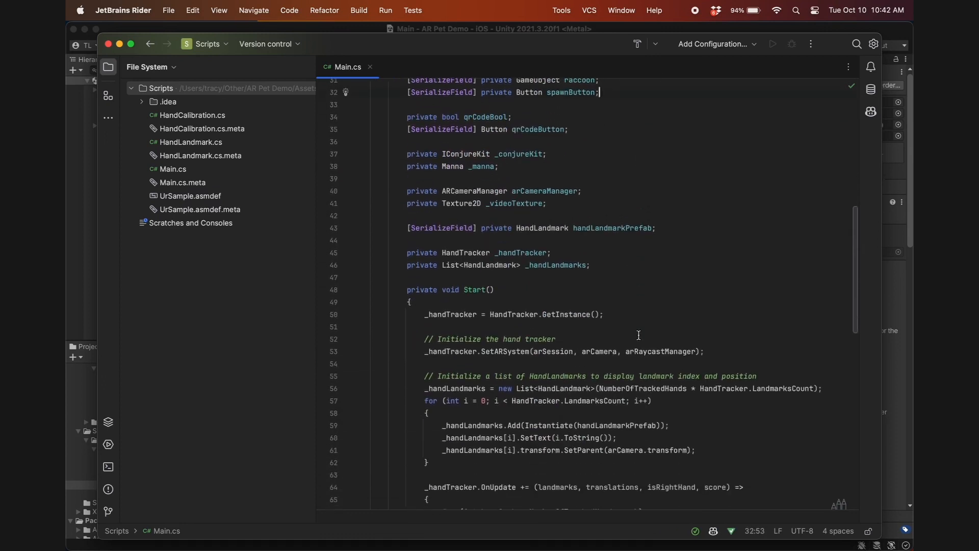
pyautogui.scroll(-3)
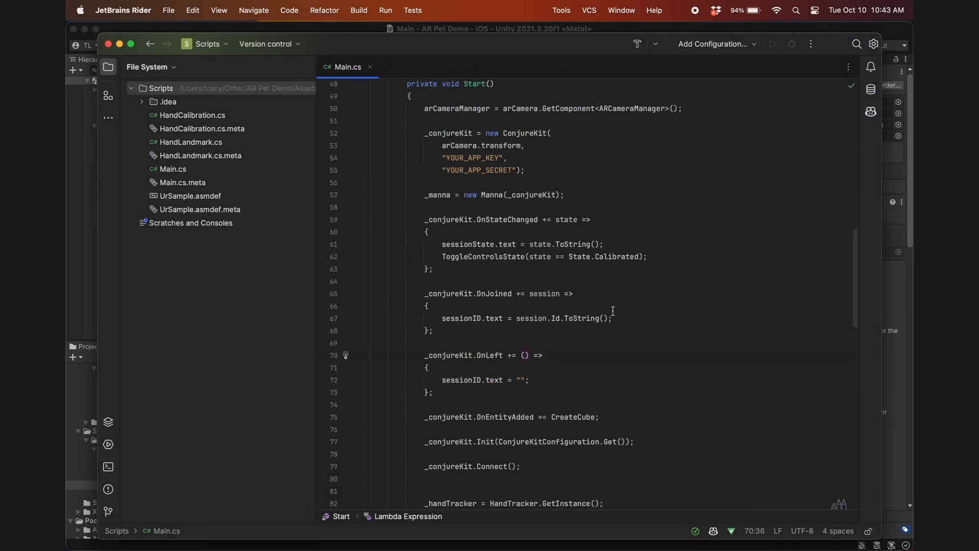
# Finish FeedMannaWithVideoFrames from the docs so camera images reach Manna, then return to Unity
pyautogui.write('s')
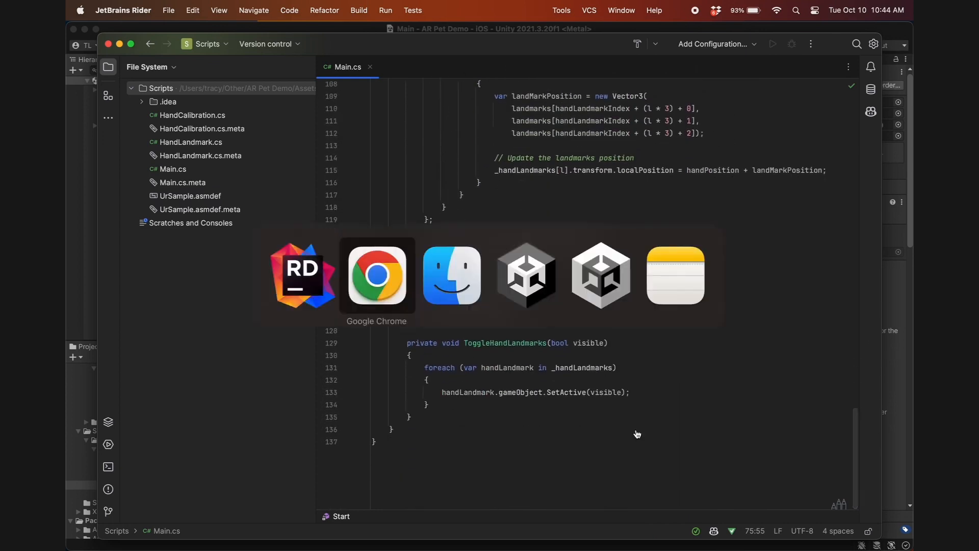
pyautogui.click(376, 275)
pyautogui.write('FeedMannaWithVideoFrames();')
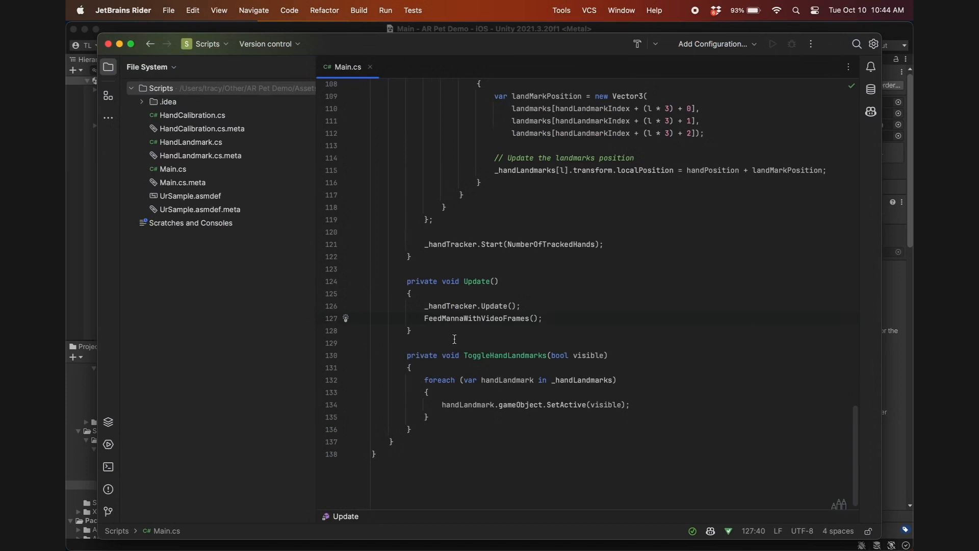
pyautogui.press('Enter')
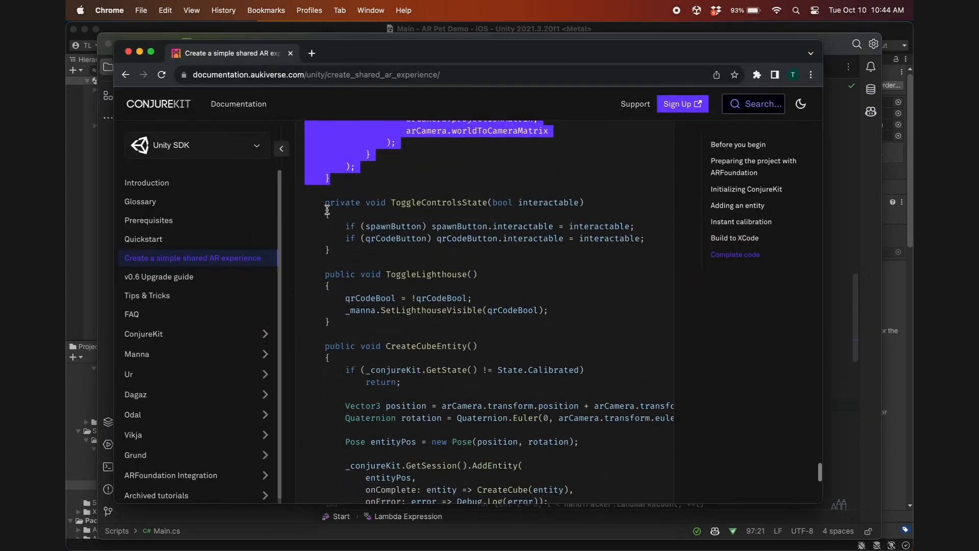
pyautogui.scroll(-3)
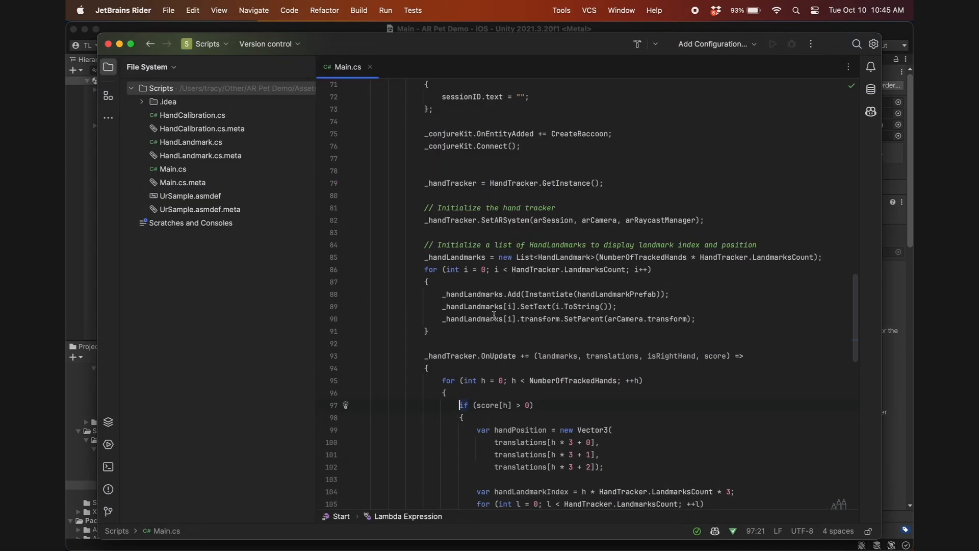
pyautogui.scroll(-3)
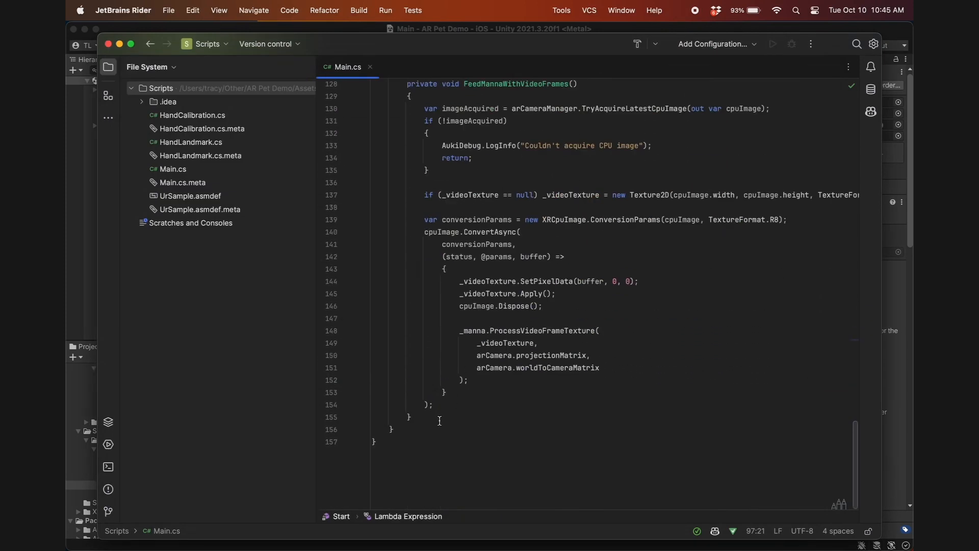
pyautogui.press('Enter')
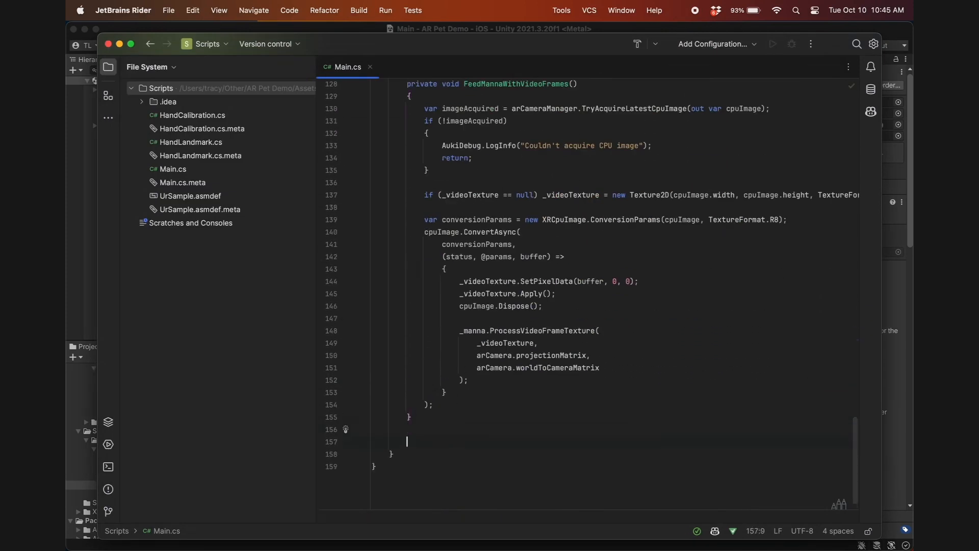
pyautogui.scroll(-3)
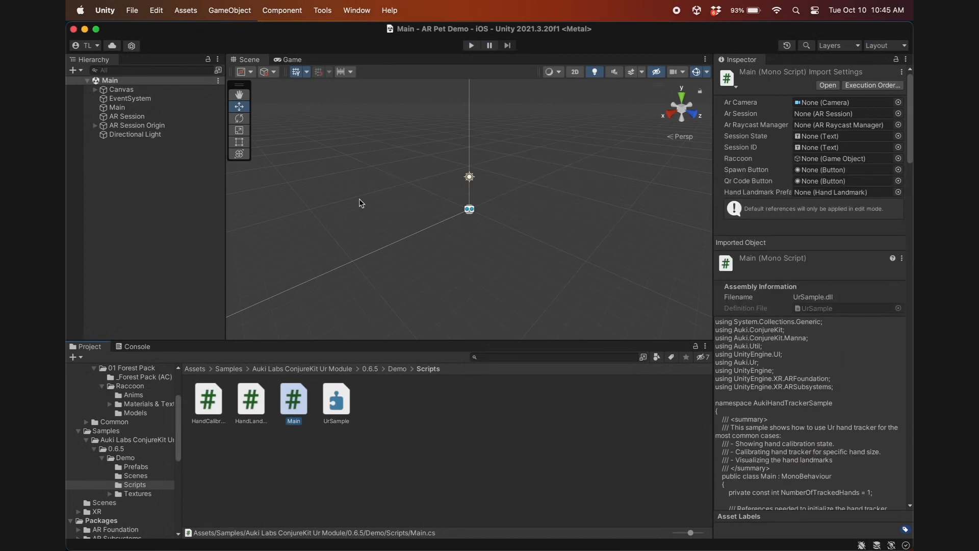
# Preview the Game view at iPhone 12 Pro Max portrait and add a legacy Text to Canvas
pyautogui.click(368, 70)
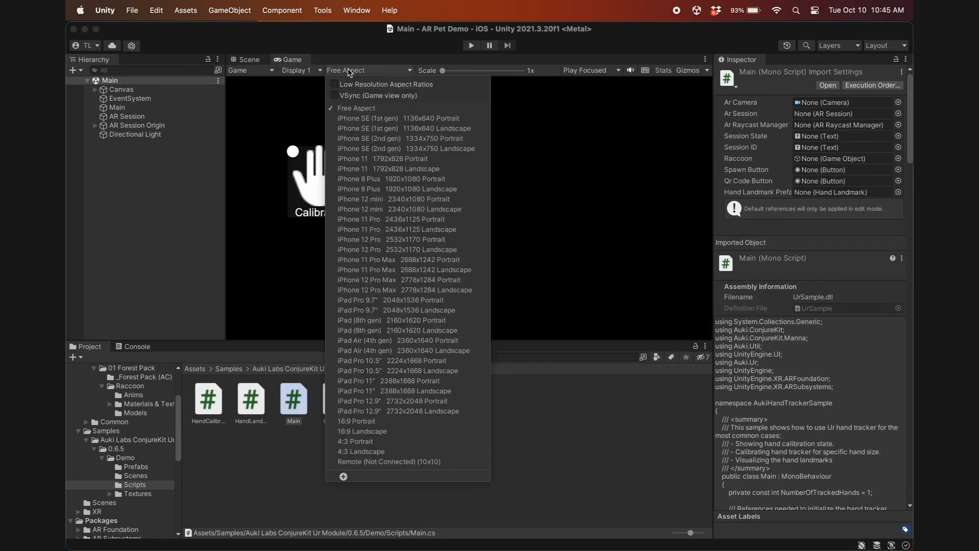
pyautogui.moveTo(378, 266)
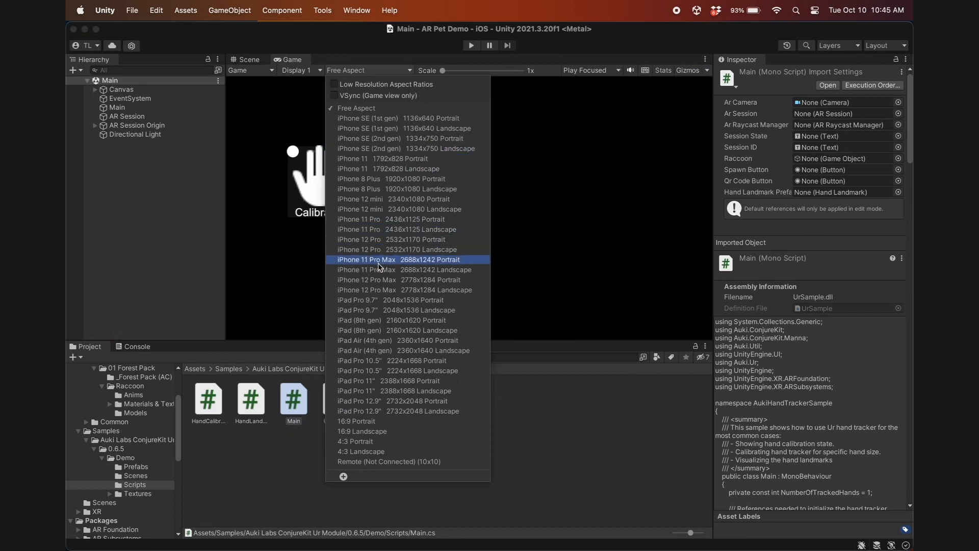
pyautogui.click(399, 280)
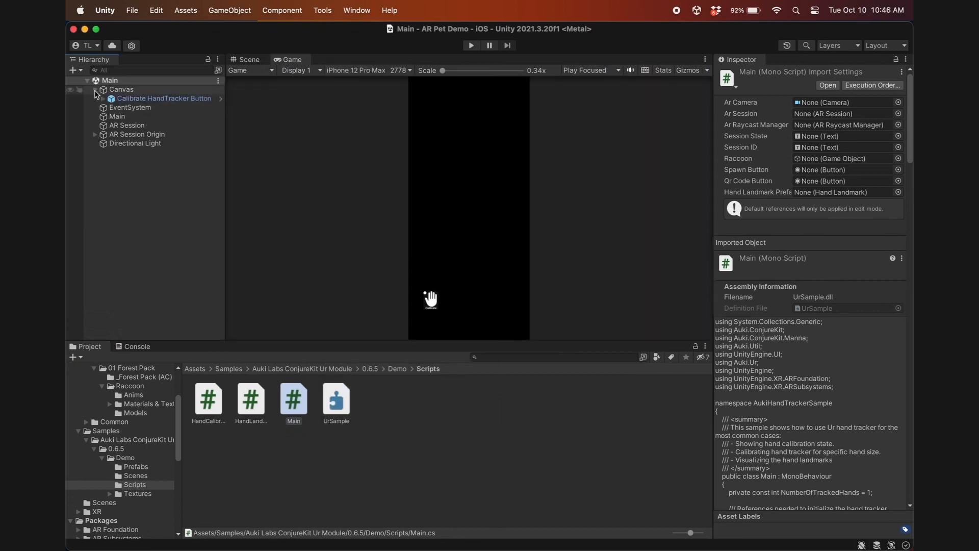
pyautogui.rightClick(122, 89)
pyautogui.write('SessionState')
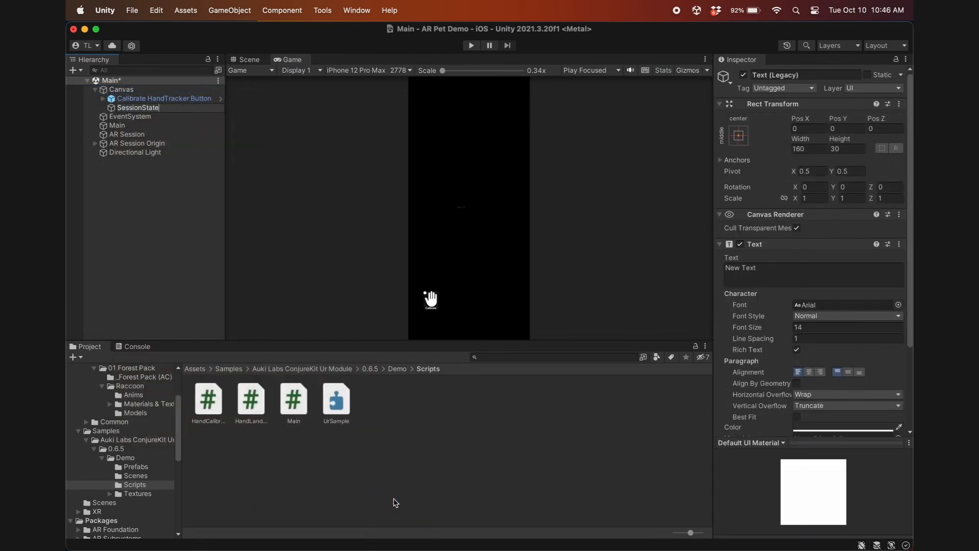
# Make the Session label 560x50, font 32, green, and position it near the top
pyautogui.click(810, 148)
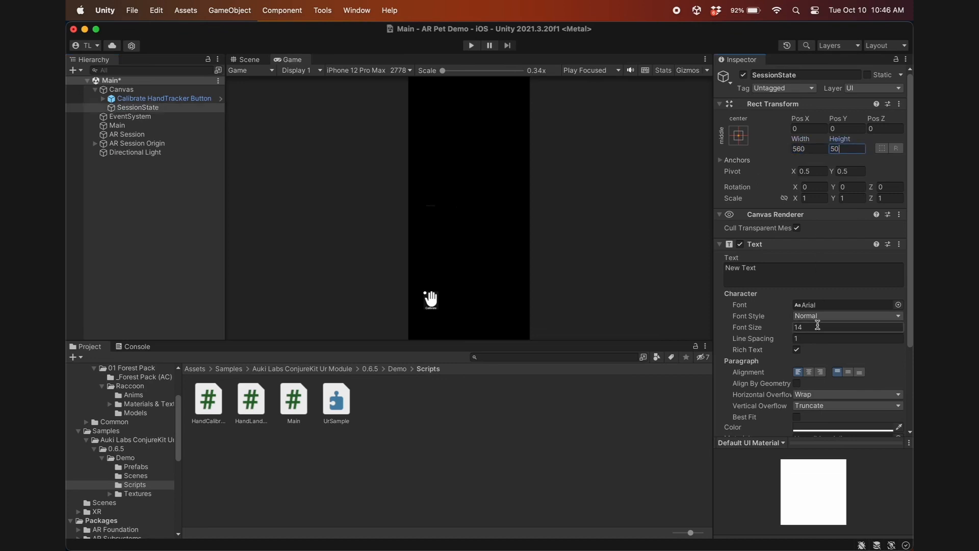
pyautogui.write('32')
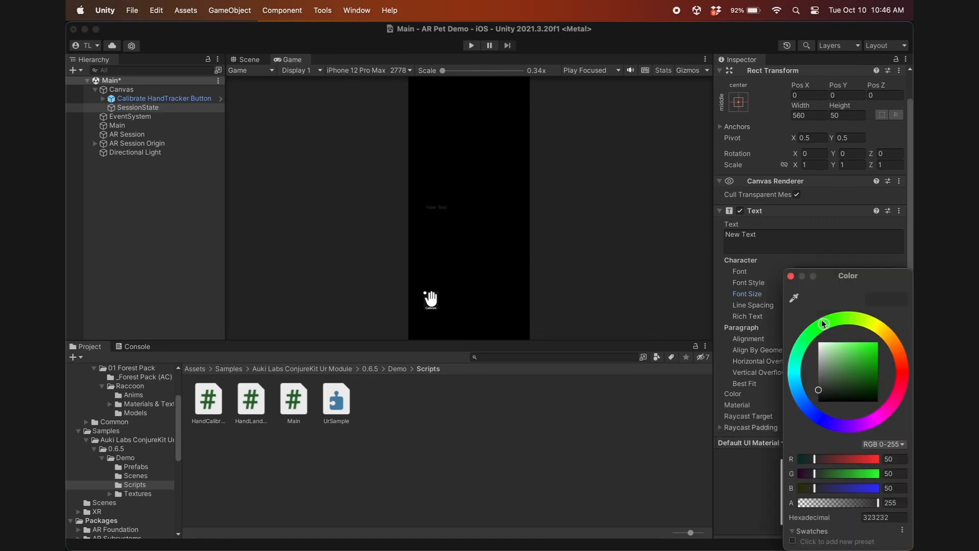
pyautogui.click(791, 275)
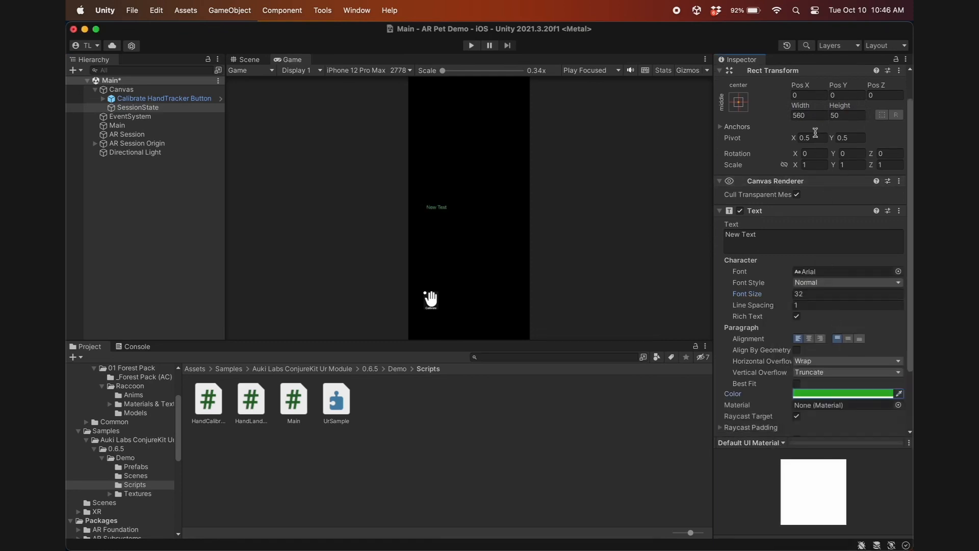
pyautogui.write('-50')
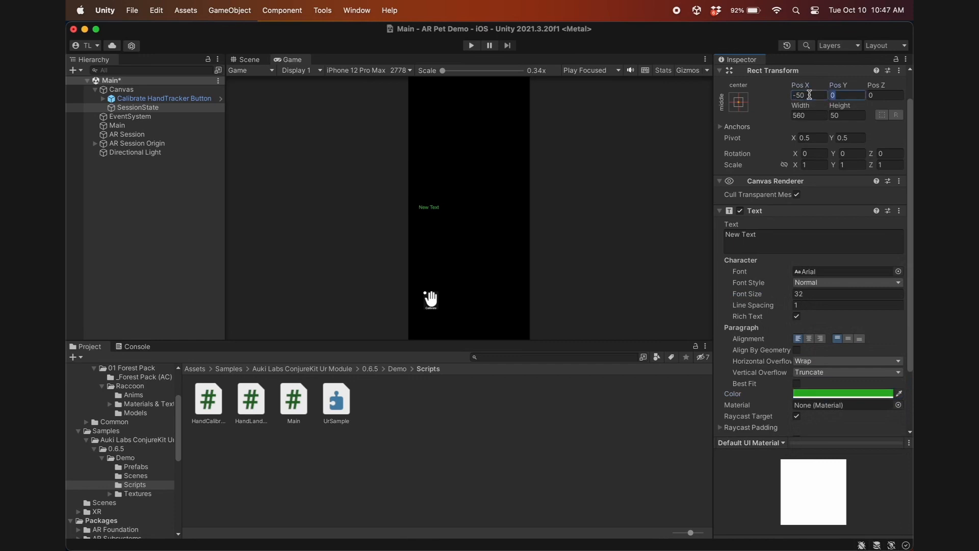
pyautogui.write('750')
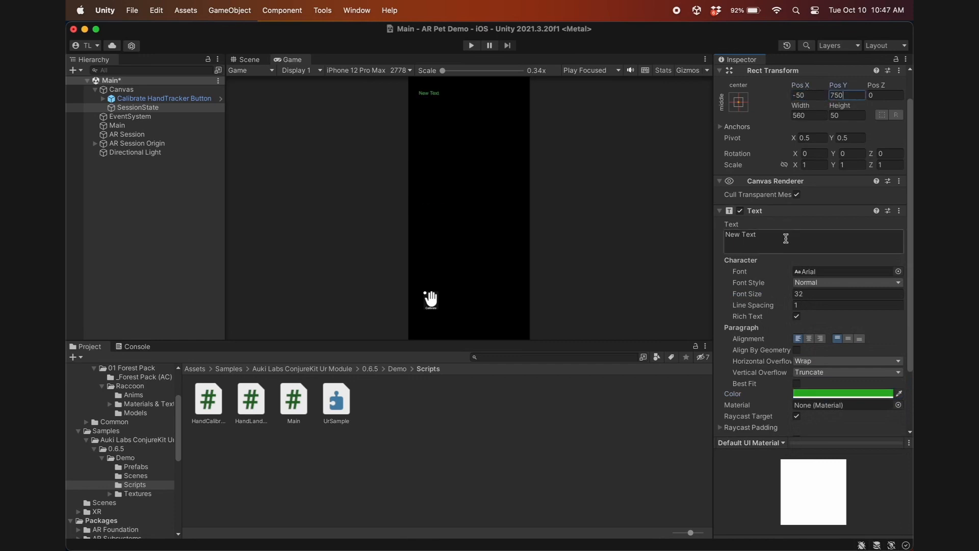
pyautogui.write('SessionID')
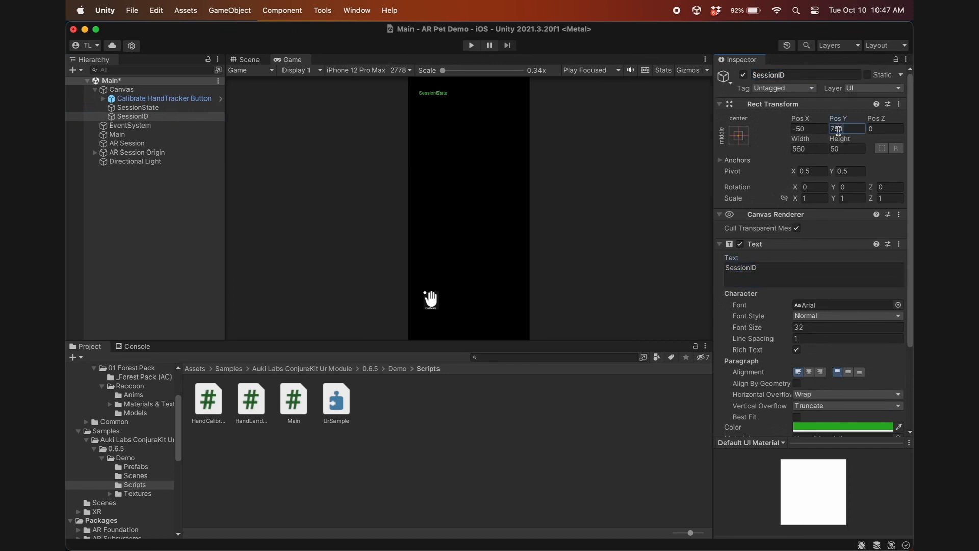
# Add a legacy Button, import TMP Essentials, position it at -340 and label it SPAWN
pyautogui.write('700')
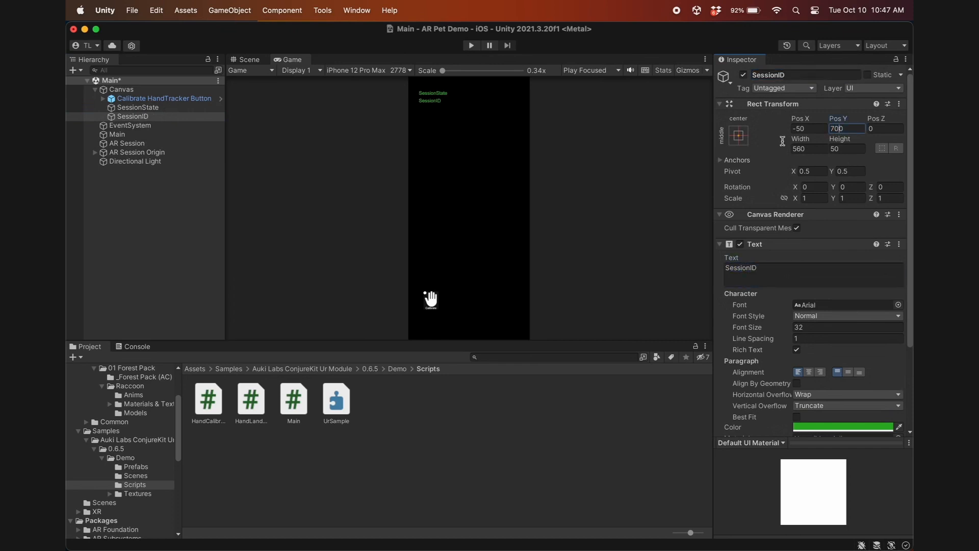
pyautogui.rightClick(123, 89)
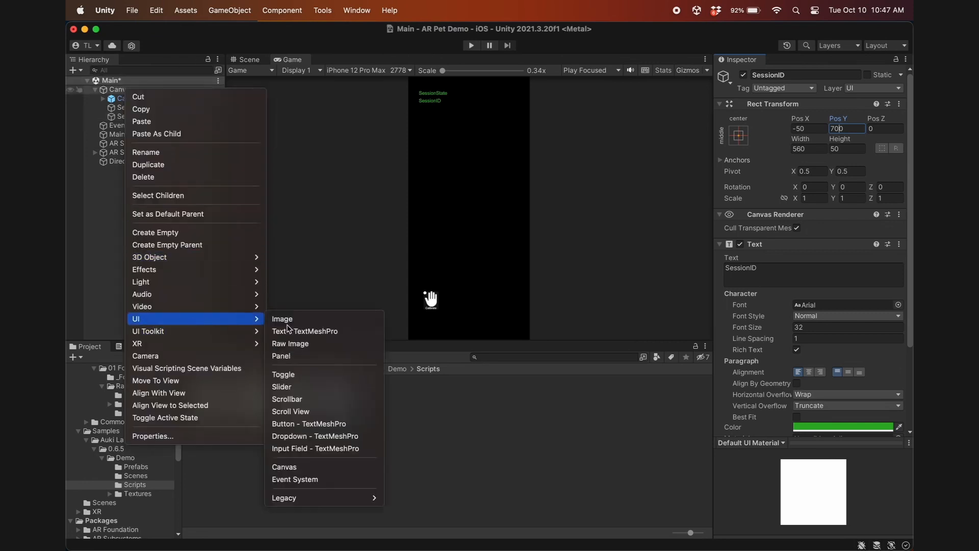
pyautogui.click(309, 424)
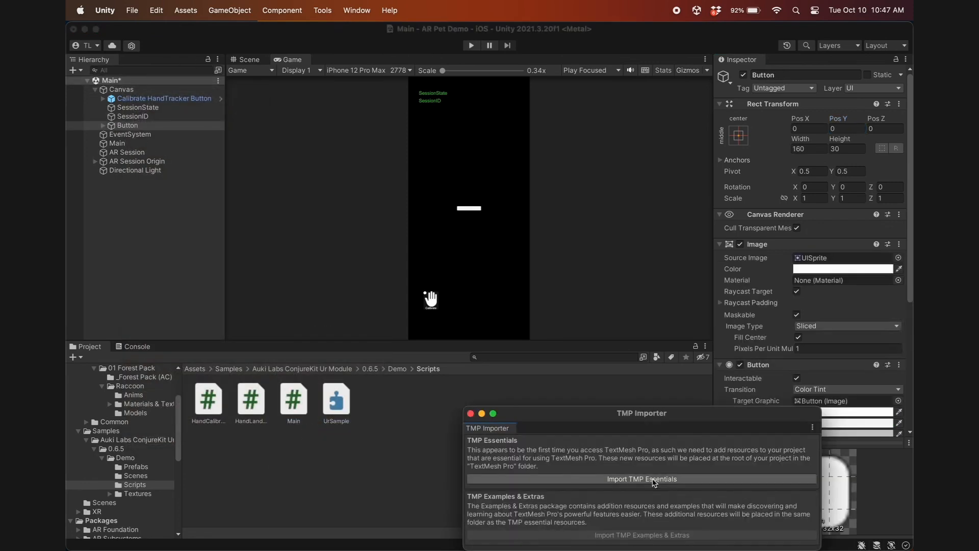
pyautogui.click(642, 479)
pyautogui.write('Spawn')
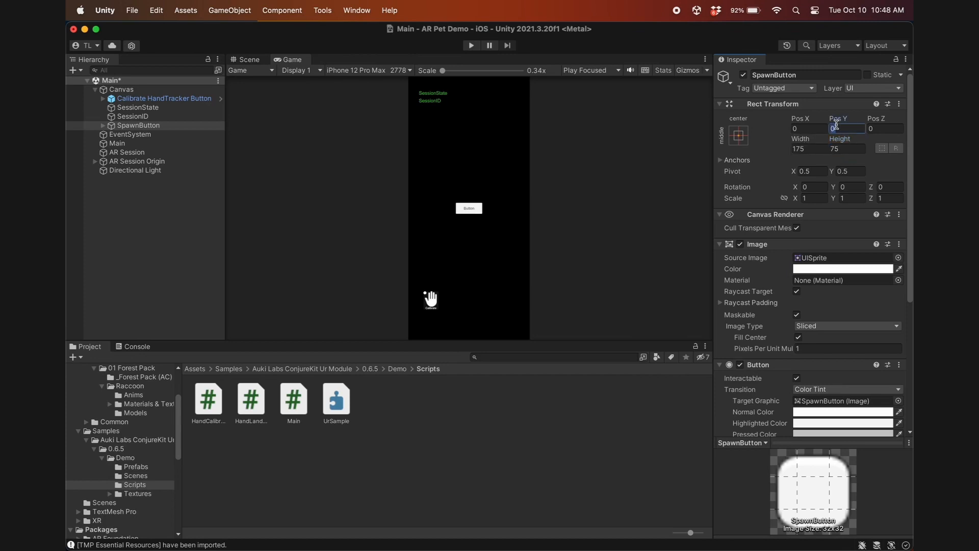
pyautogui.write('-340')
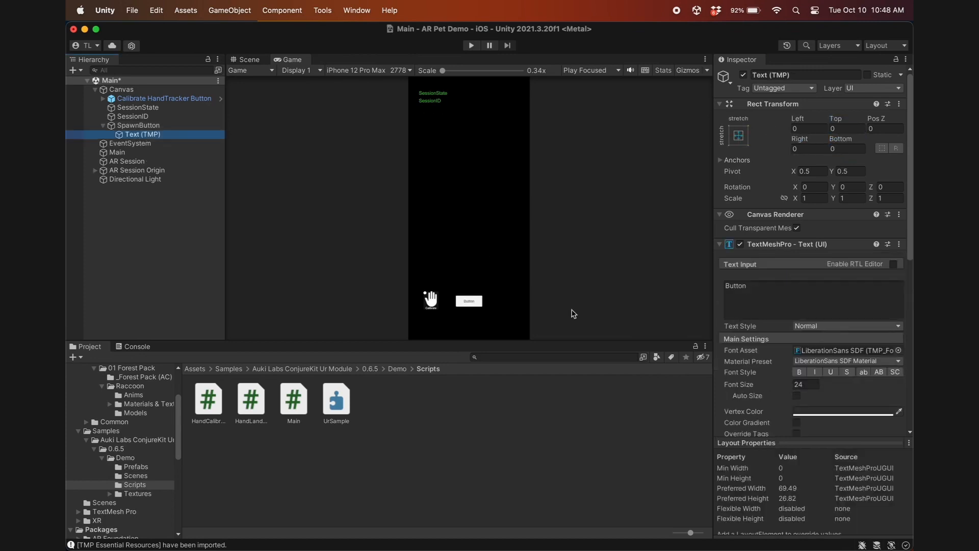
pyautogui.write('SPA')
pyautogui.write('QR')
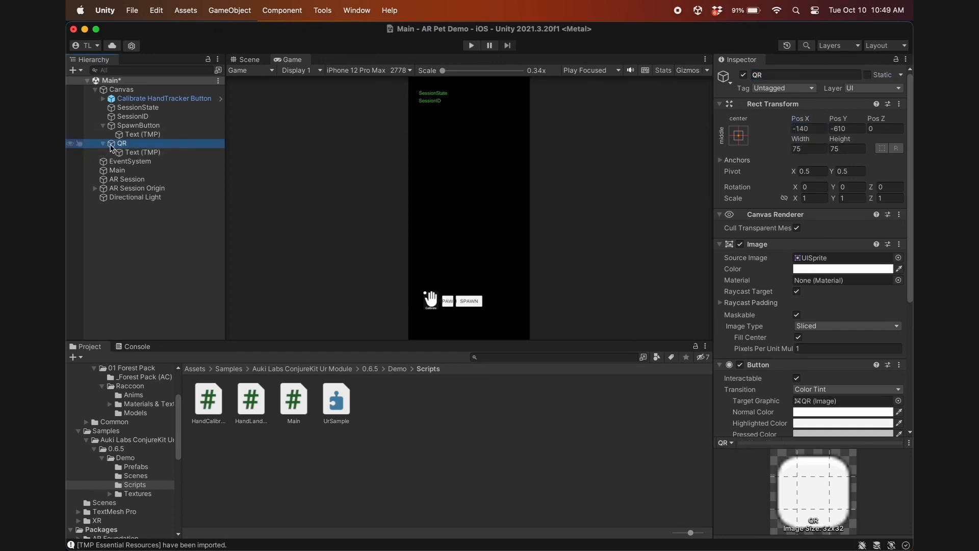
# Wire SPAWN to Main.CreateRaccoonEntity and QR to Main.ToggleLighthouse, then select Main
pyautogui.click(138, 125)
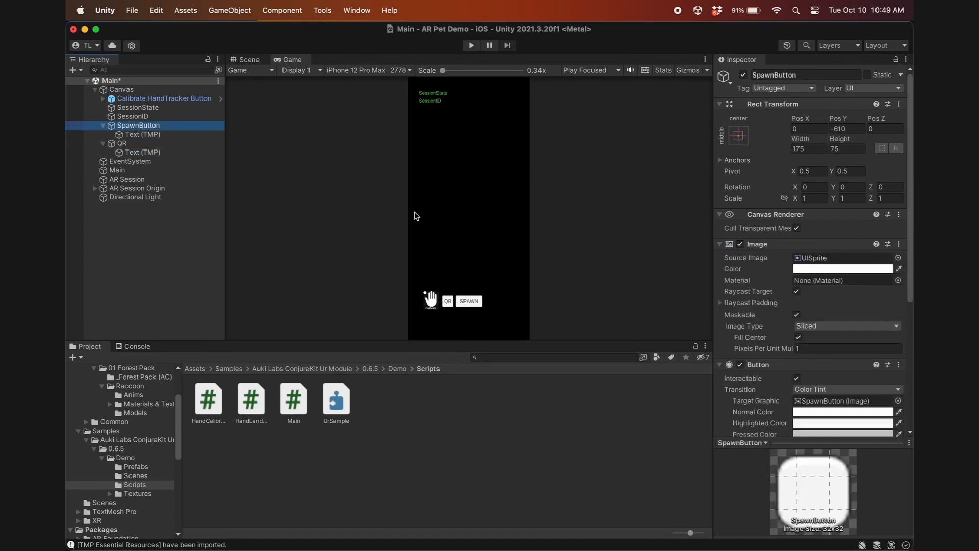
pyautogui.scroll(-3)
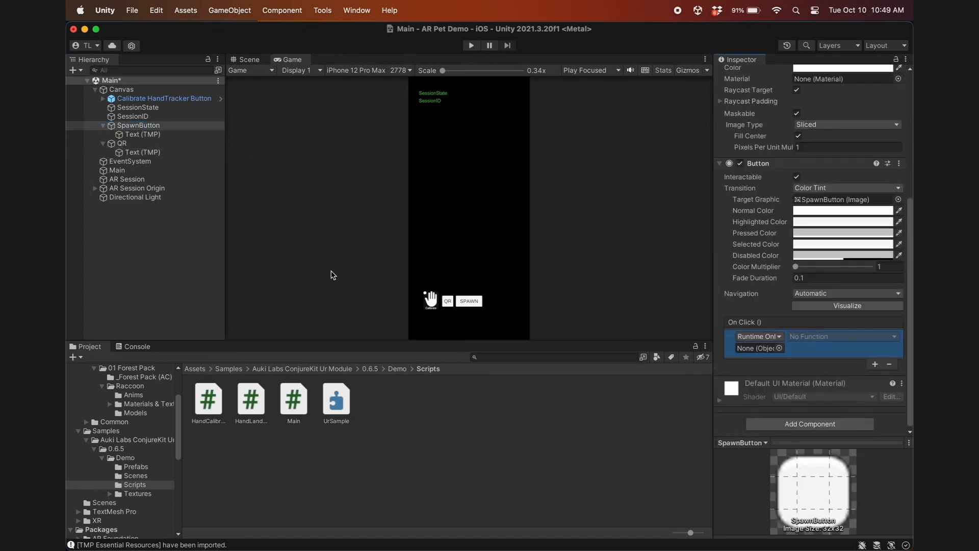
pyautogui.click(844, 336)
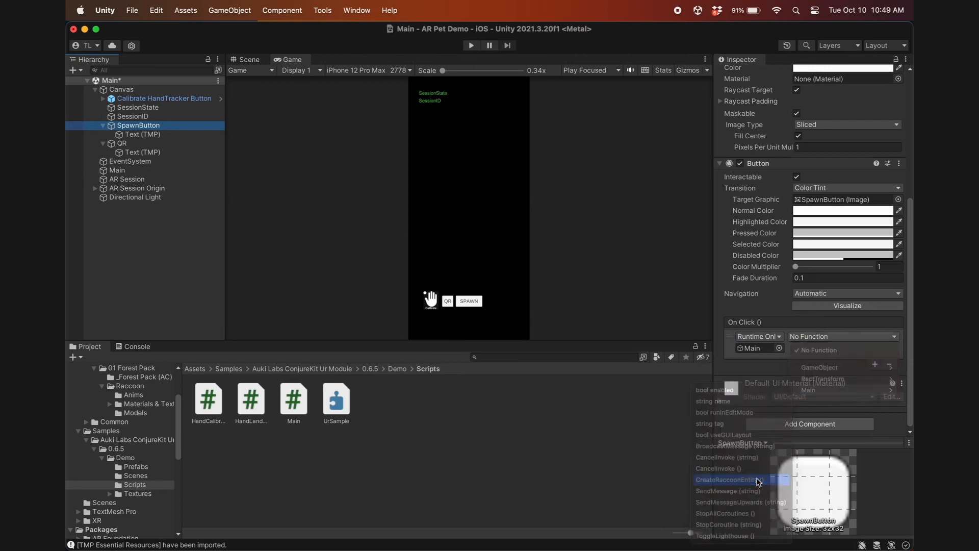
pyautogui.click(730, 479)
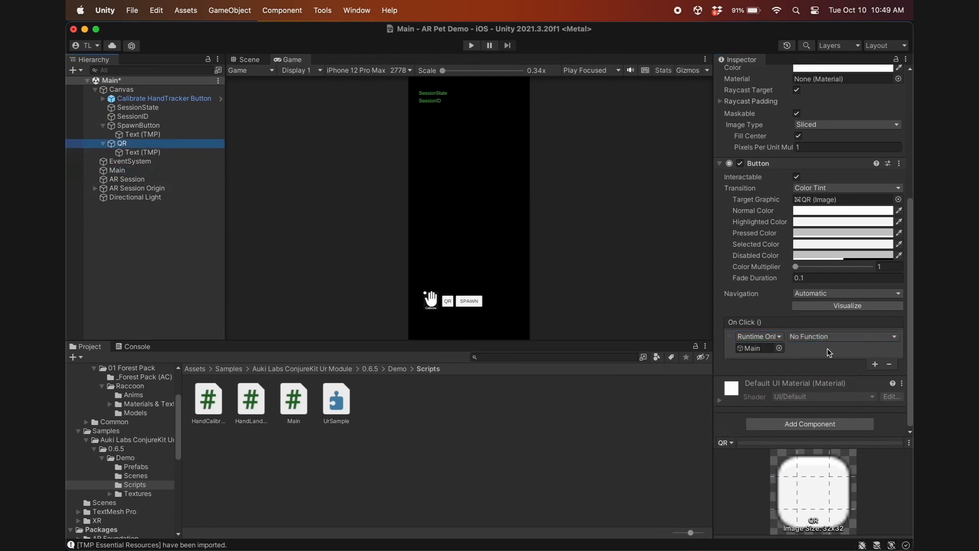
pyautogui.click(843, 336)
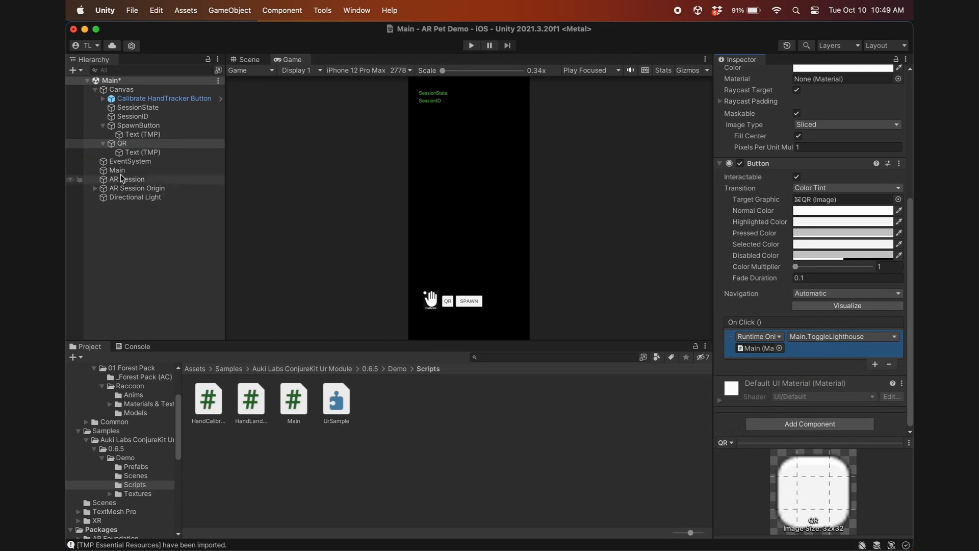
pyautogui.click(116, 169)
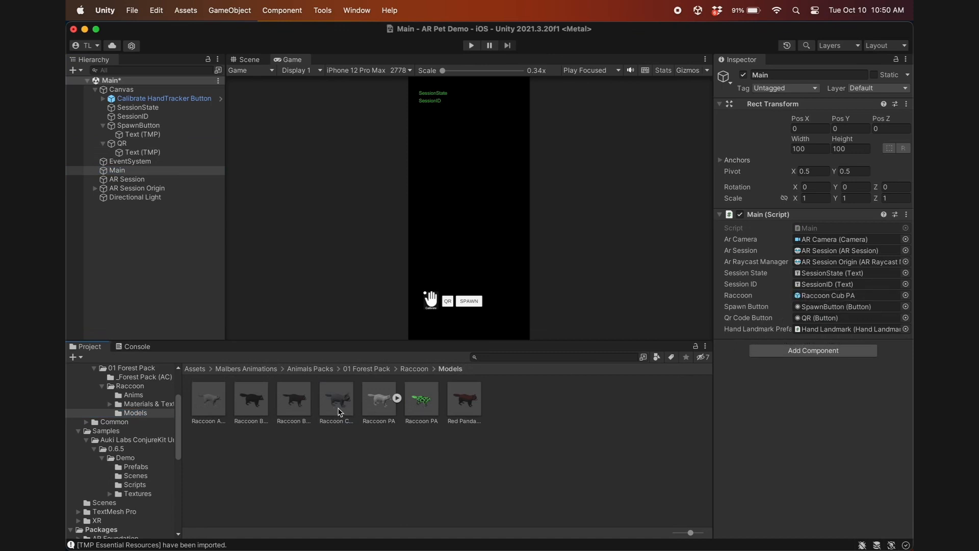
# Open the Raccoon_Anims controller in the Animator and run the scene, which reports Calibrated
pyautogui.click(336, 398)
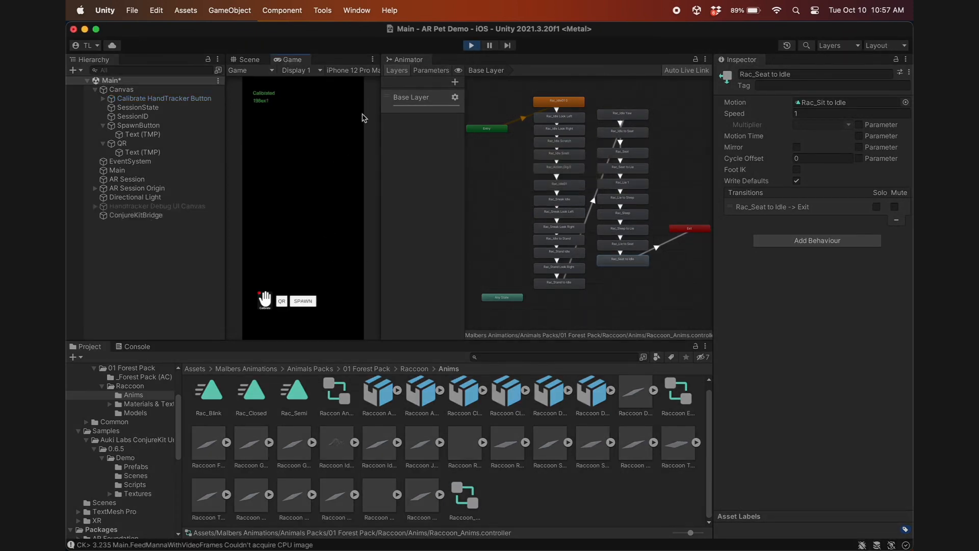
# Set the raccoon spawn rotation to 180 and verify SPAWN creates a Raccoon Cub clone
pyautogui.click(303, 301)
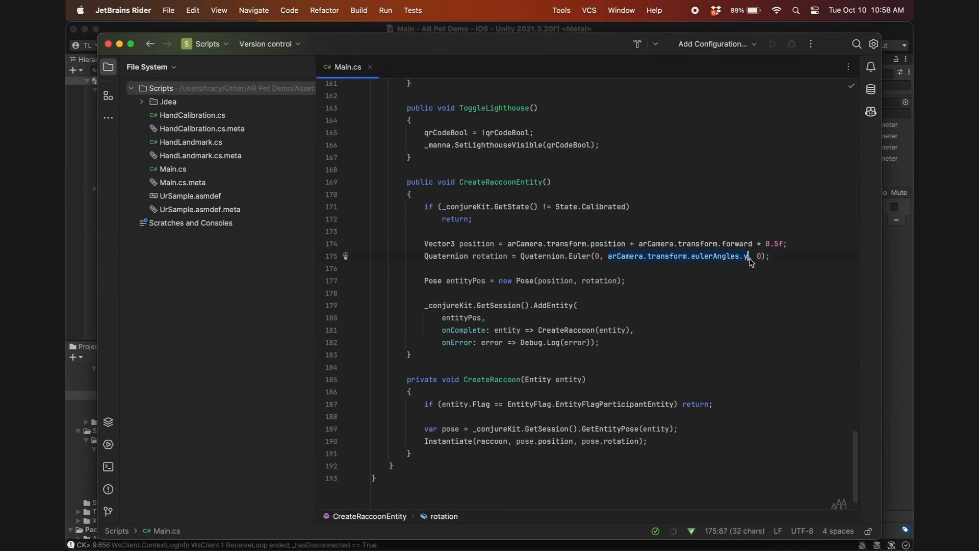
pyautogui.write('180')
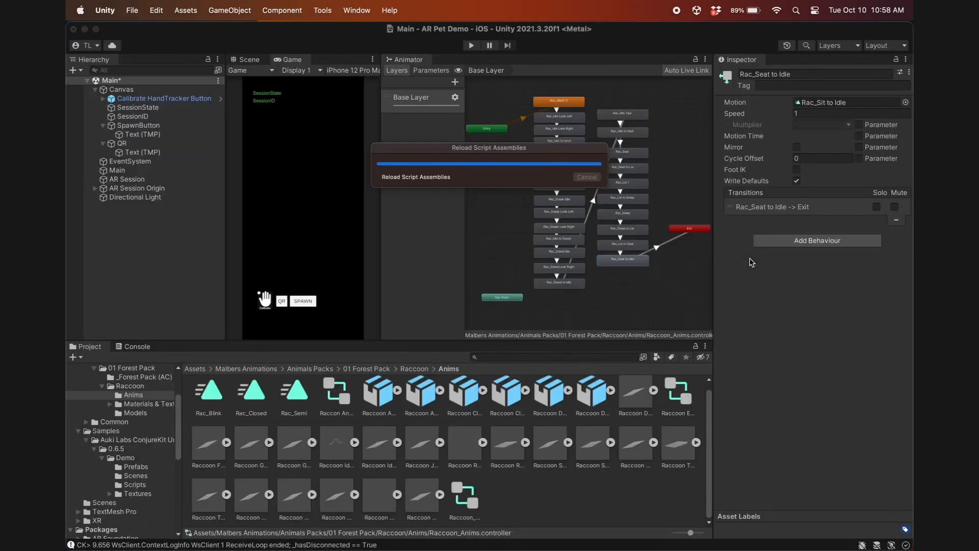
pyautogui.click(472, 45)
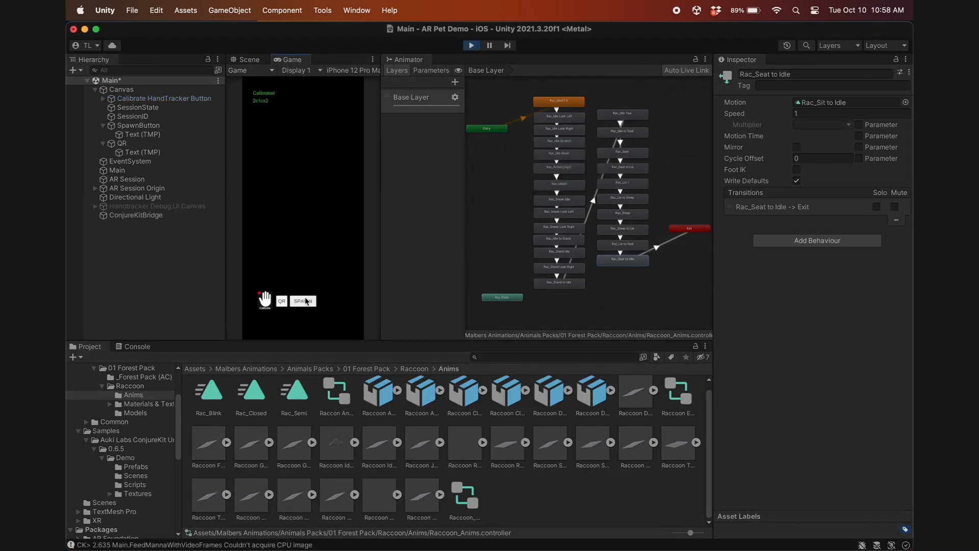
pyautogui.click(303, 301)
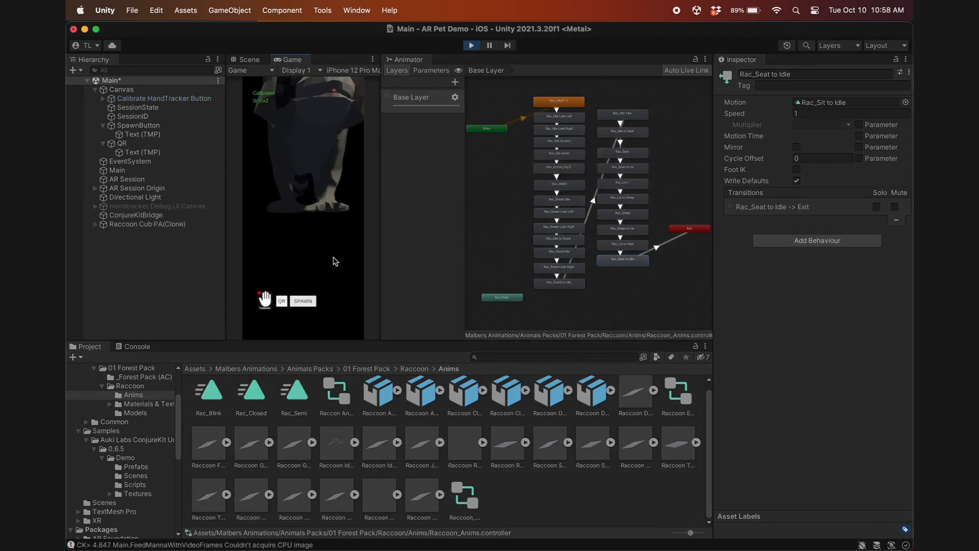
pyautogui.click(471, 45)
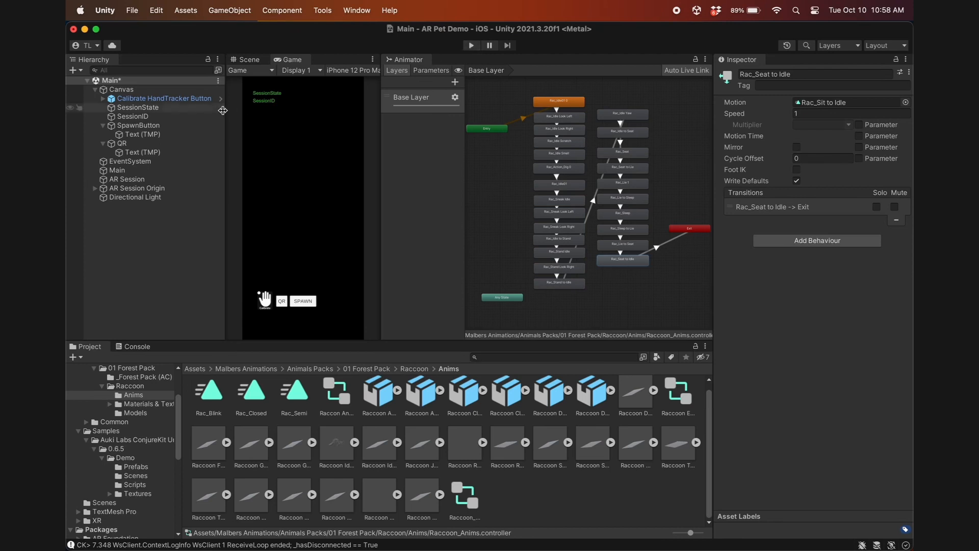
# Select the AR Session Origin object and view its plane detection mode options
pyautogui.click(137, 189)
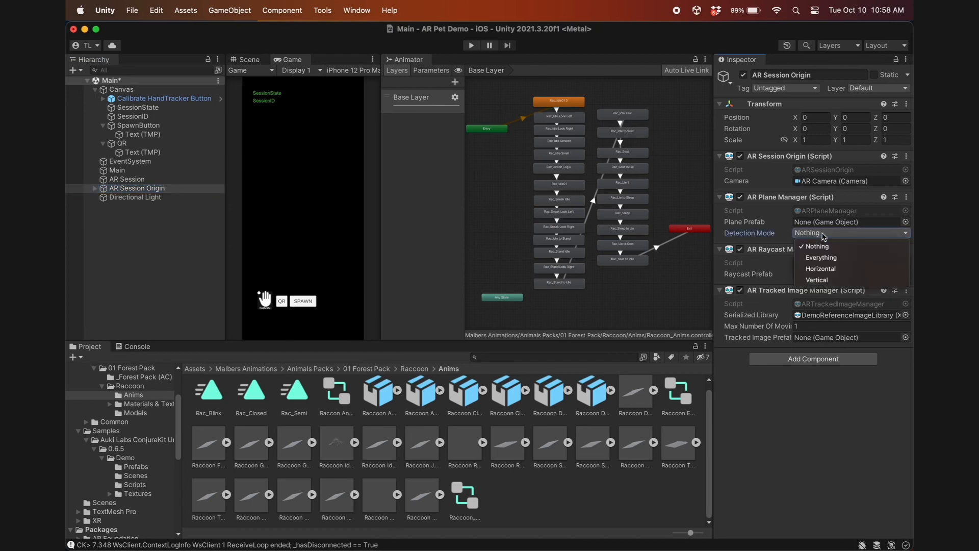
pyautogui.click(821, 269)
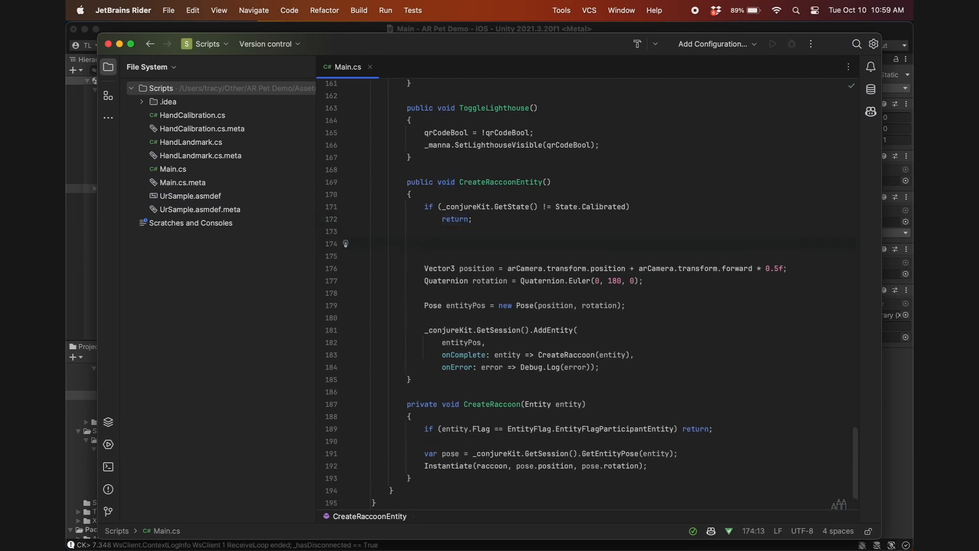
# Add a ScreenPointToRay ray from arCamera and a List<ARRaycastHit> hits
pyautogui.write('Ray ray =')
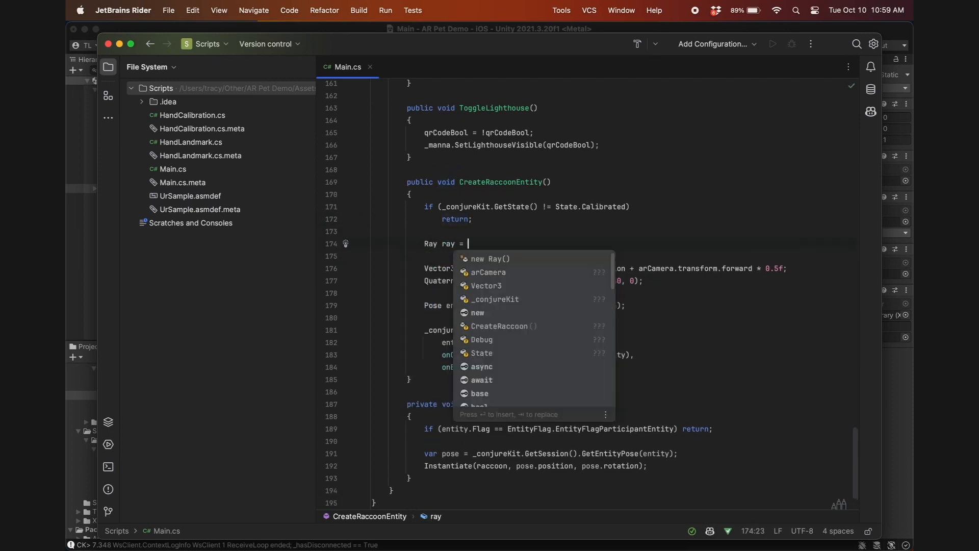
pyautogui.write('arCamera.ScreenPointToRay(new Vector3(Screen.width / 2, Screen.height / 2));')
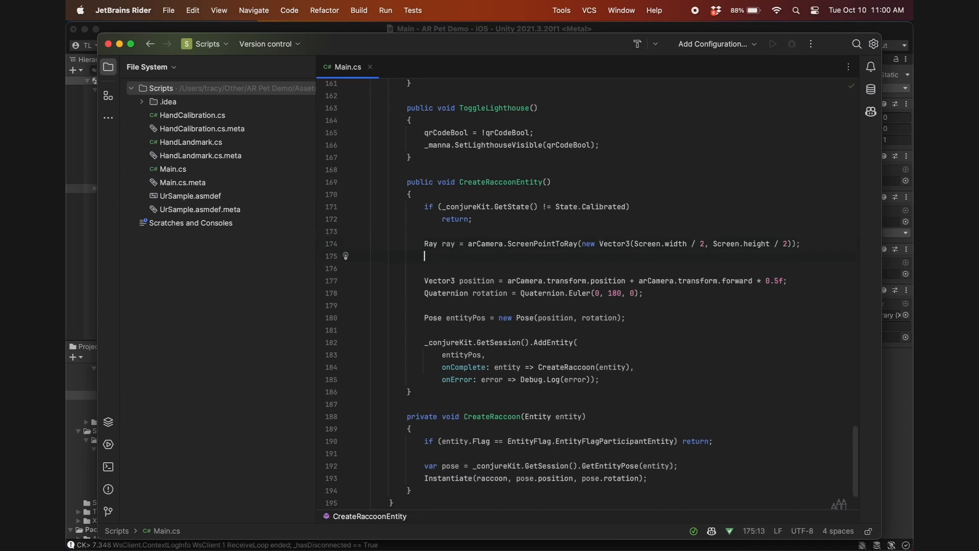
pyautogui.write('List<')
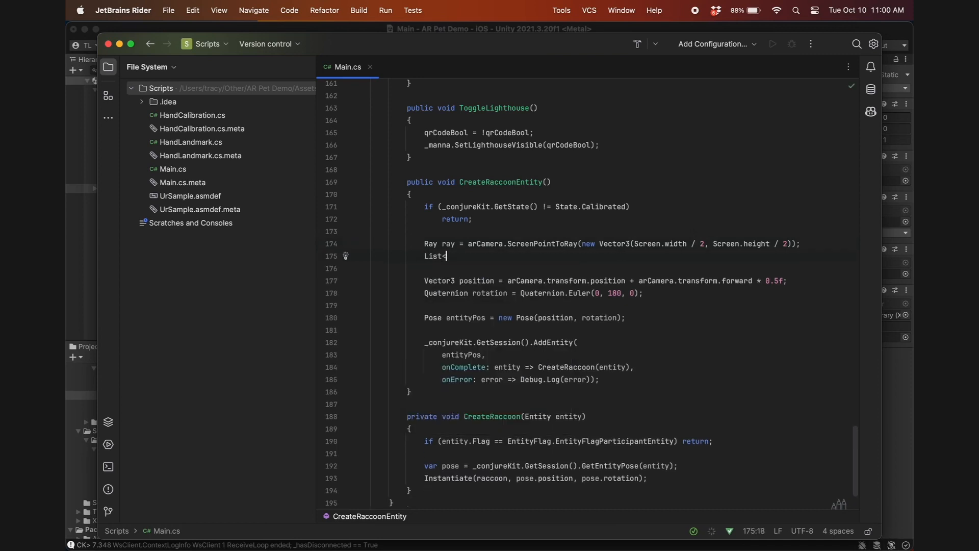
pyautogui.write('ARRaycastHit> hits = new List<ARRaycastHit>();')
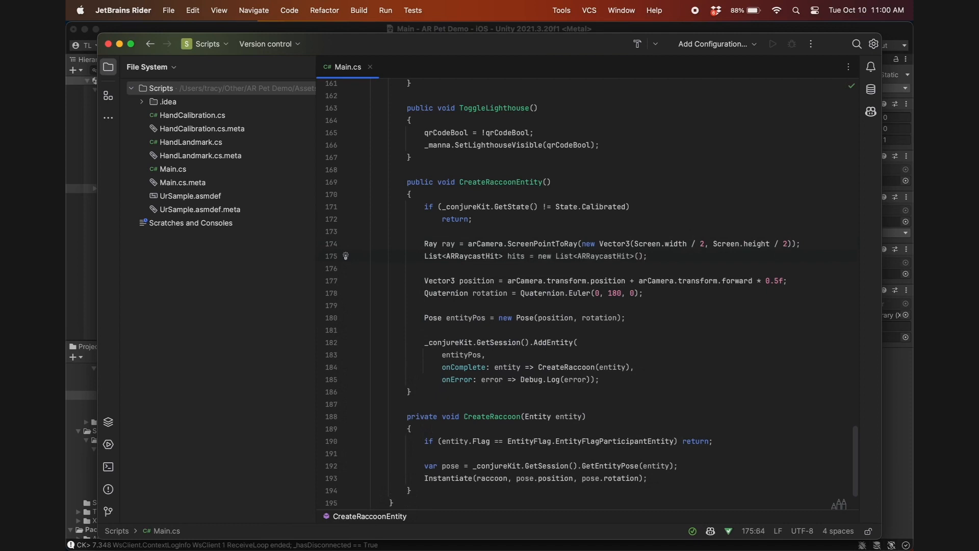
# Add an arRaycastManager.Raycast(ray, hits) if-block creating a hitPos Pose with rotation
pyautogui.write('if (')
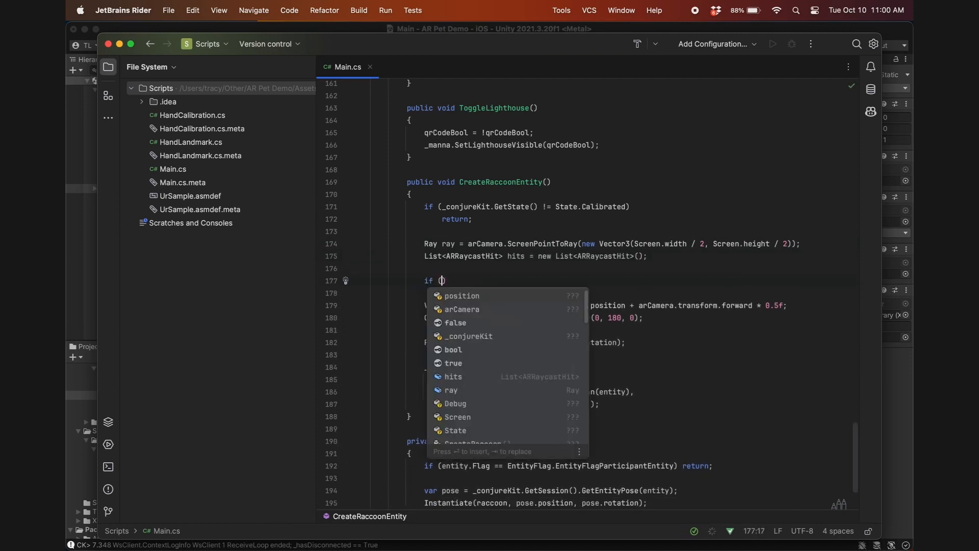
pyautogui.write('arRaycastManager.Raycast')
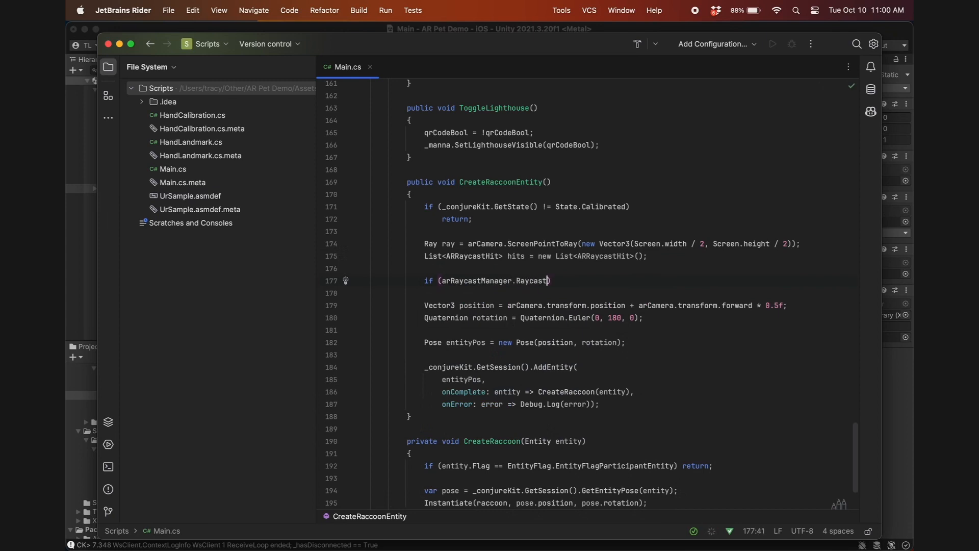
pyautogui.write('(ray, hits, TrackableType.PlaneWithinPolygon')
pyautogui.write('Pose entityPos = hits[0].pose;')
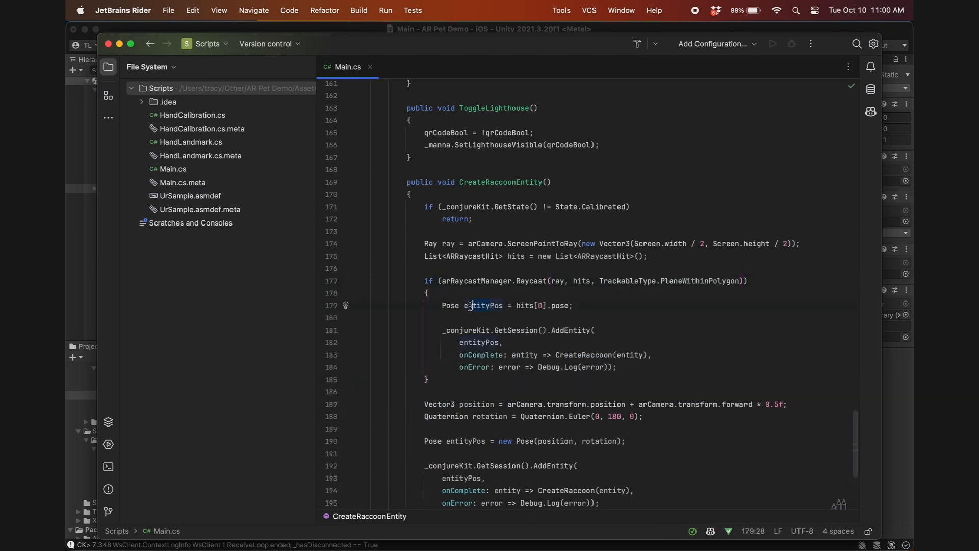
pyautogui.write('hitPos')
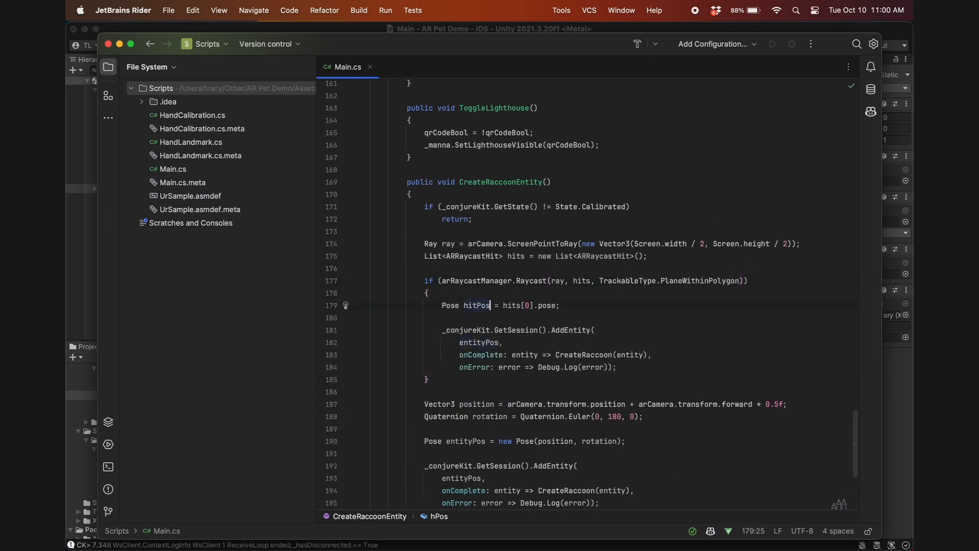
pyautogui.write('= new Pose(')
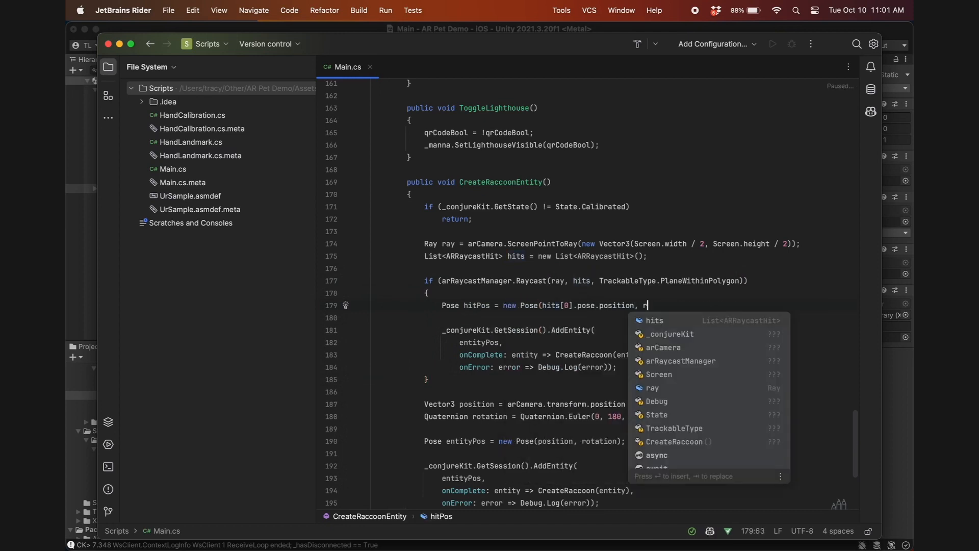
pyautogui.write('otation')
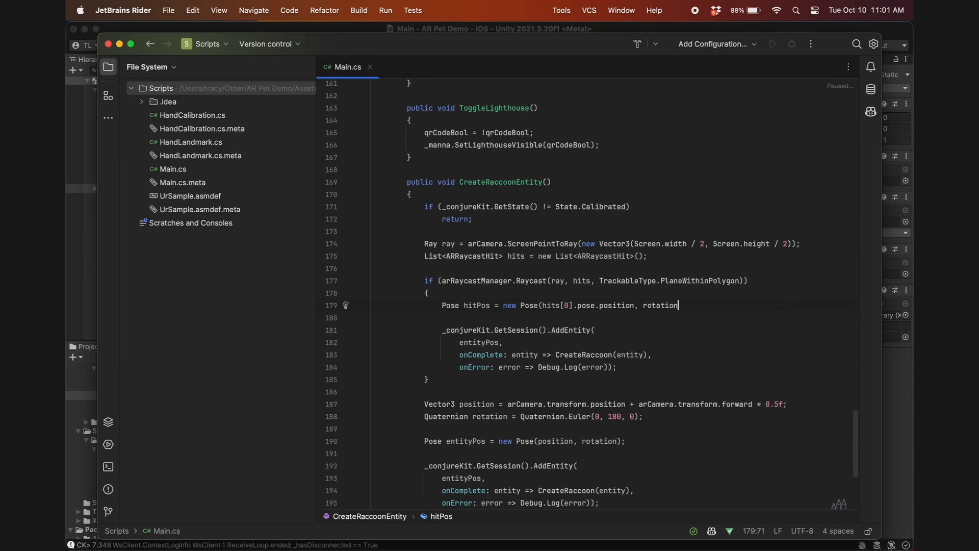
pyautogui.write(');')
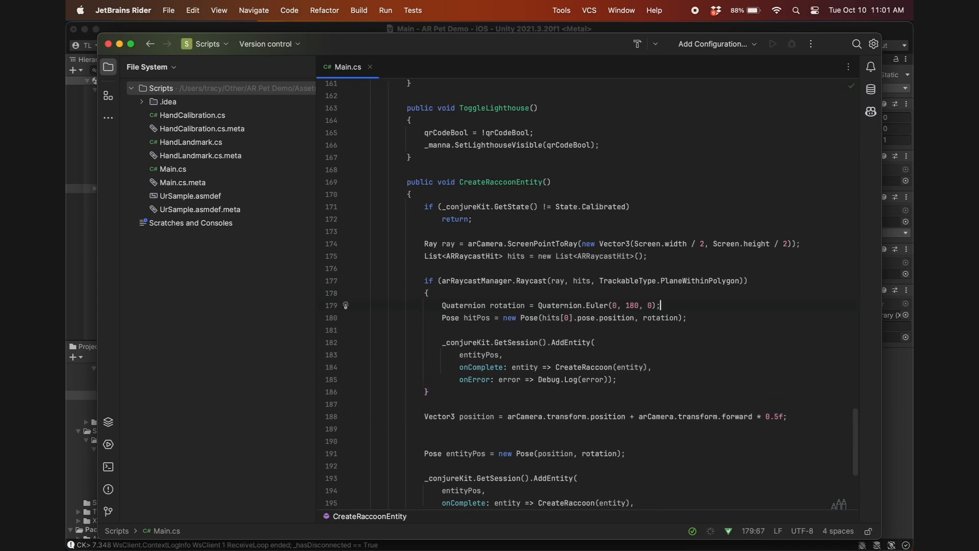
pyautogui.click(473, 355)
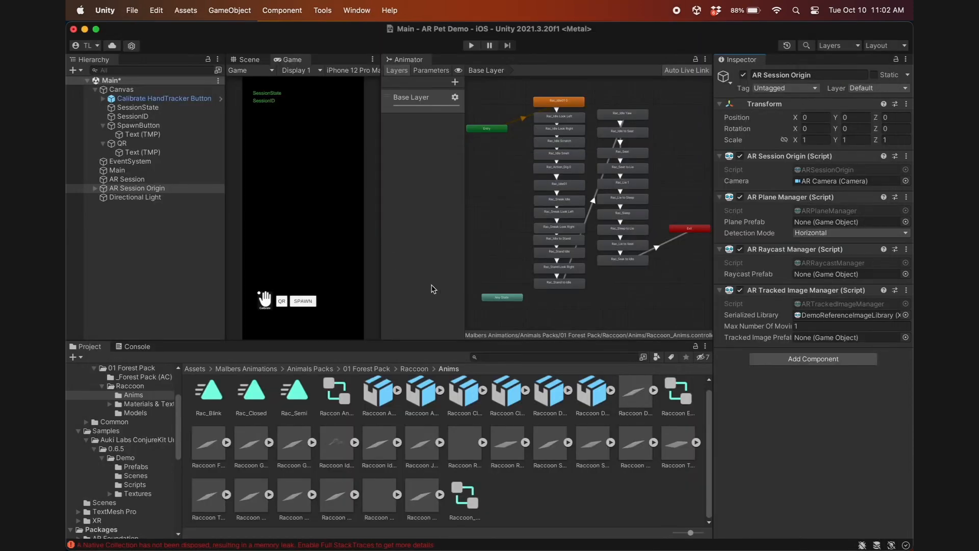
# Show the device app over the wooden floor, then view the Animator's empty Parameters list
pyautogui.click(132, 10)
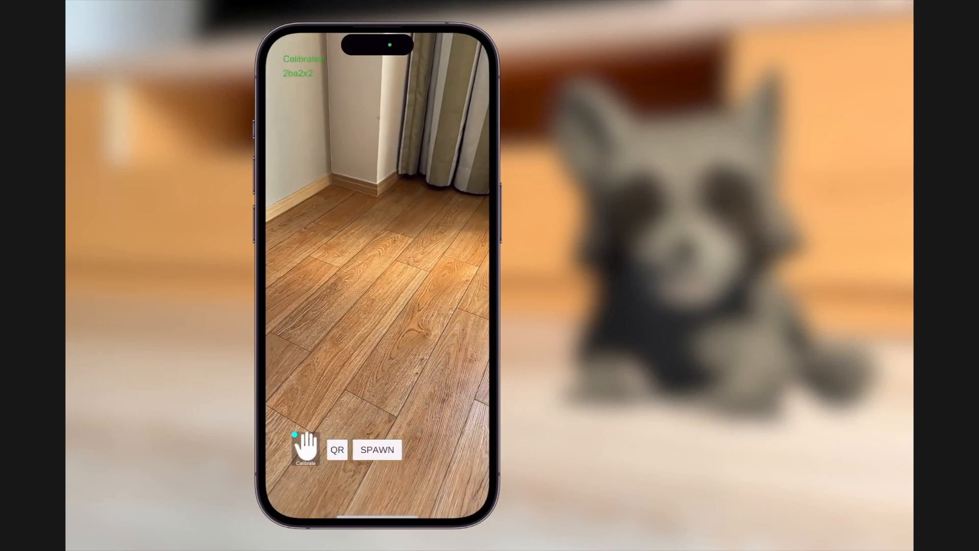
pyautogui.click(377, 449)
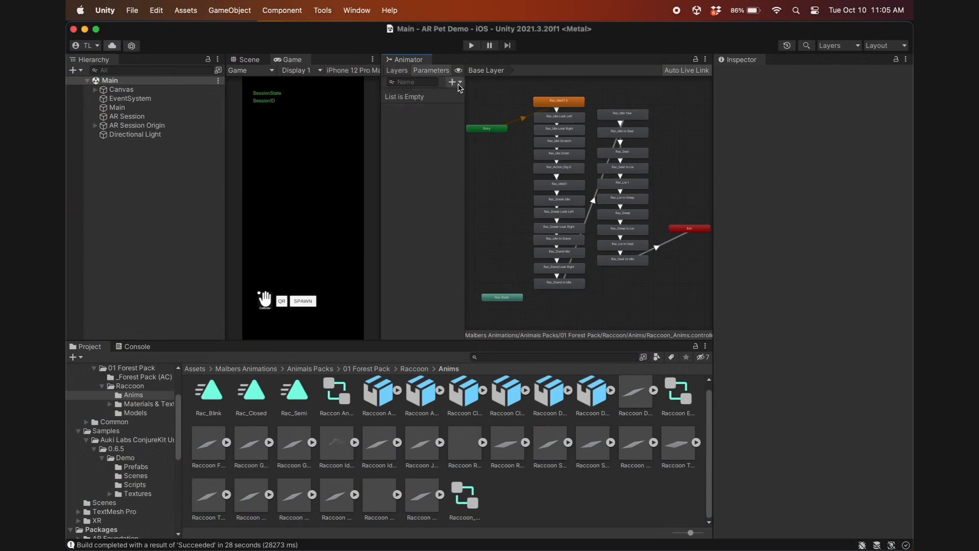
# Add a PlayDead trigger, a Rac_Death1 Opp state, and an Any State transition to it
pyautogui.click(460, 82)
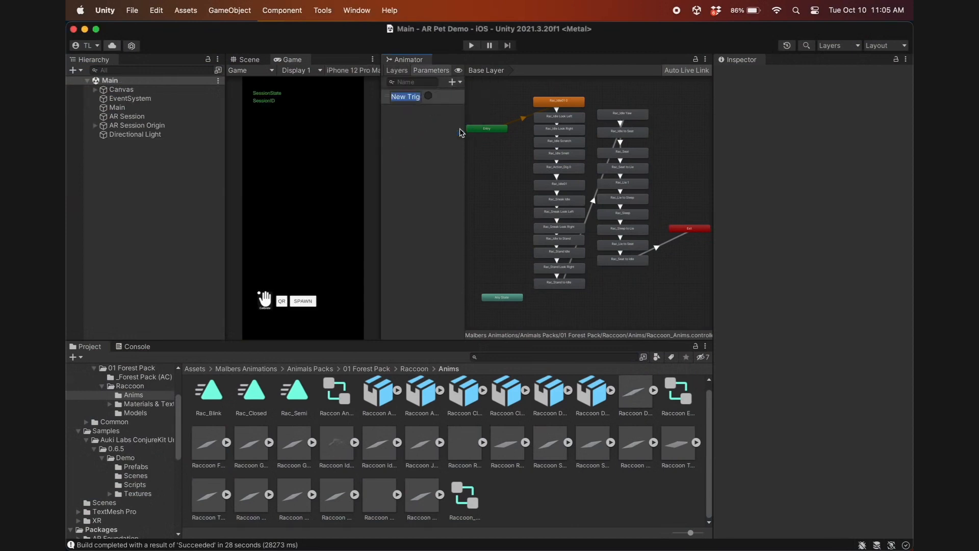
pyautogui.write('PlayDead')
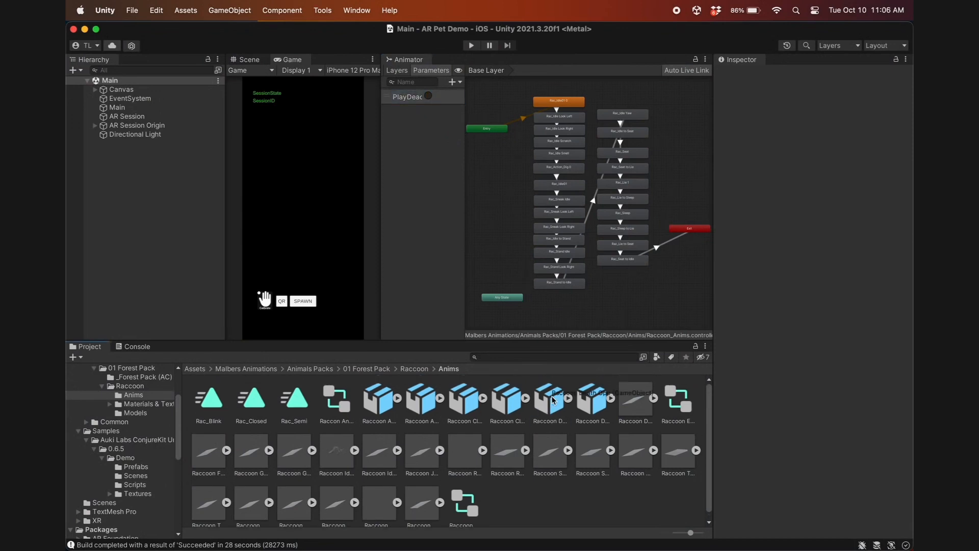
pyautogui.click(550, 399)
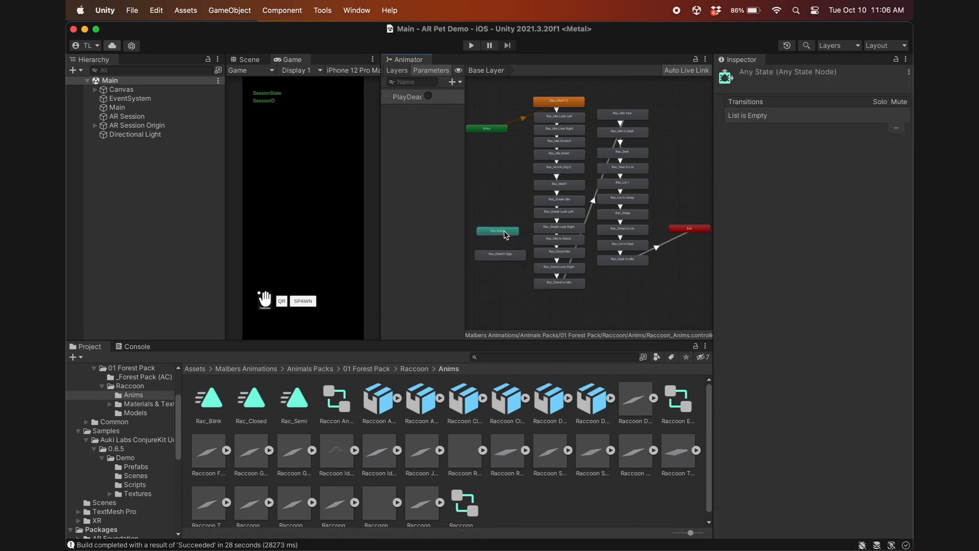
pyautogui.click(497, 231)
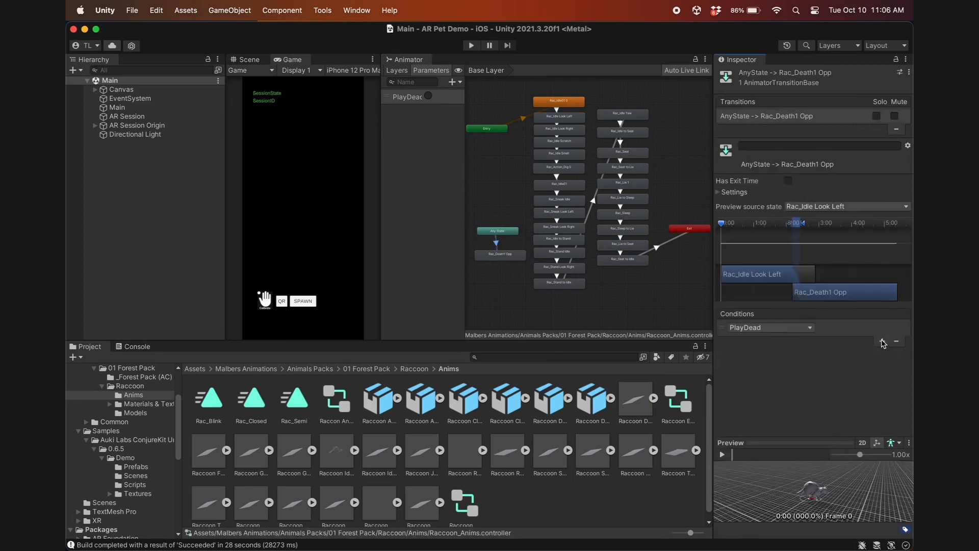
pyautogui.moveTo(883, 342)
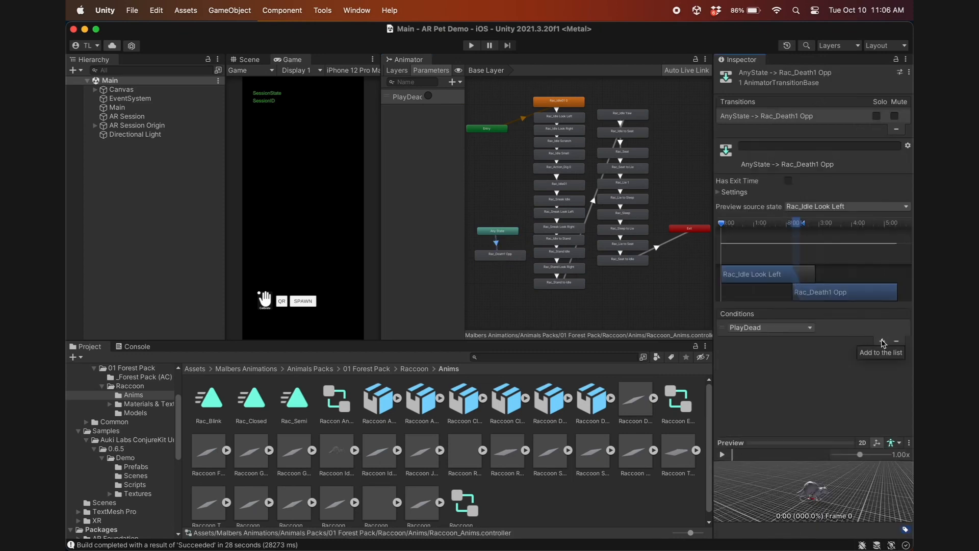
pyautogui.moveTo(738, 345)
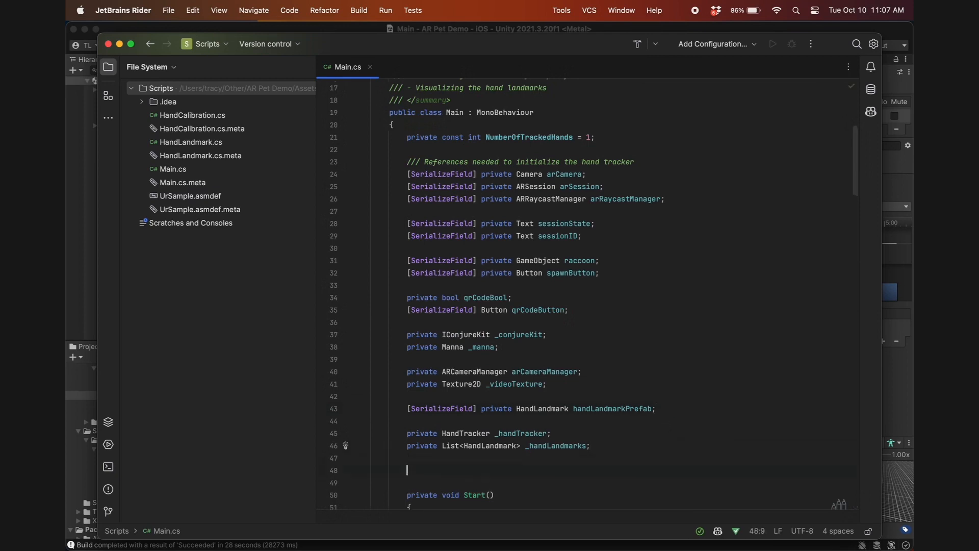
# Declare hasPlayedDead = false, raccoonObject and raccoonAnimator fields in Main.cs
pyautogui.write('public b')
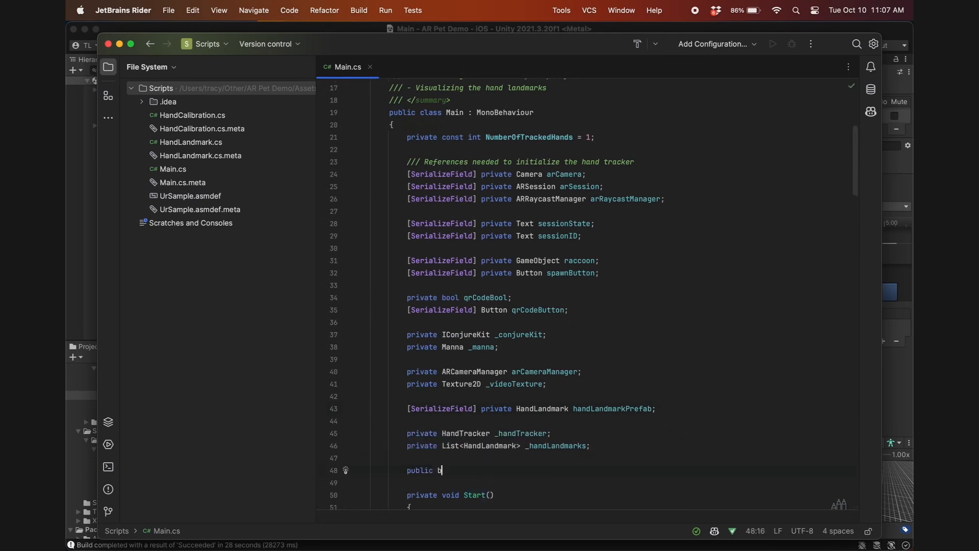
pyautogui.write('bool hasPla')
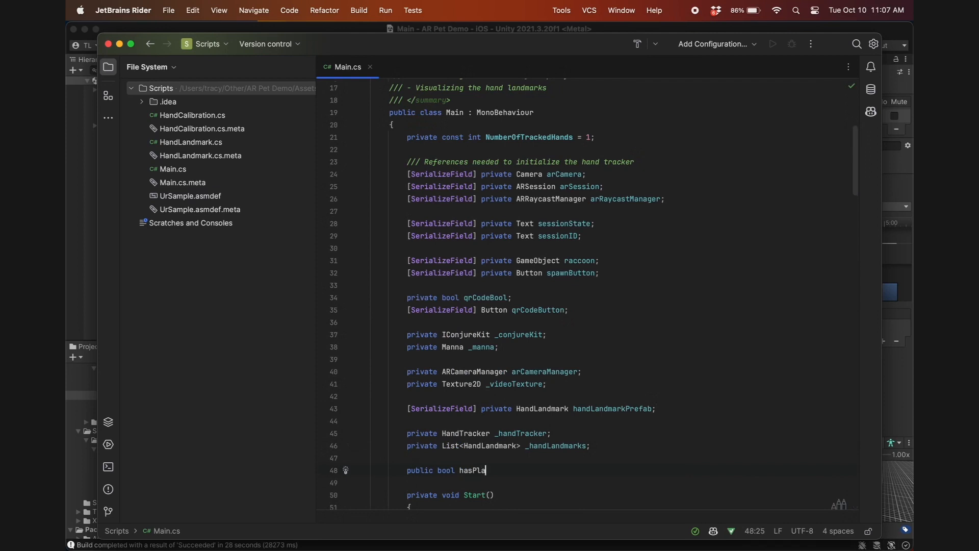
pyautogui.write('yedDead = false;')
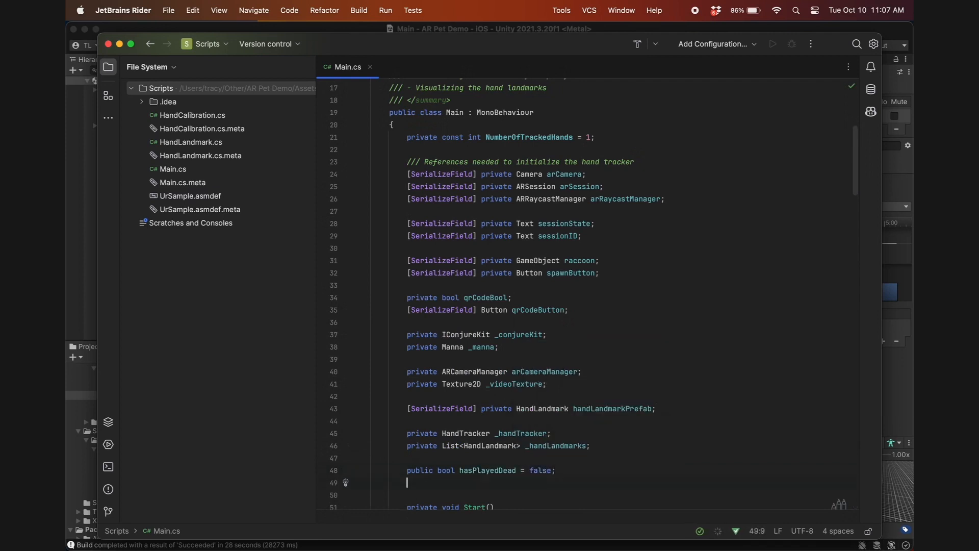
pyautogui.write('private GameObject')
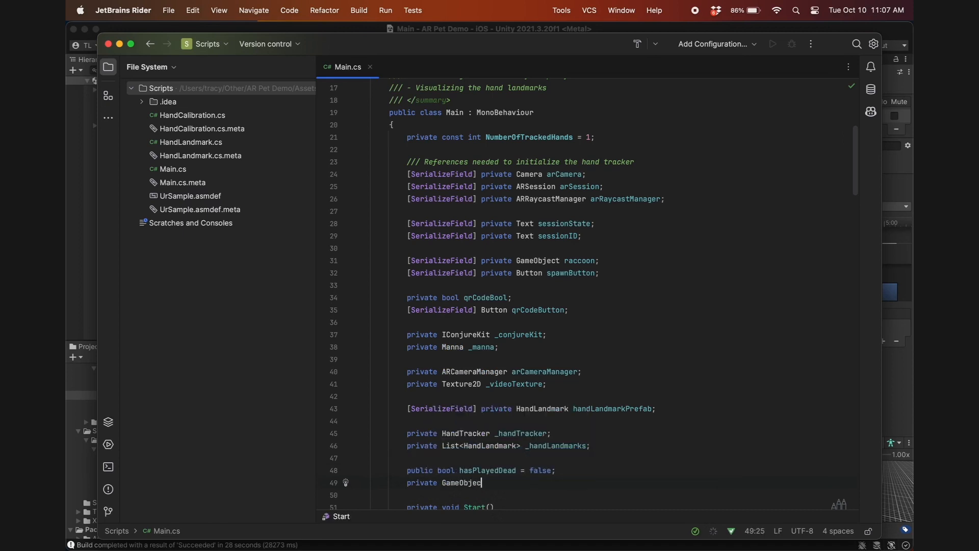
pyautogui.write('raccoonO')
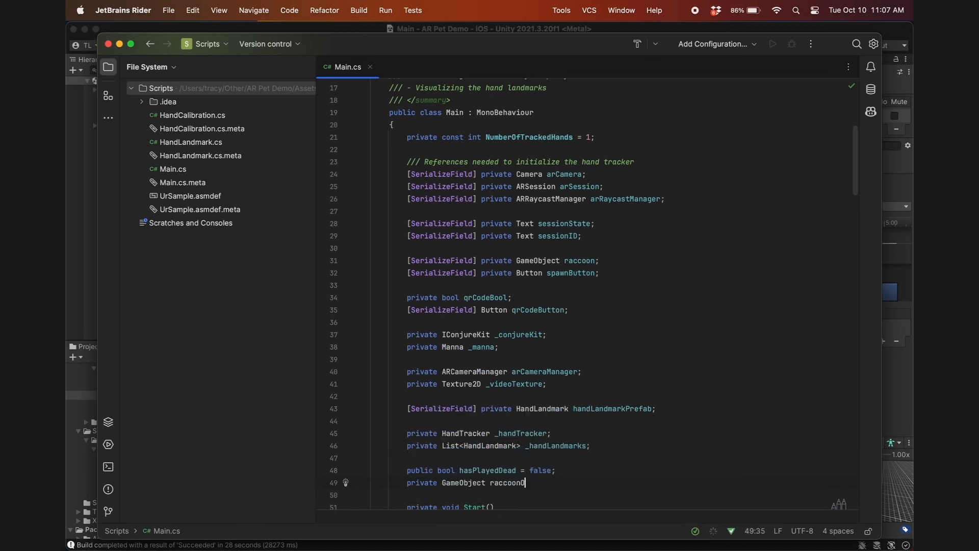
pyautogui.write('bject;')
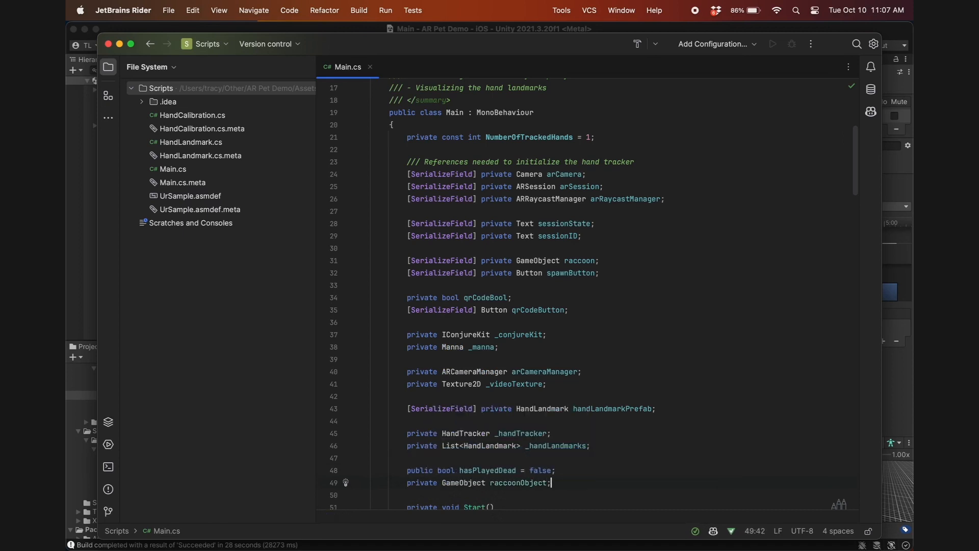
pyautogui.write('private Animator raccoonAnimator;')
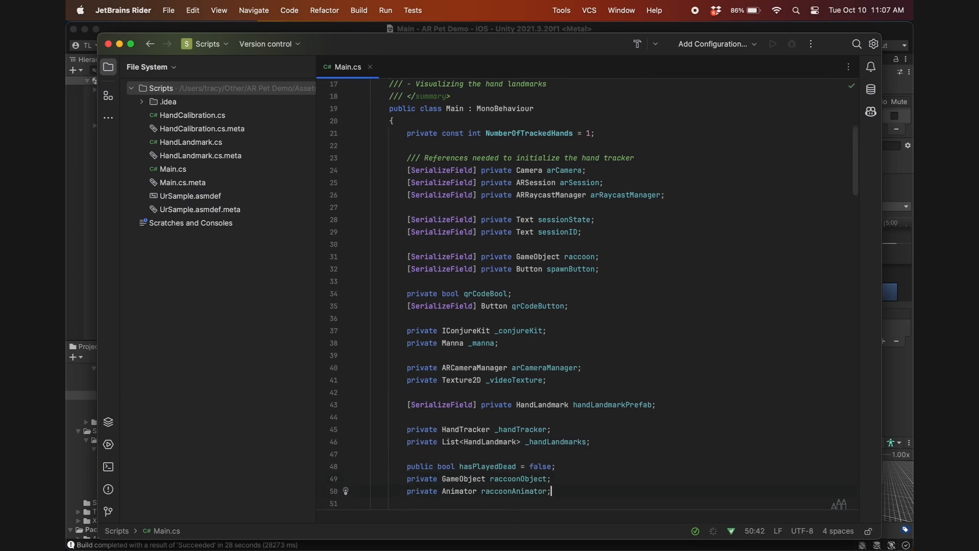
# Write PlayDead() to set hasPlayedDead, find the raccoon clone, and call SetTrigger("PlayDead")
pyautogui.scroll(-3)
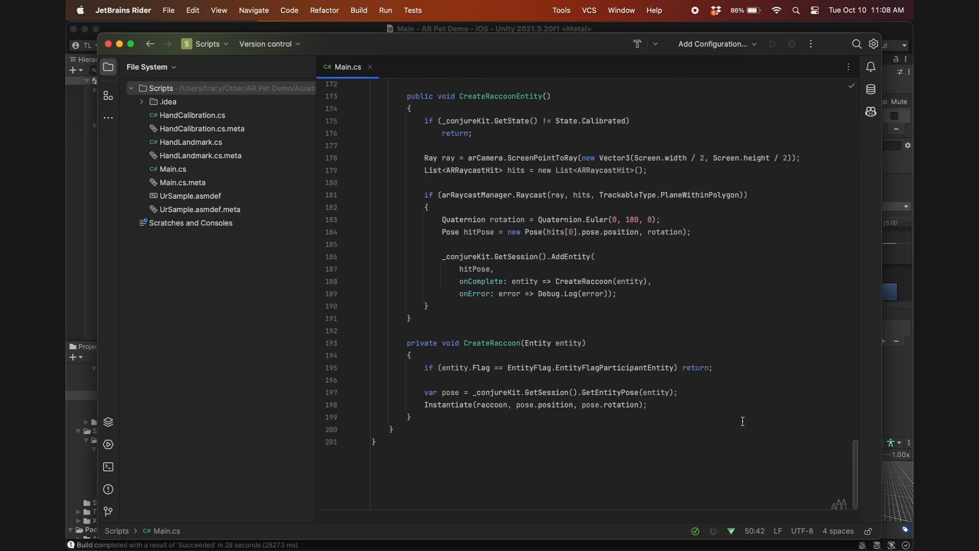
pyautogui.write('public void Pl')
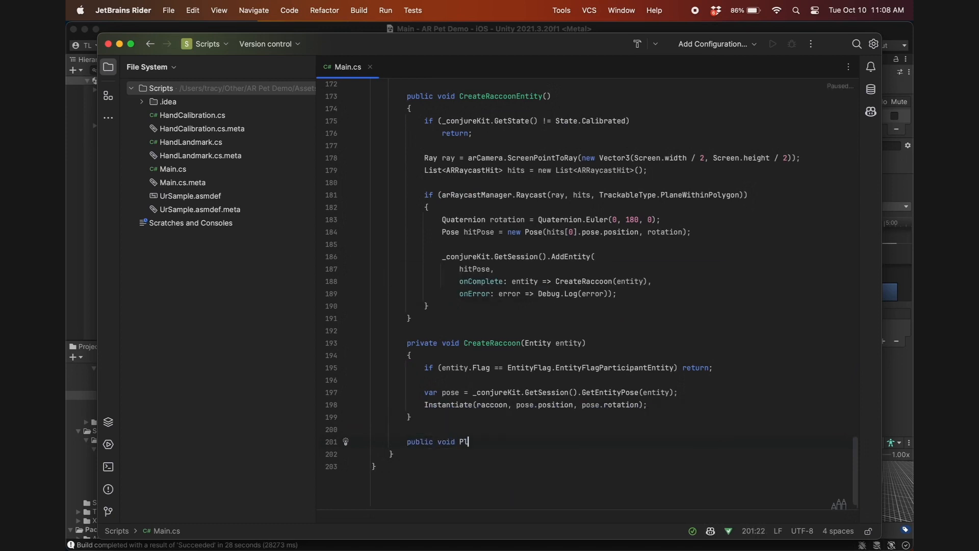
pyautogui.write('ayDead()')
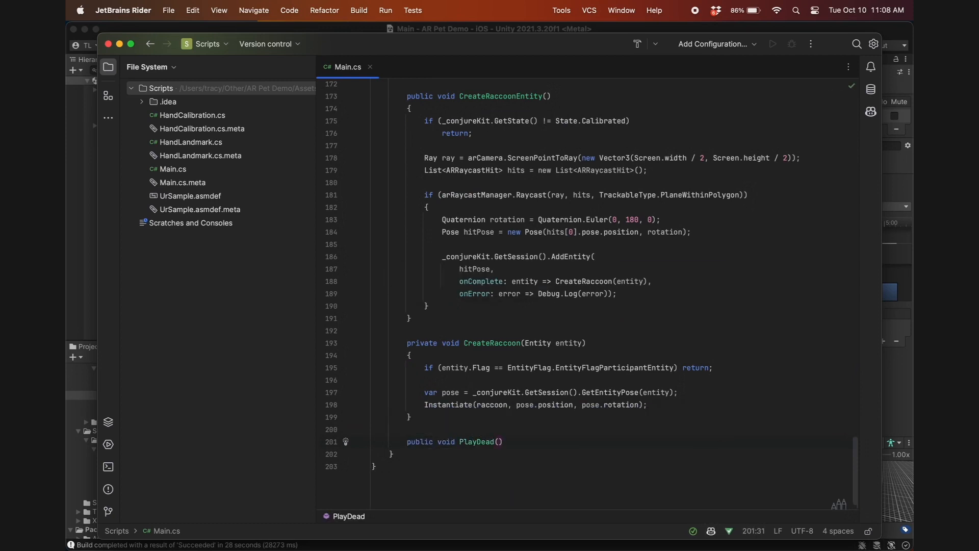
pyautogui.write('{')
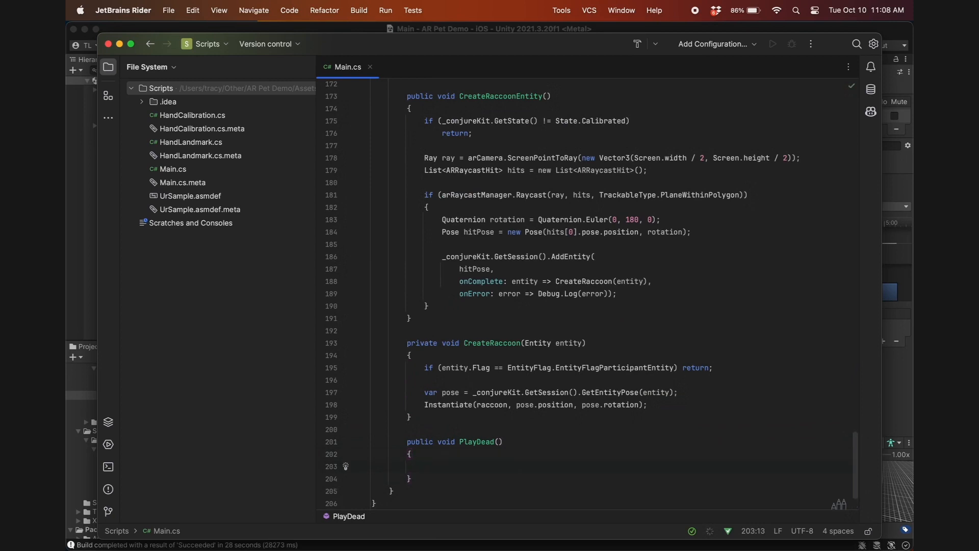
pyautogui.write('hasPlayedDead = true;')
pyautogui.write('raccoonObject = GameObject.Find("Raccoon Cub PA(C')
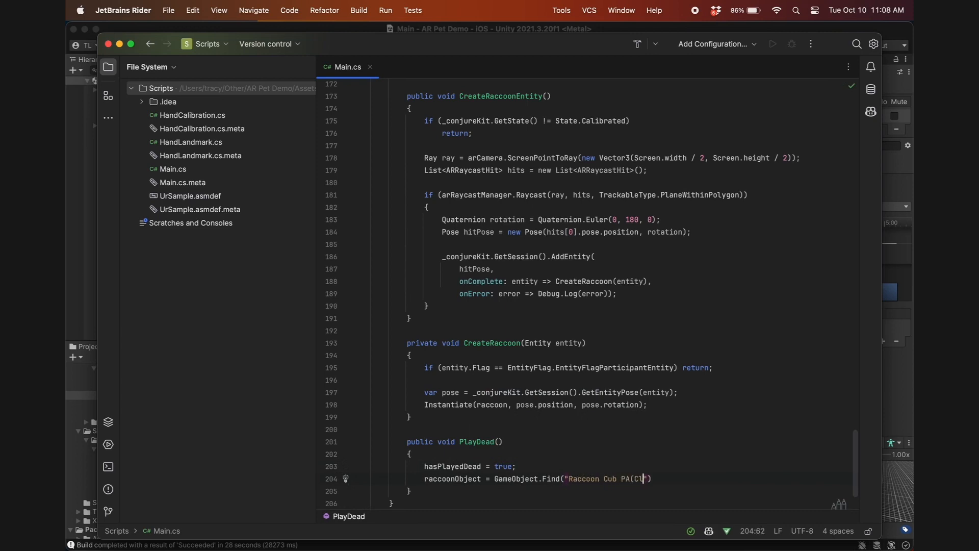
pyautogui.write('one)");')
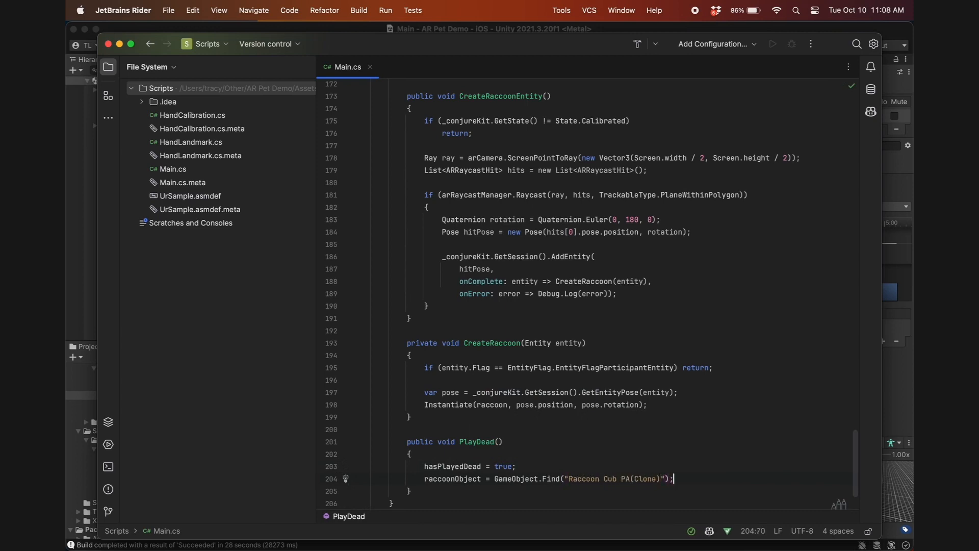
pyautogui.write('raccoonAnimator = raccoonObject.GetComponent<Animator>();')
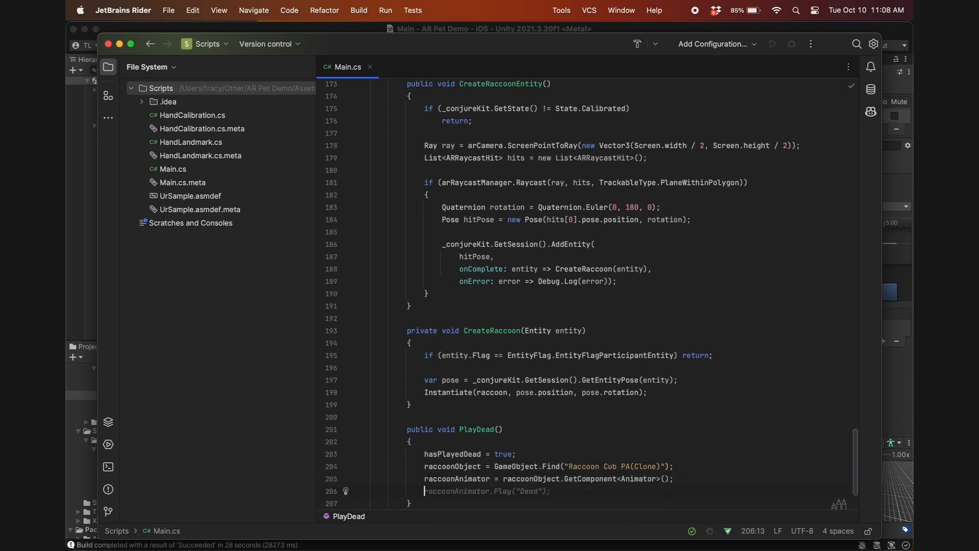
pyautogui.write('racc')
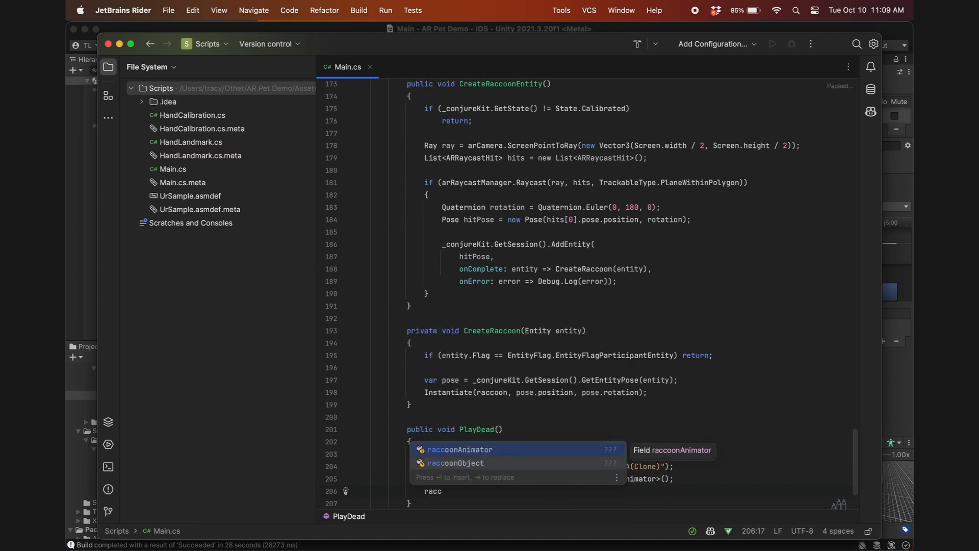
pyautogui.write('raccoonAnimator.SetT')
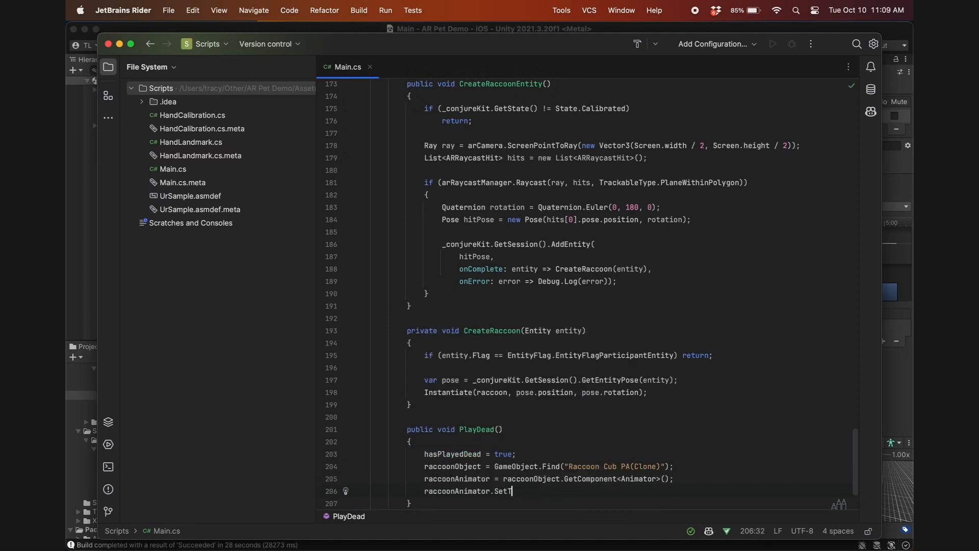
pyautogui.write('rigger()')
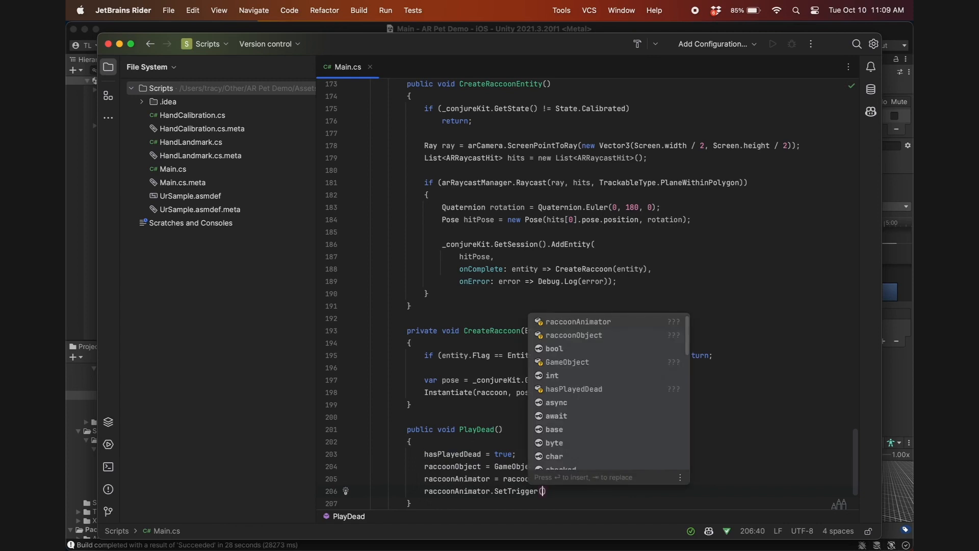
pyautogui.write('"PlayDead"')
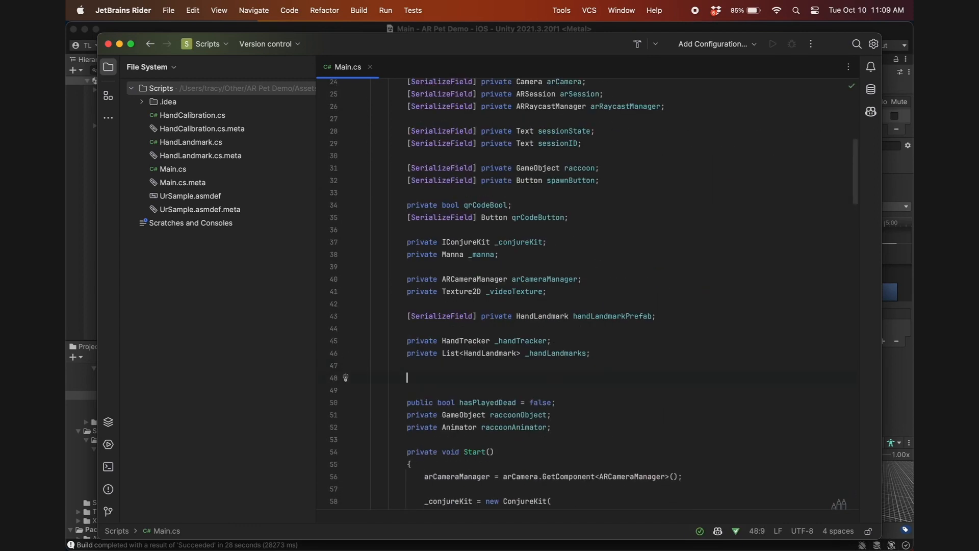
# Declare a Vector3[] handLandmarksPositions and initialise it with HandTracker.LandmarksCount
pyautogui.write('private V')
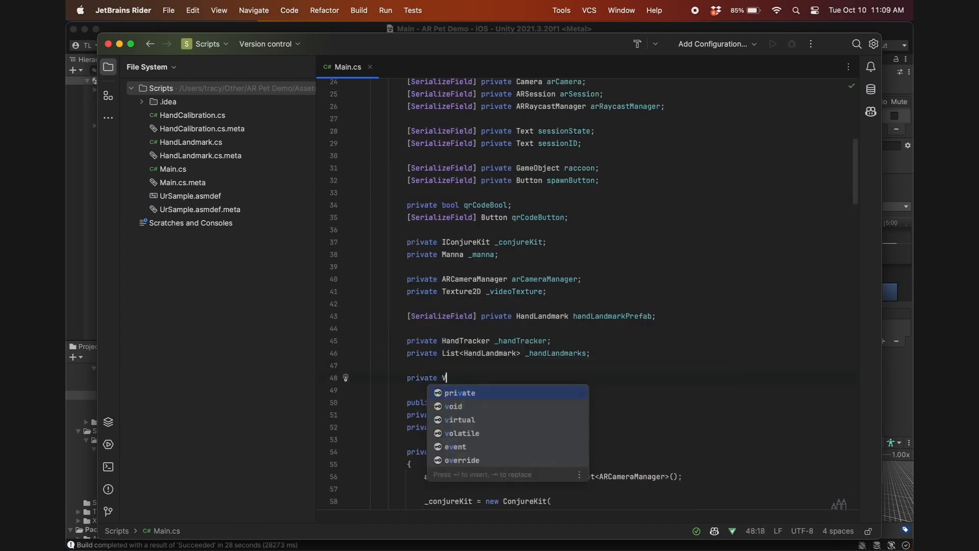
pyautogui.write('Vector3[]')
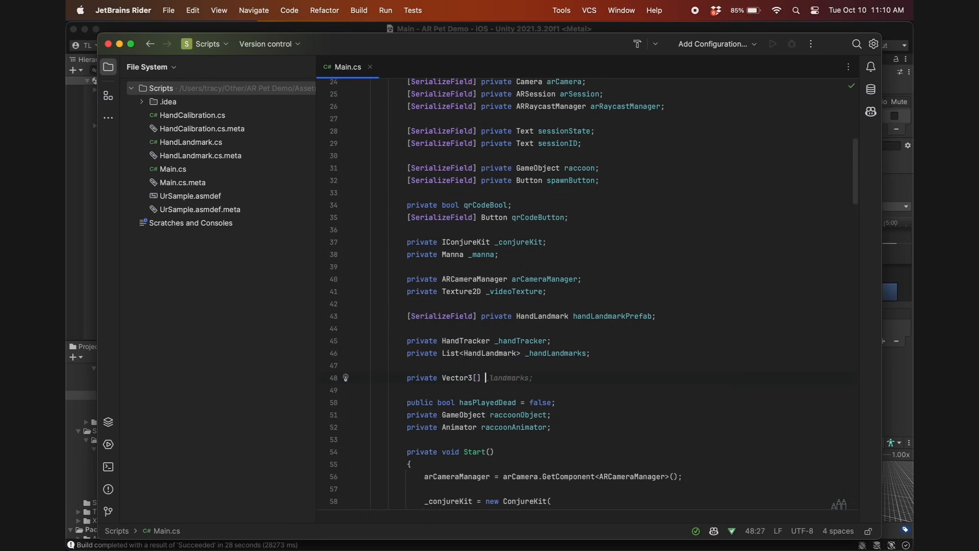
pyautogui.write('handLandmarks')
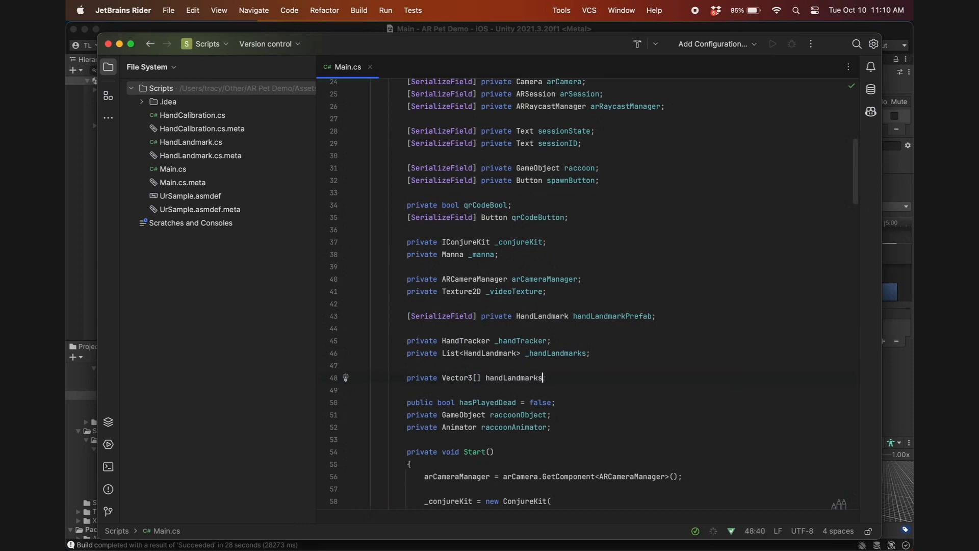
pyautogui.scroll(-3)
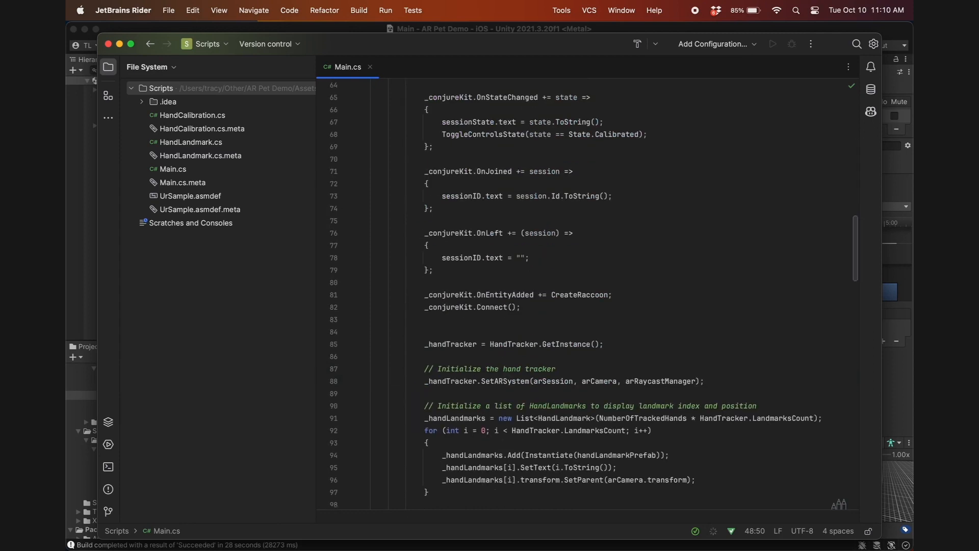
pyautogui.scroll(-3)
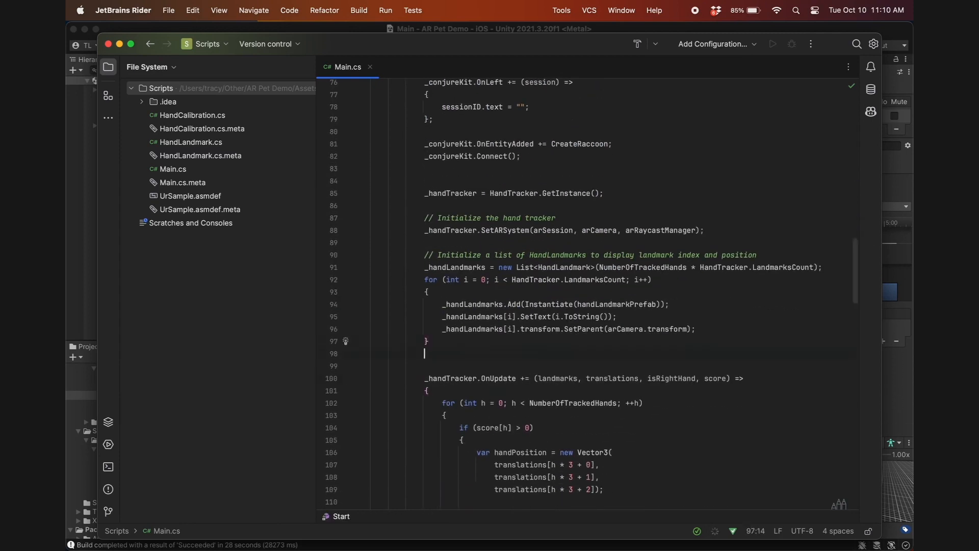
pyautogui.write('handLandmarksPositions = new Vector3')
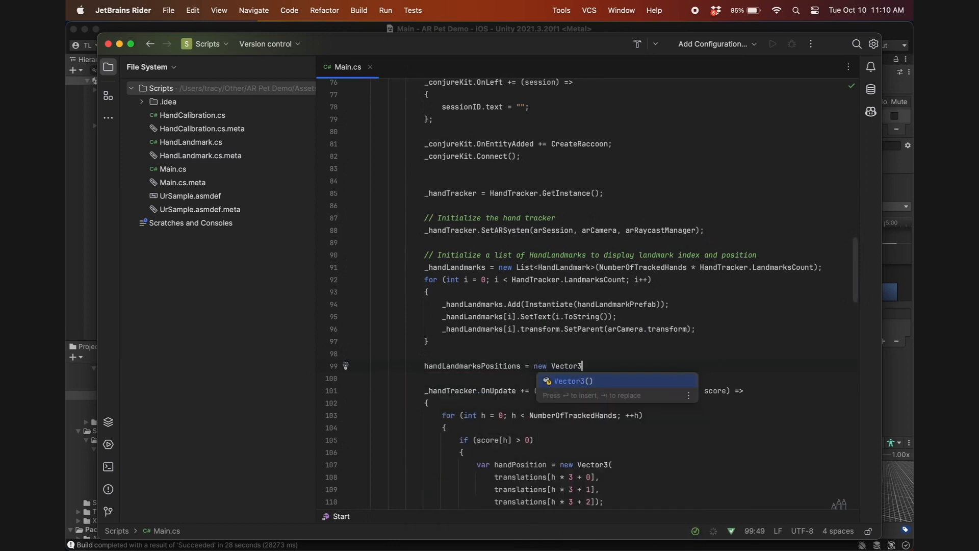
pyautogui.write('[')
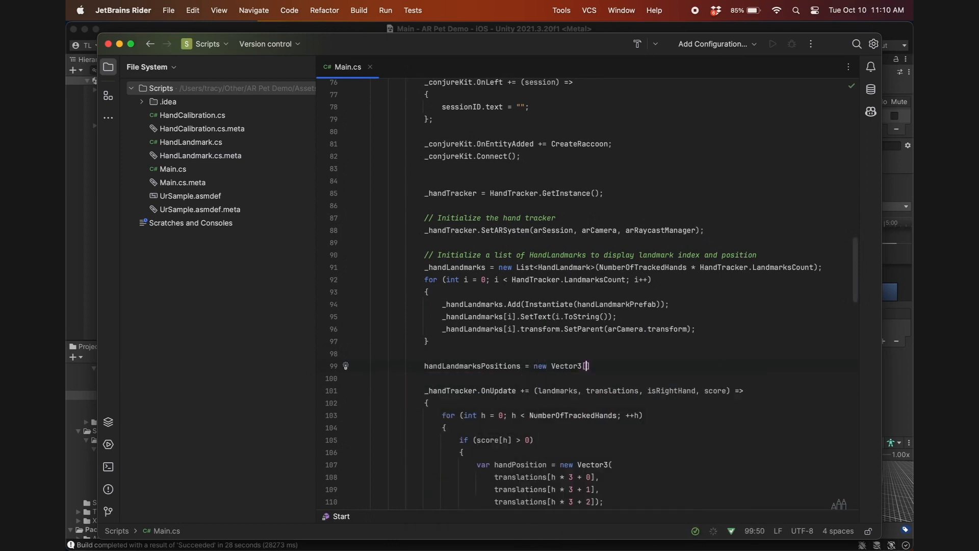
pyautogui.write('HandTracker.LandmarksCount')
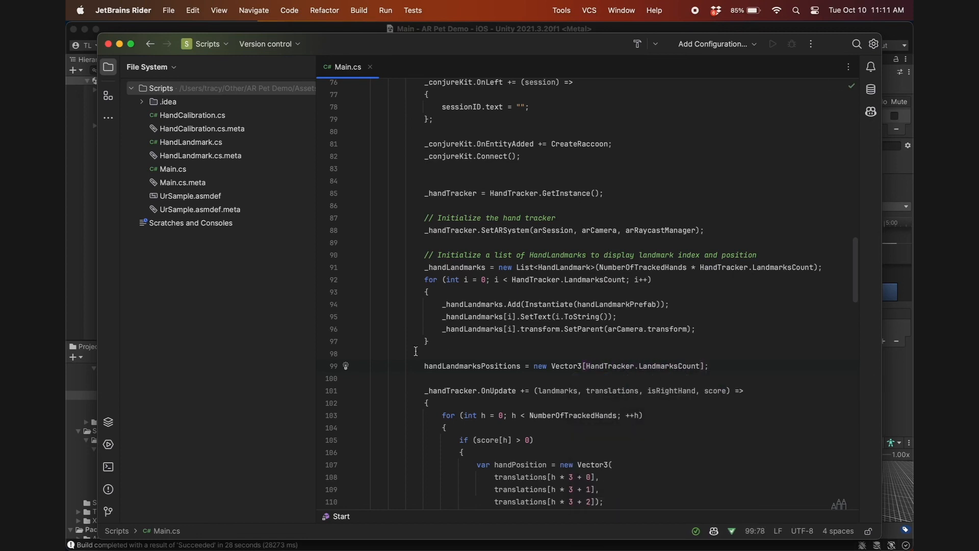
# Store each landmark position in handLandmarksPositions[l] inside the landmark loop
pyautogui.doubleClick(472, 365)
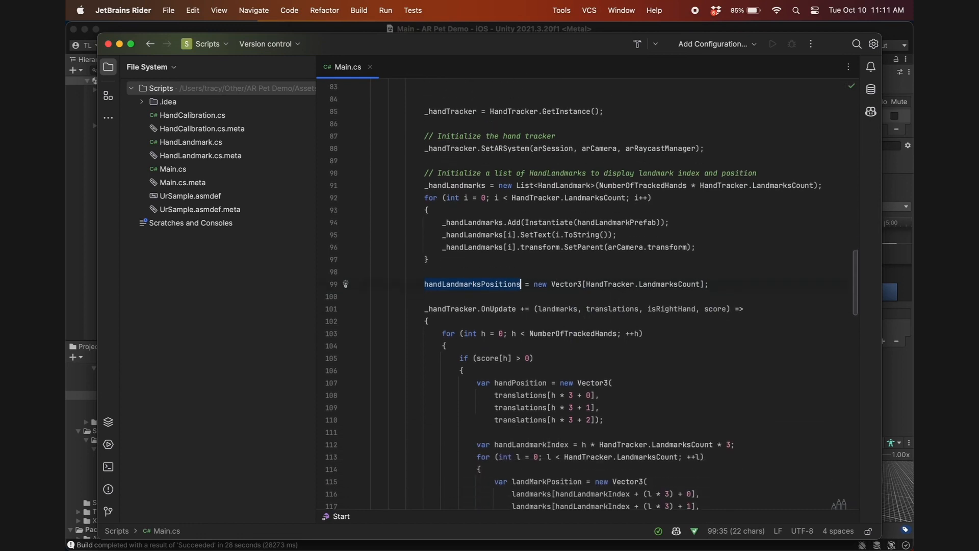
pyautogui.scroll(-3)
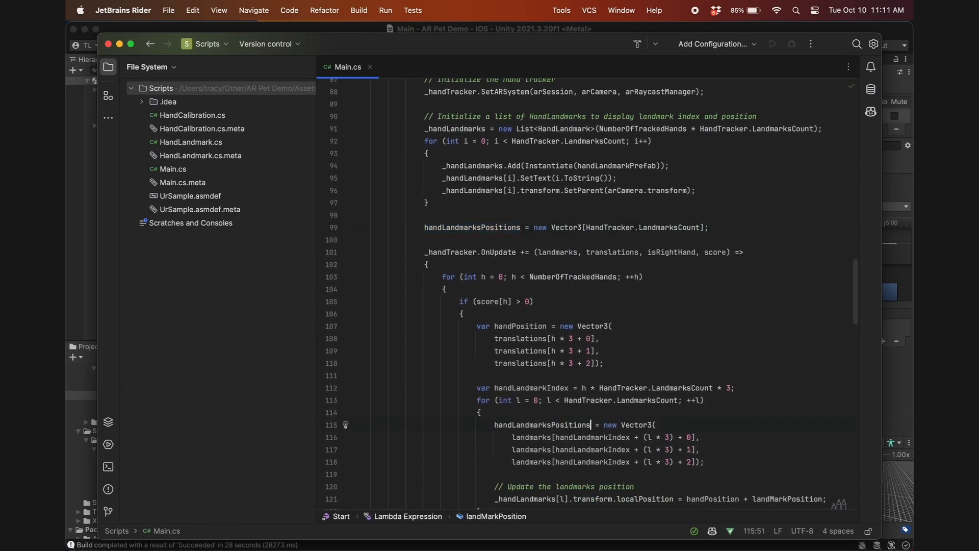
pyautogui.write('l]')
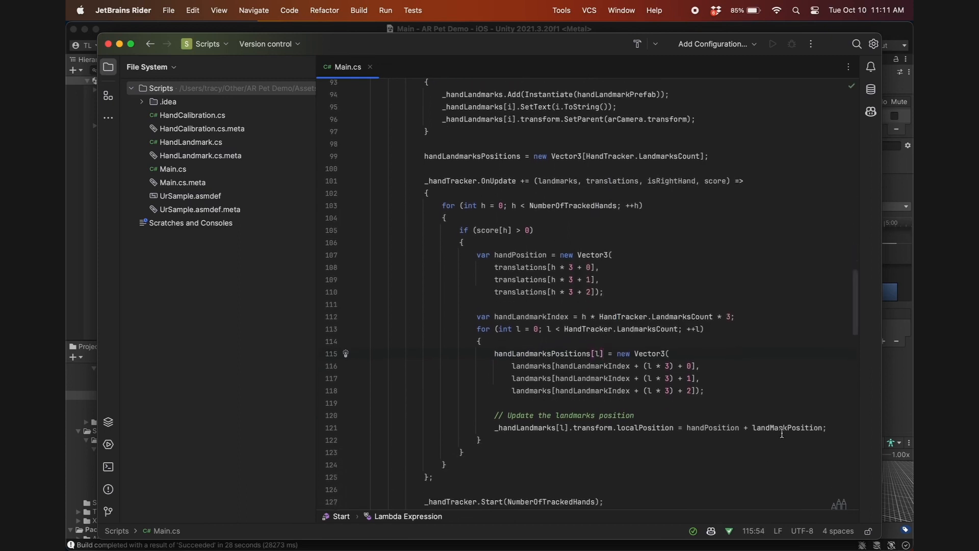
pyautogui.write('handLandmarksPositions')
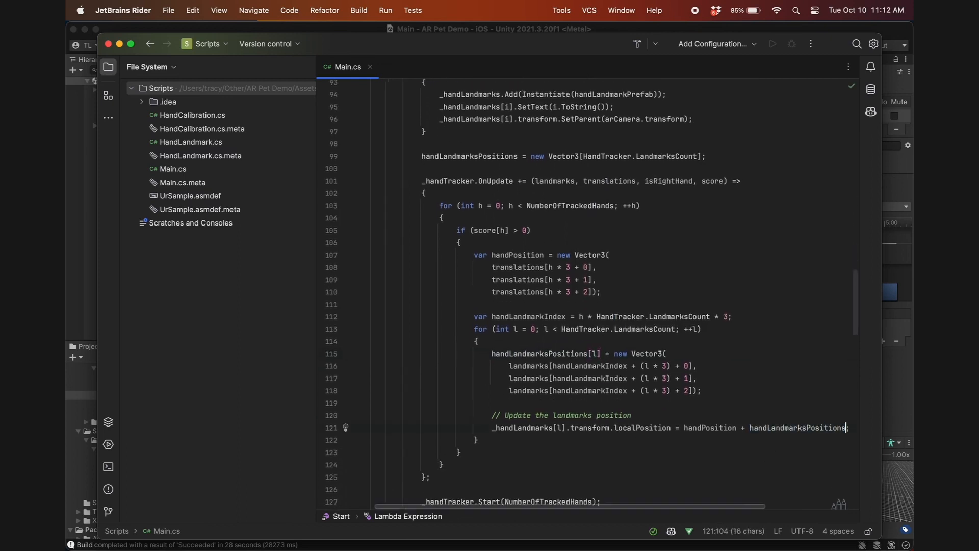
pyautogui.write('[l]')
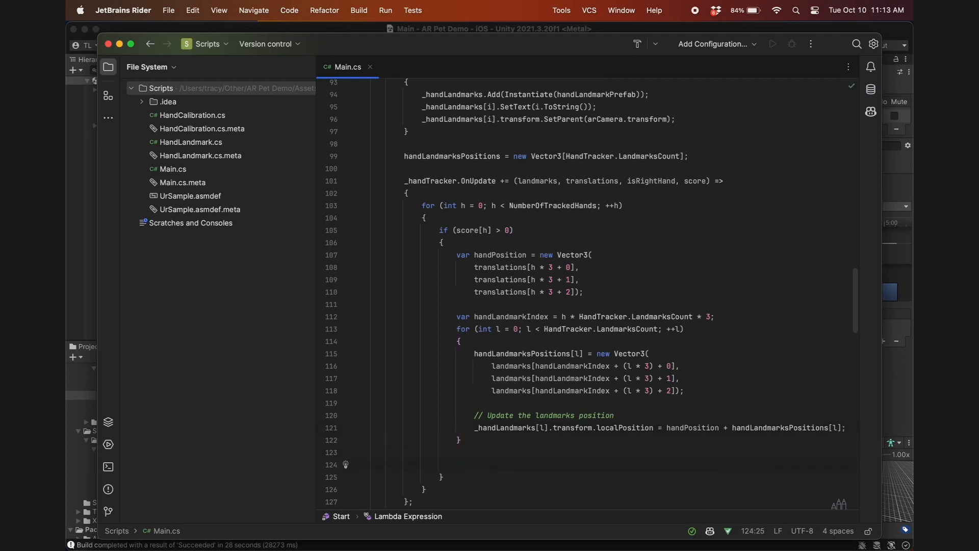
# Compute index, middle, ring and pinky palm distances with Vector3.Distance on landmark positions
pyautogui.write('var inde')
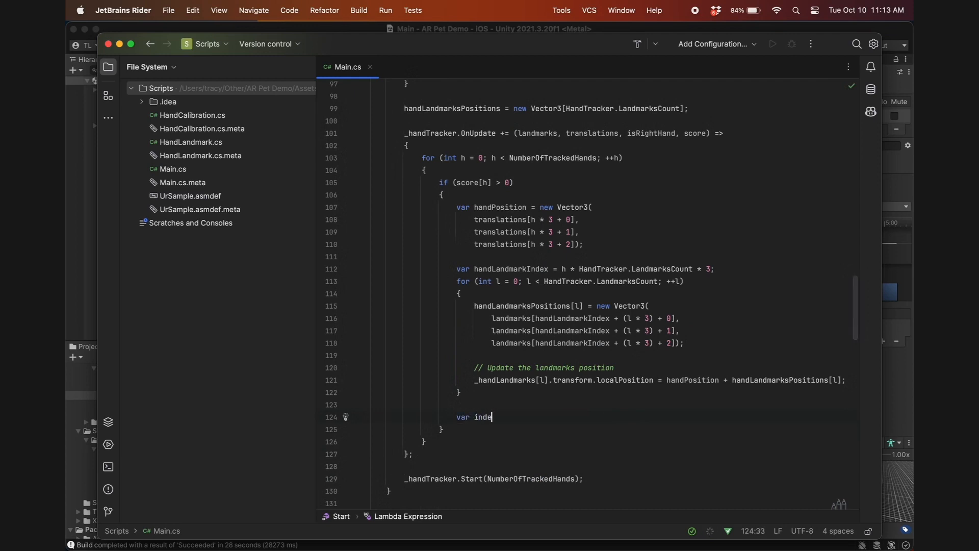
pyautogui.write('xPalmDistance')
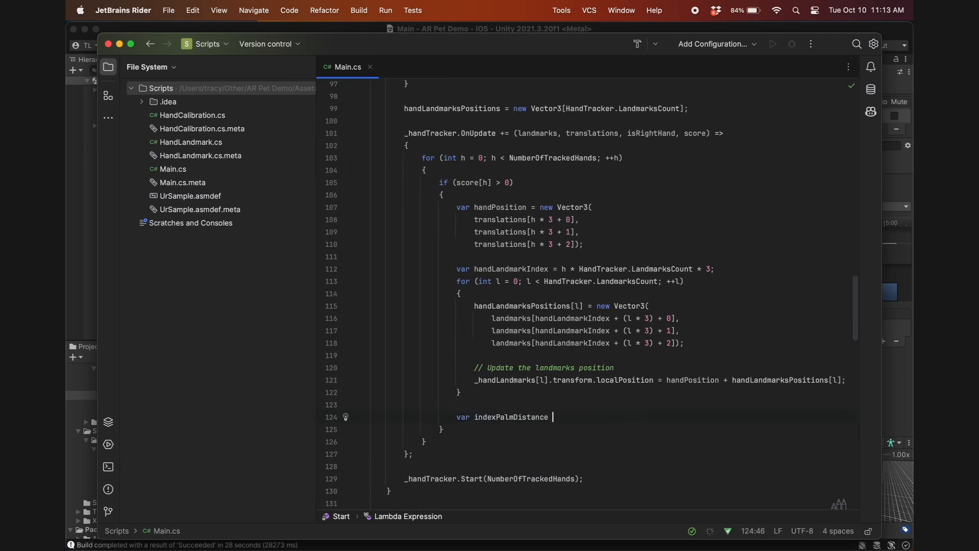
pyautogui.write('= Vector3.')
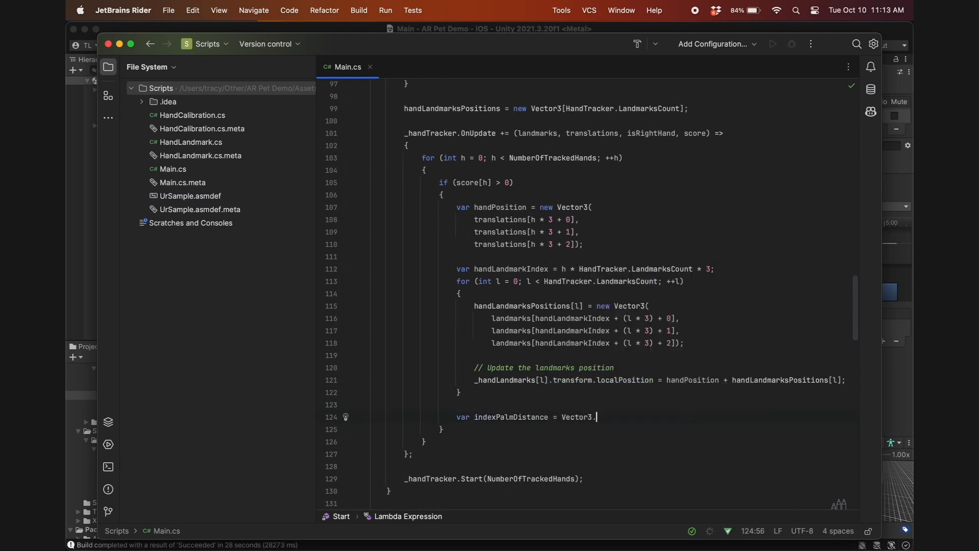
pyautogui.write('Distance(handLandmarksPositions[0], handLandmarksPositions[9]);')
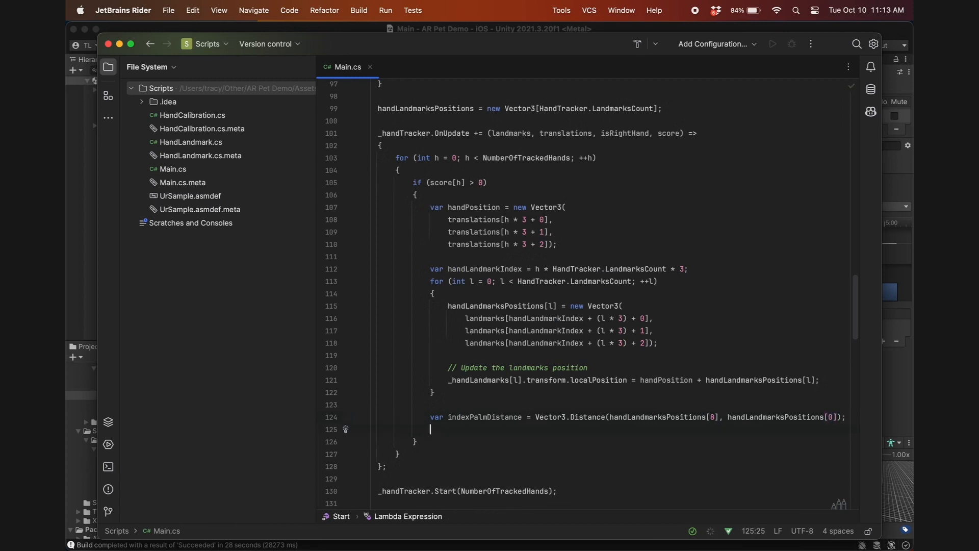
pyautogui.write('var middlePalmDistance = Vector3.Distance(handLandmarksPositions[12], handLandmarksPositions[0]);')
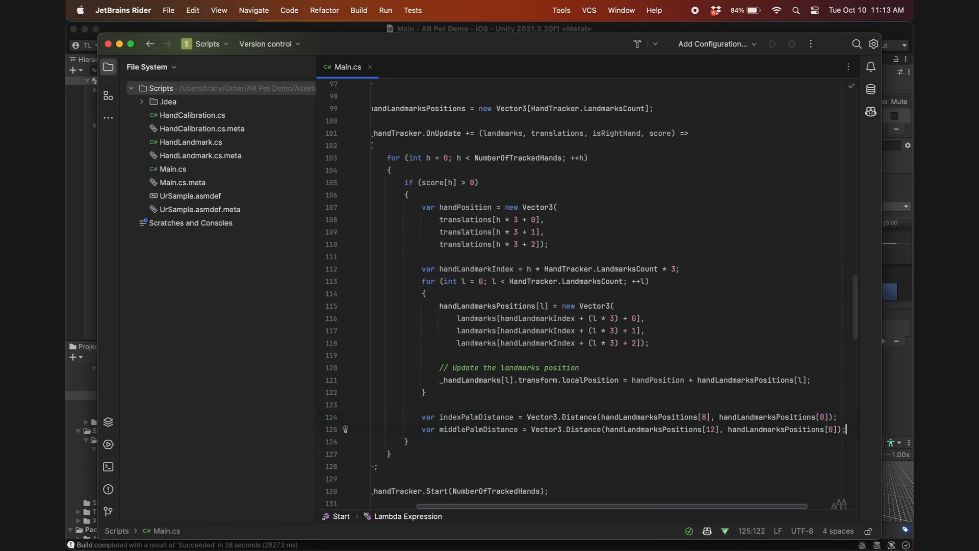
pyautogui.write('var pinky')
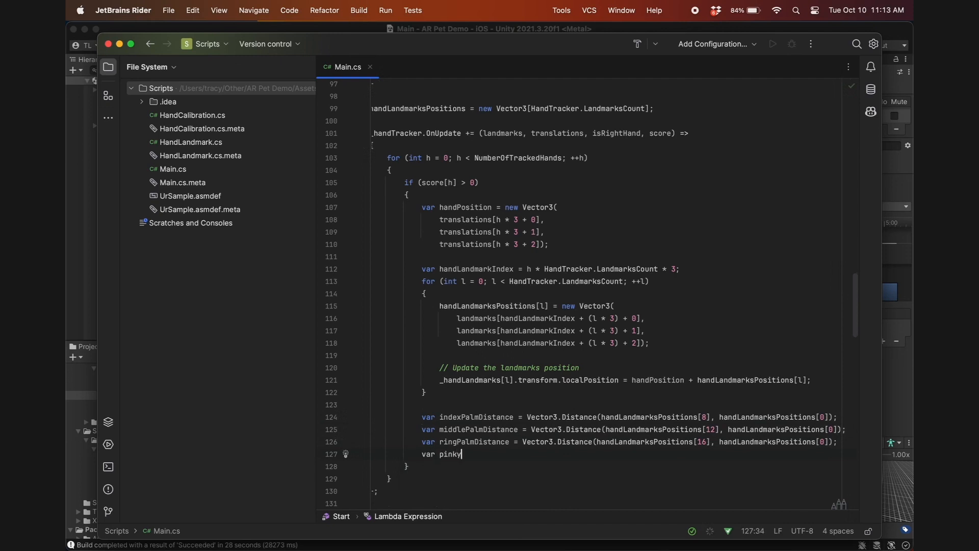
pyautogui.write('PalmDistance = Vector3.Distance(handLandmarksPositions[20], handLandmarksPositions[0]);')
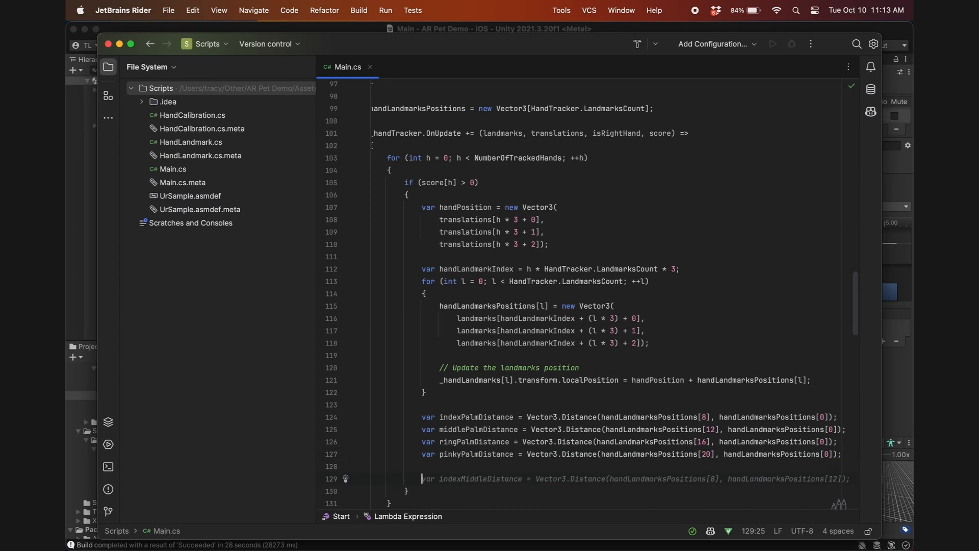
# Begin the gesture condition: indexPalmDistance > 0.1f && middlePalmDistance < 0.08f
pyautogui.write('if (indexPalmDistance > 0.1')
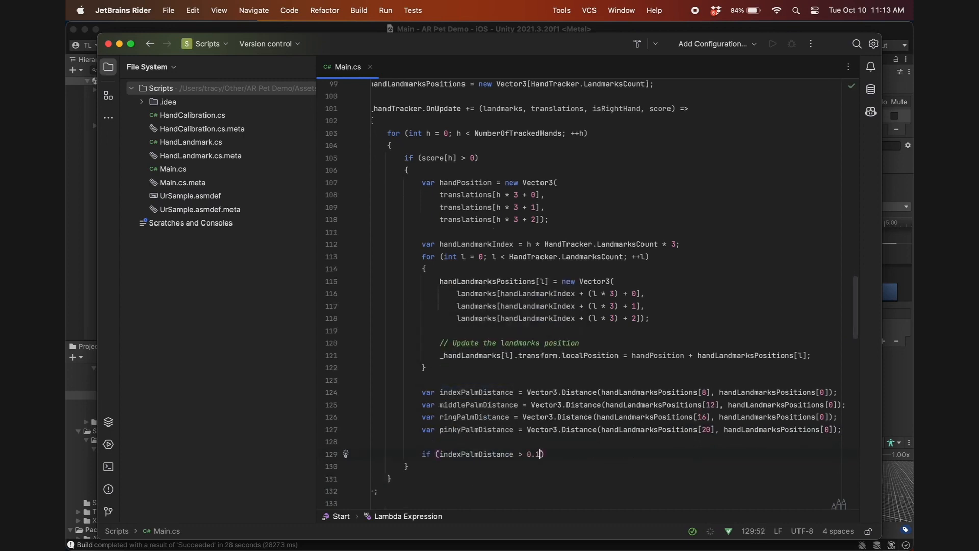
pyautogui.write('f && middlePalmDistance')
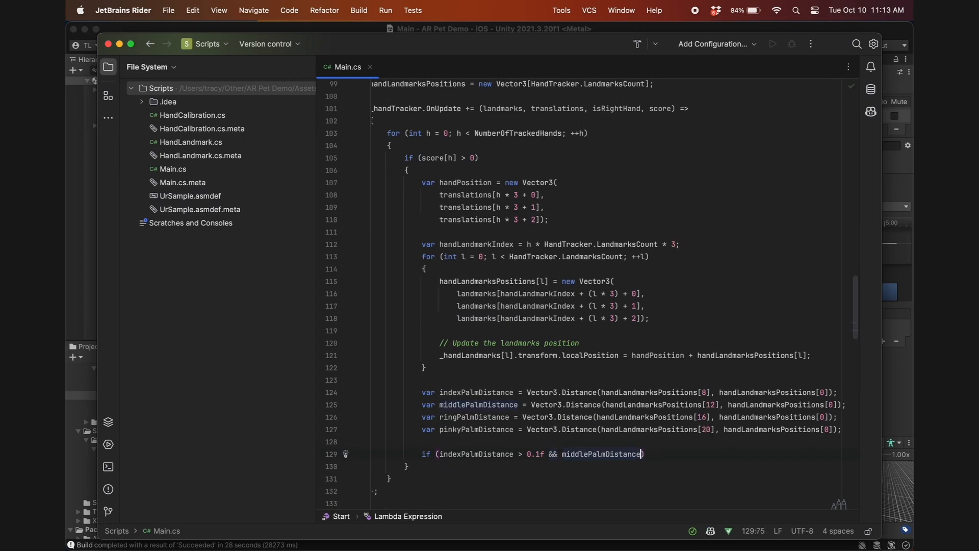
pyautogui.write('< 0.08f && ringPalmDistance < 0.08f &')
pyautogui.write('PlayDead();')
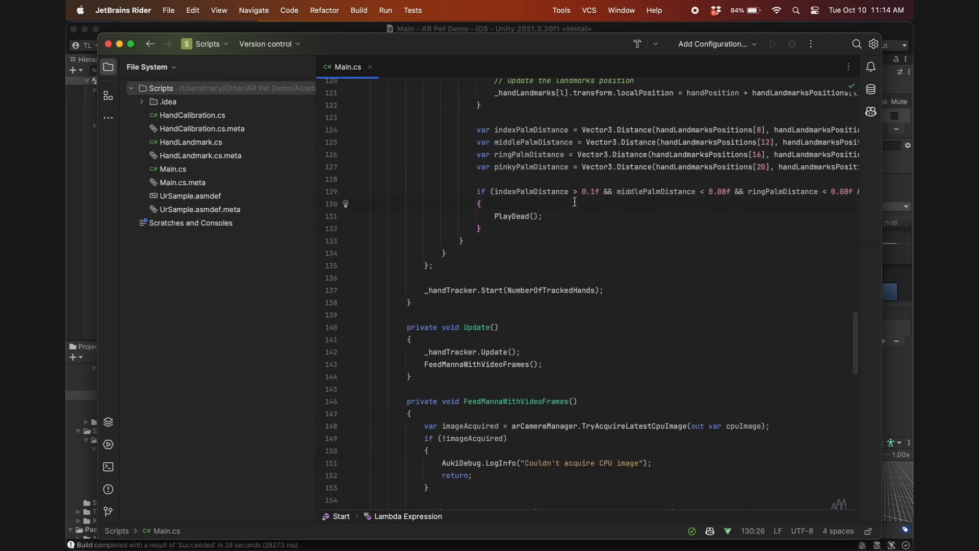
# Guard the PlayDead call with if (!hasPlayedDead) and delete the duplicate call
pyautogui.write('if (')
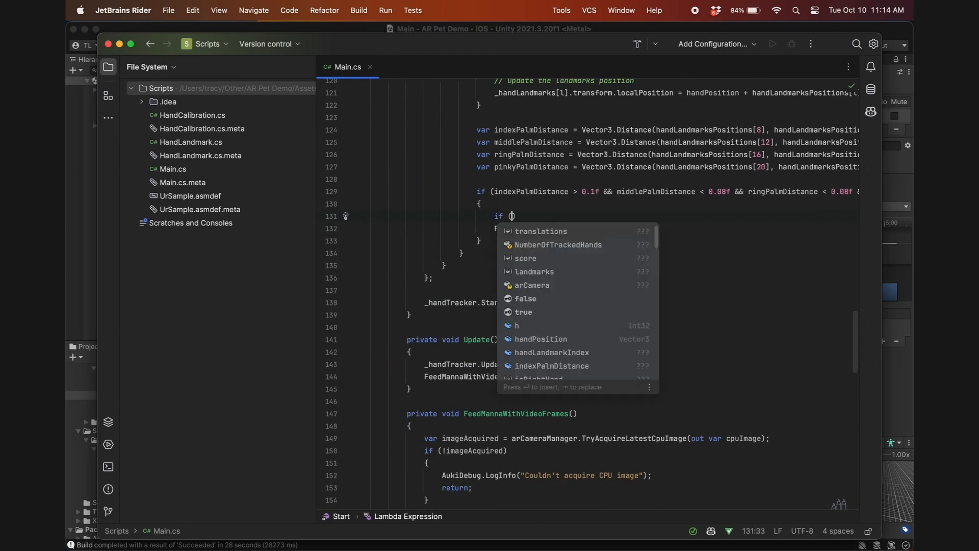
pyautogui.write('!has')
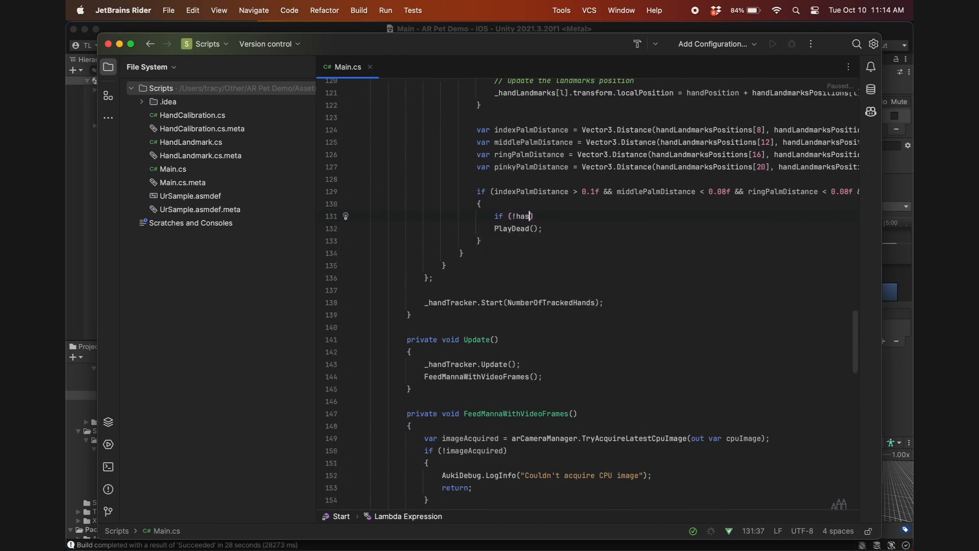
pyautogui.write('PlayedDead')
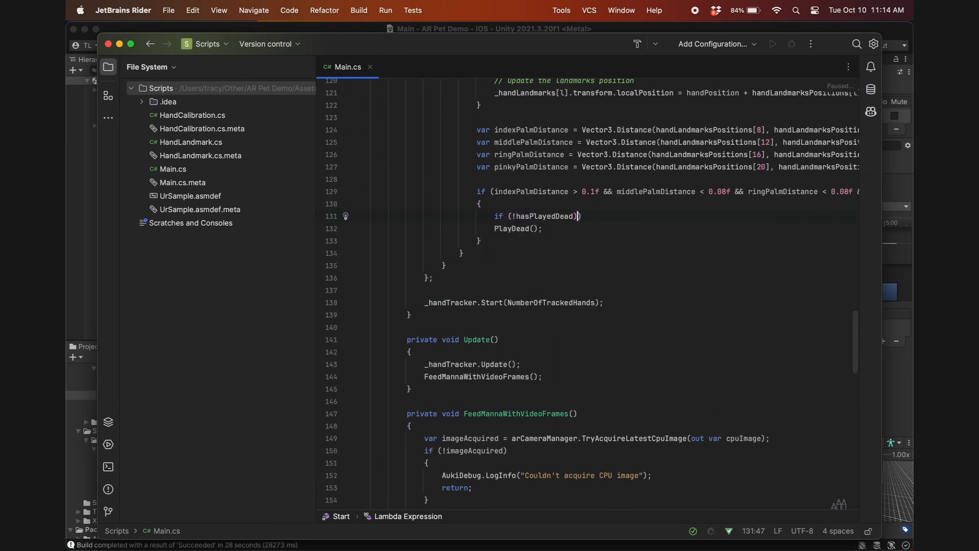
pyautogui.press('Enter')
pyautogui.write('PlayDead();')
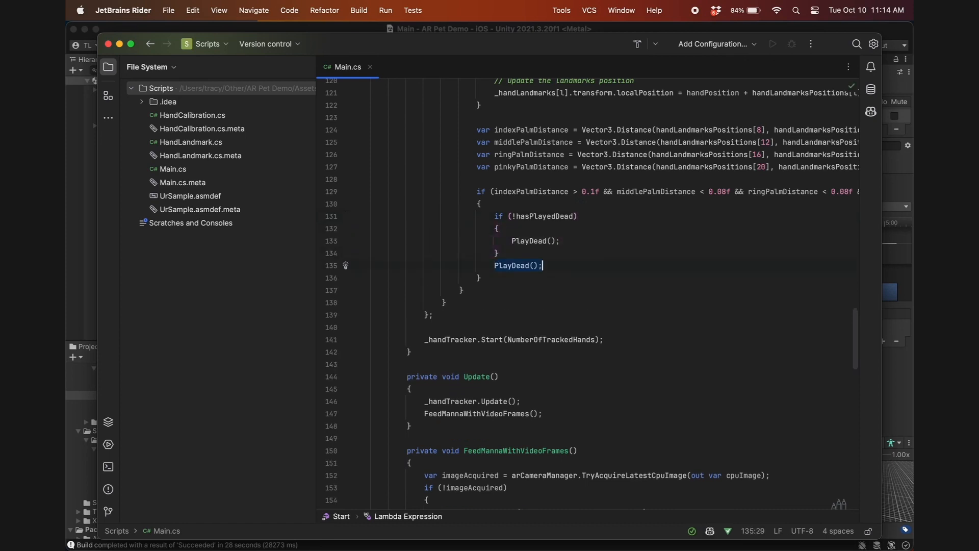
pyautogui.press('Backspace')
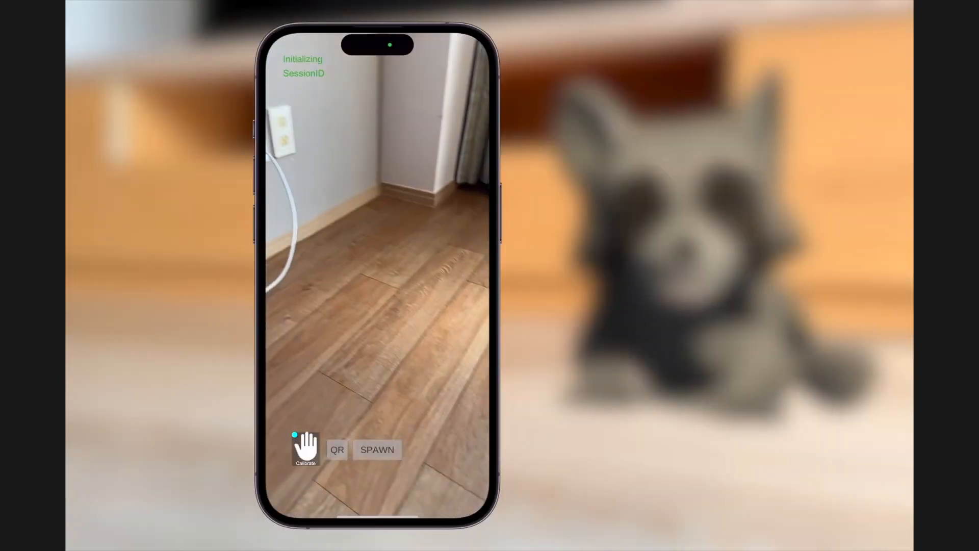
pyautogui.click(377, 450)
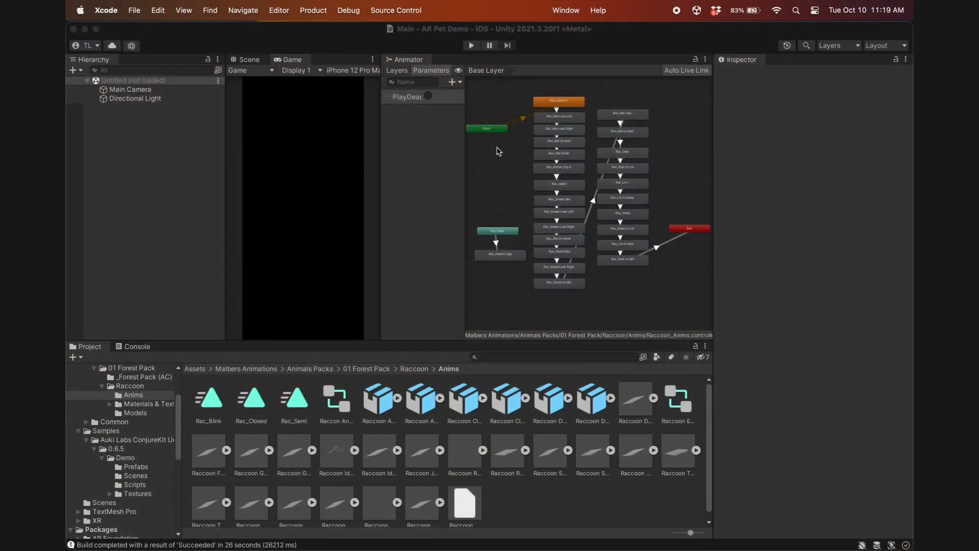
# Add a GetUp trigger parameter and duplicate the lie-to-seat and seat-to-idle states
pyautogui.click(452, 81)
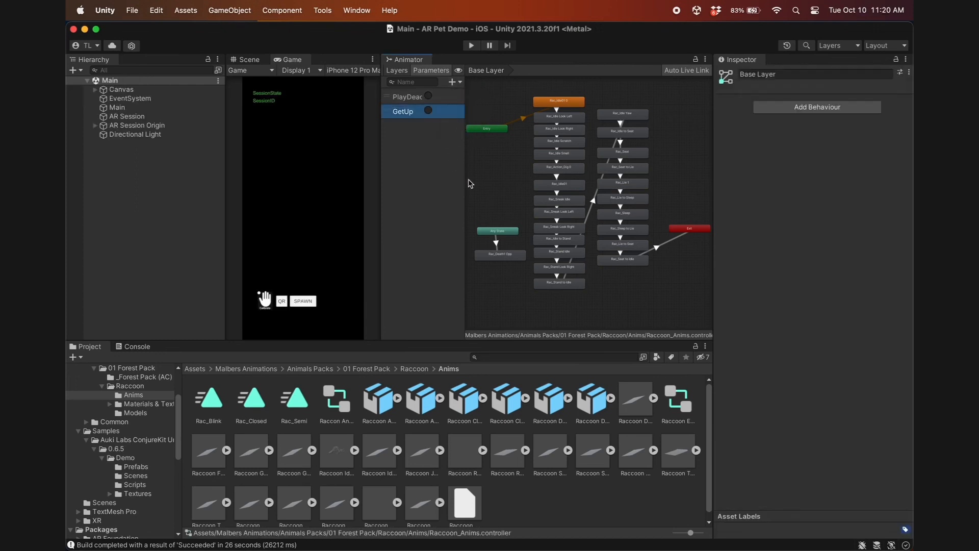
pyautogui.click(622, 244)
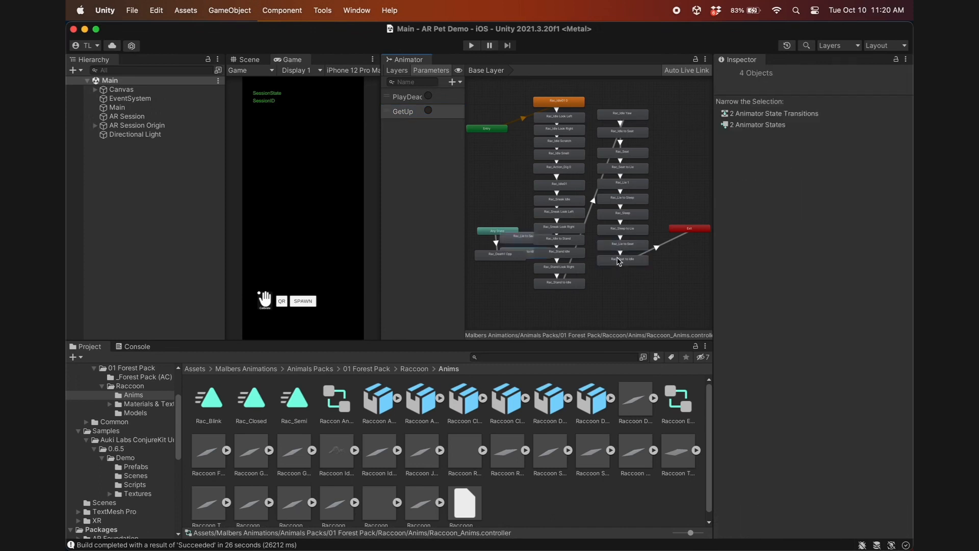
pyautogui.click(503, 195)
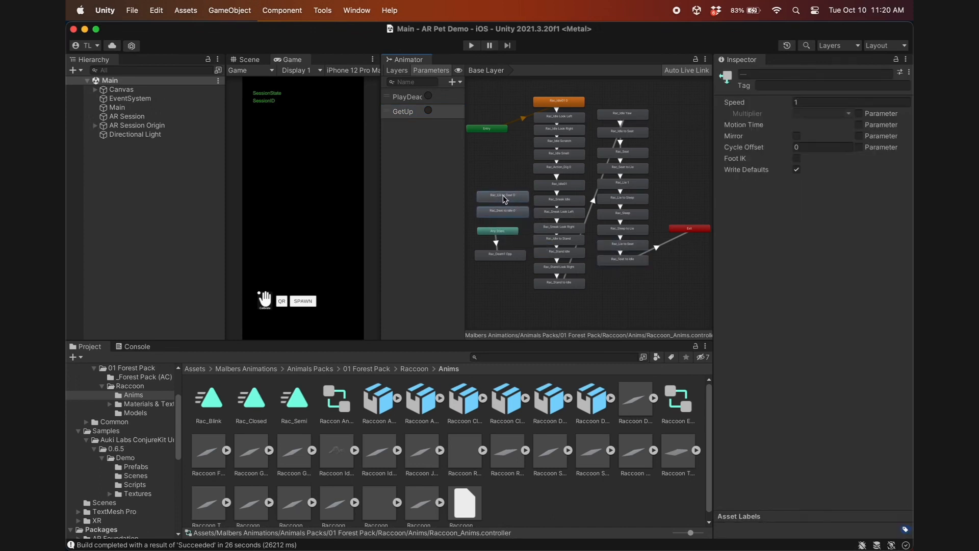
pyautogui.click(503, 176)
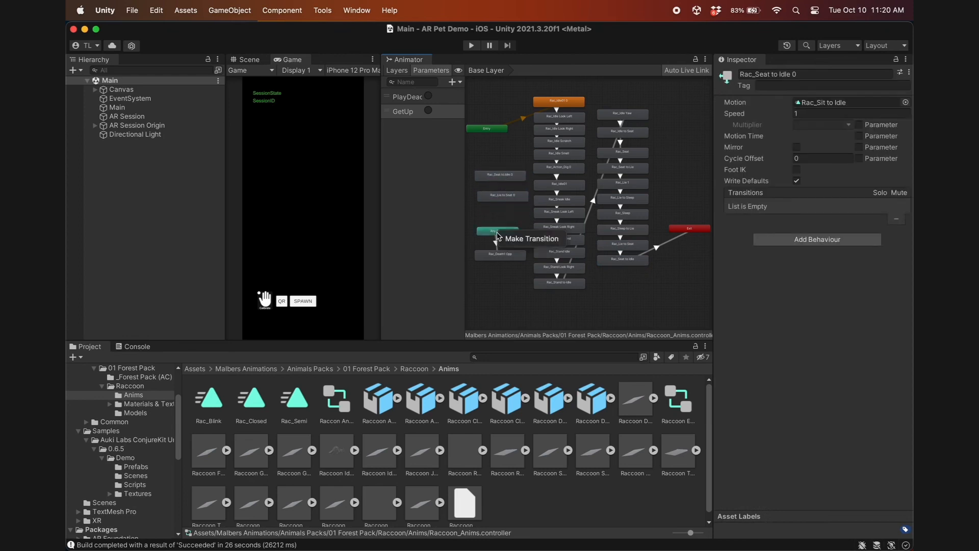
# Make Any State transition to Rac_Lie to Seat 0 with a GetUp condition
pyautogui.click(497, 231)
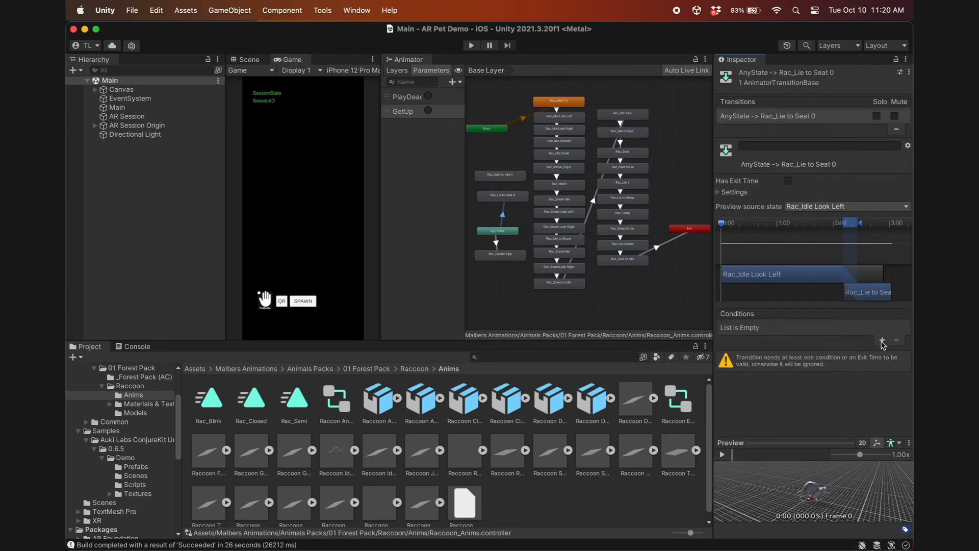
pyautogui.click(882, 340)
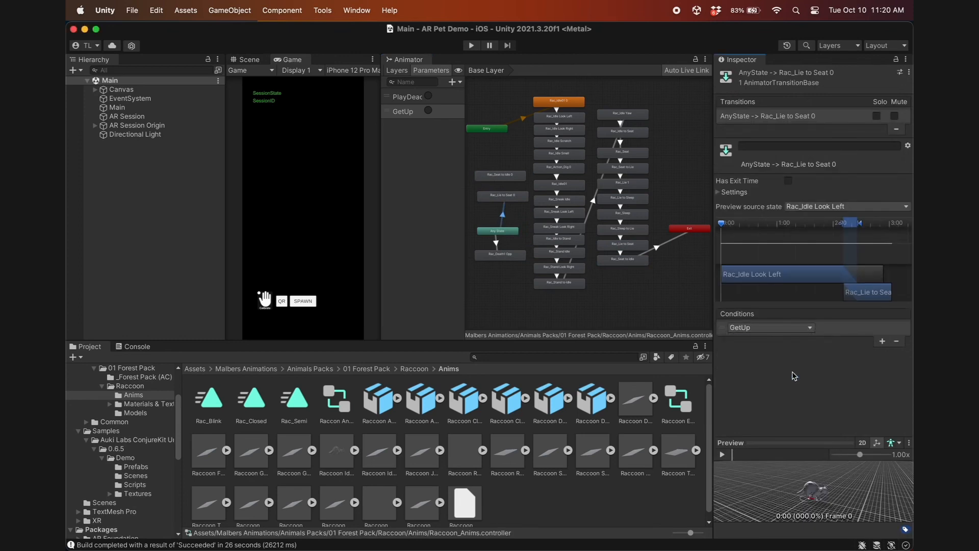
pyautogui.rightClick(502, 195)
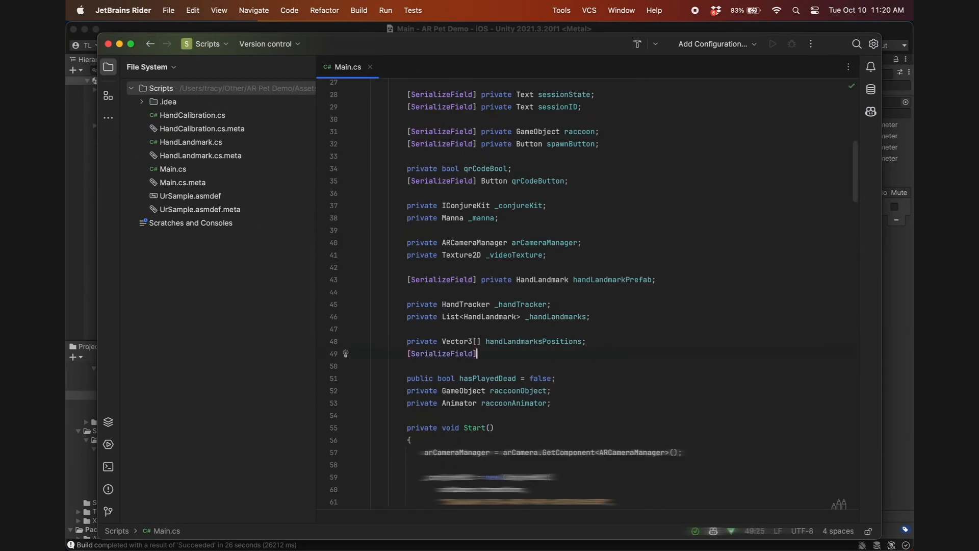
# Add a serialized fingertipLandmark Renderer positioned at handPosition + handLandmarksPositions[8]
pyautogui.write('private Renderer')
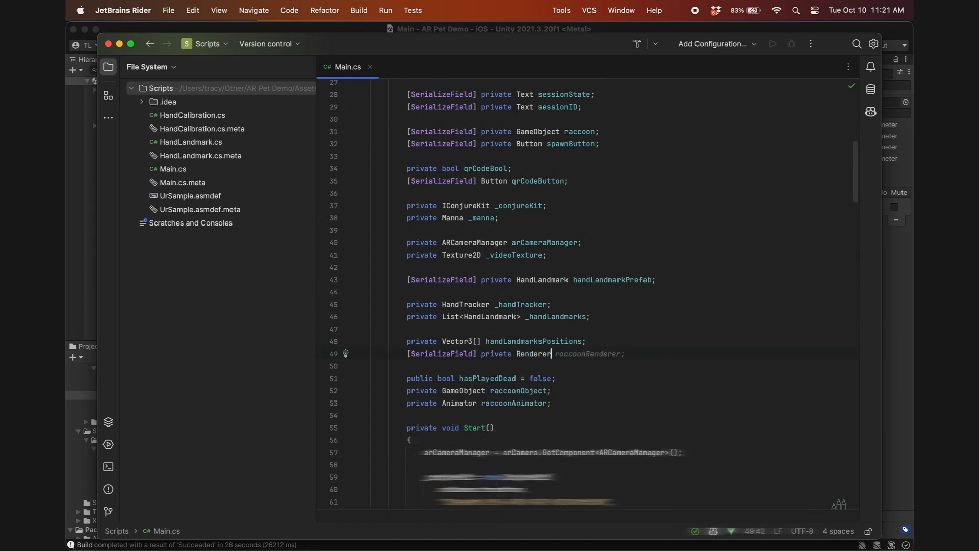
pyautogui.write('fingertipLandmark;')
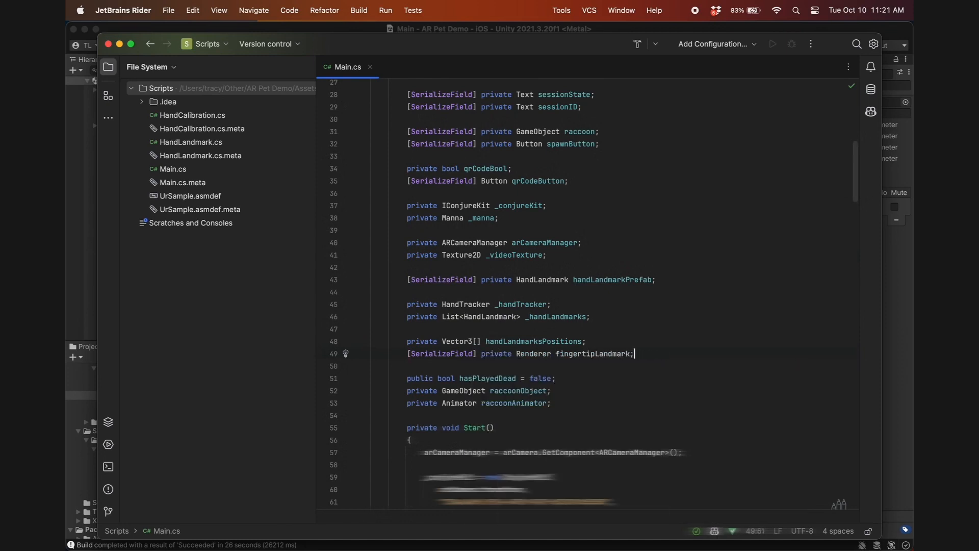
pyautogui.scroll(-3)
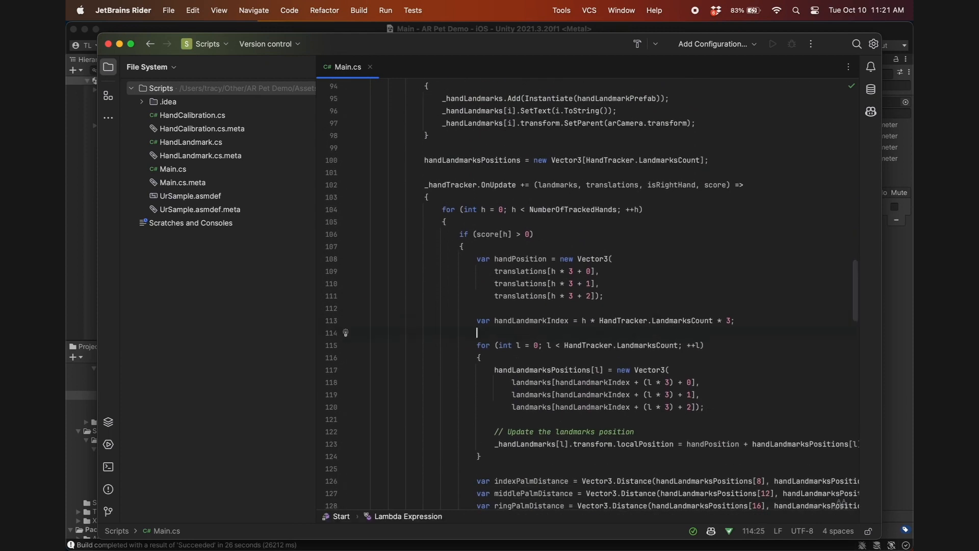
pyautogui.write('fingertipLandmark.transform.localPosition =')
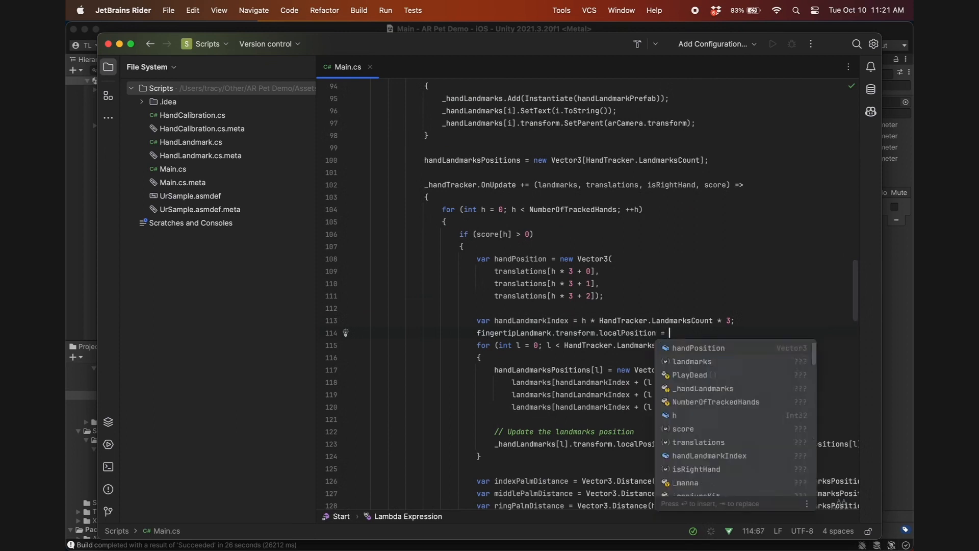
pyautogui.write('handPosition +')
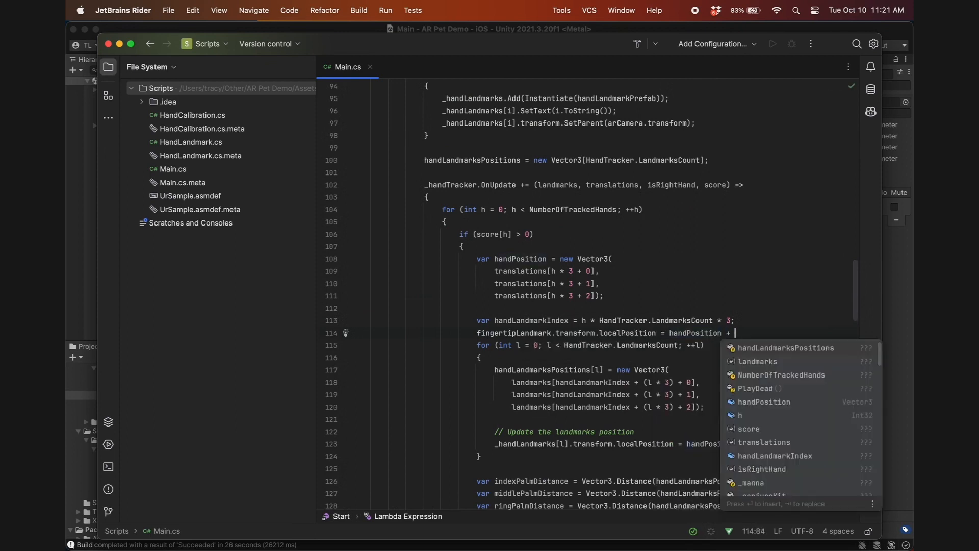
pyautogui.write('handLandmarksPositions[8];')
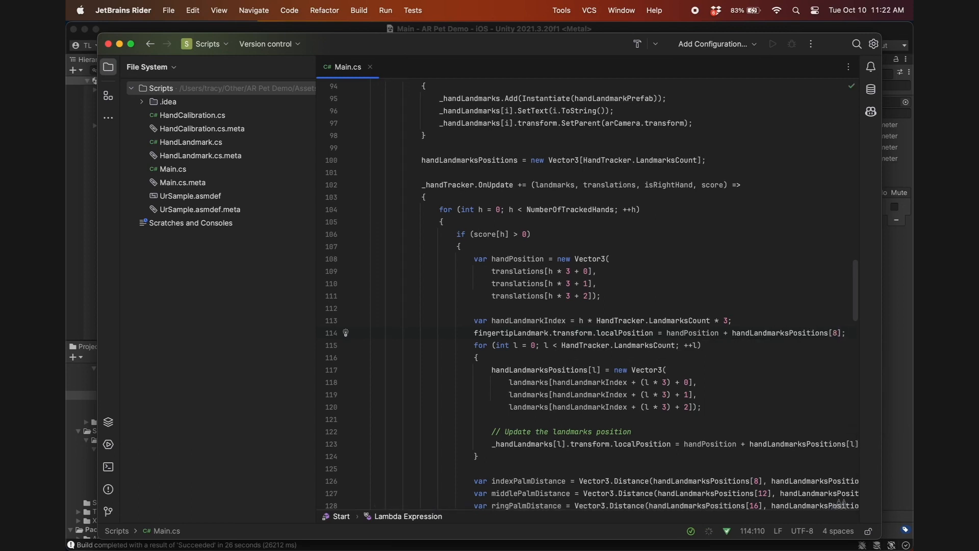
# Finish the fingertip placement and add a GetUp method setting hasPlayedDead to false
pyautogui.scroll(-3)
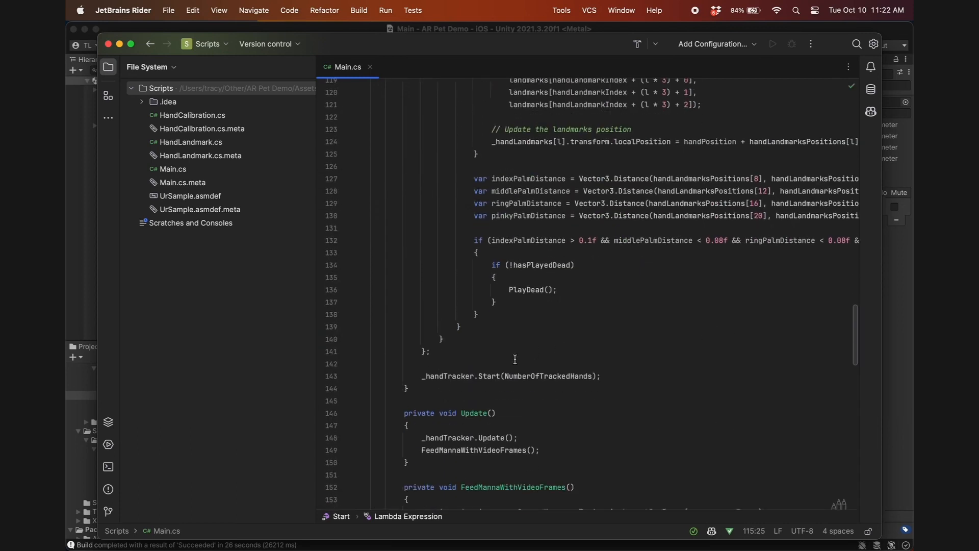
pyautogui.write('fingertipLandmark.transform.')
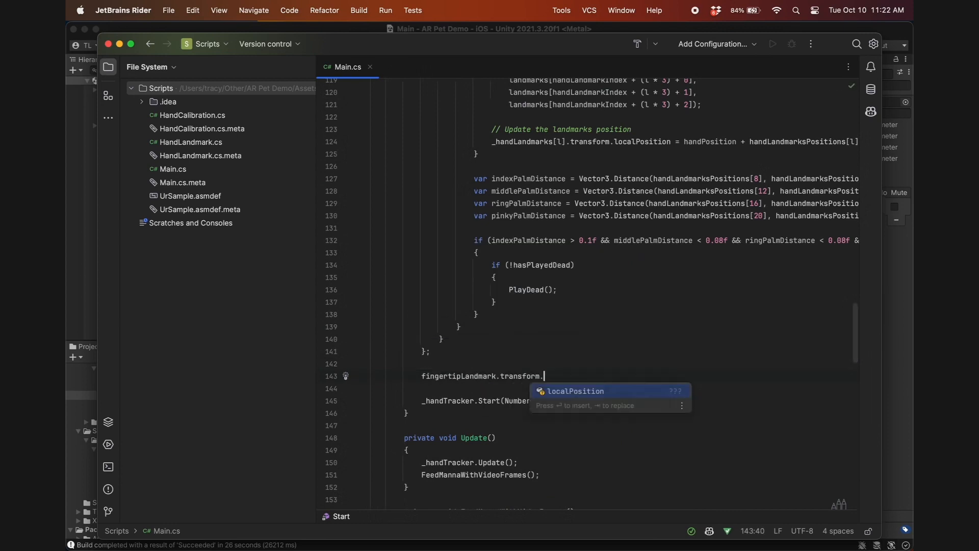
pyautogui.write('parent =')
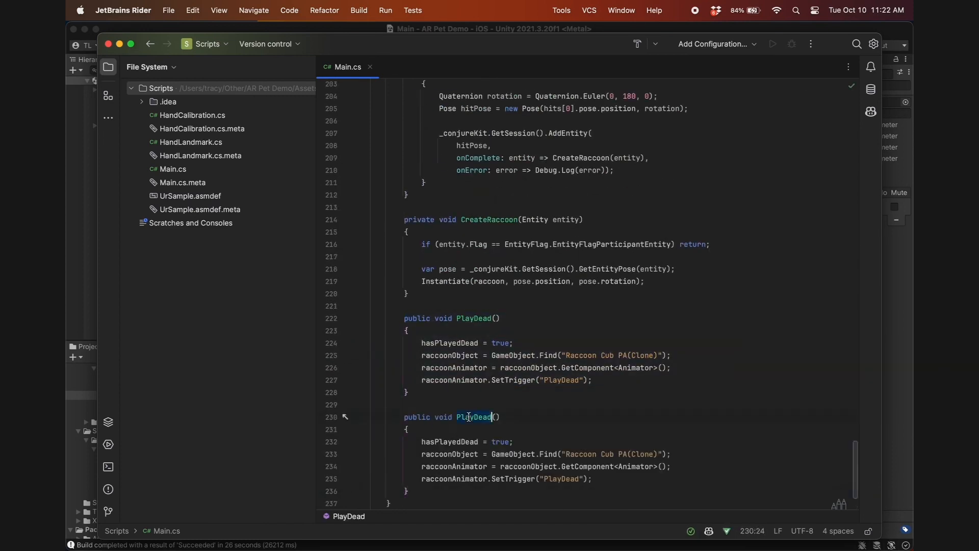
pyautogui.write('GetUp')
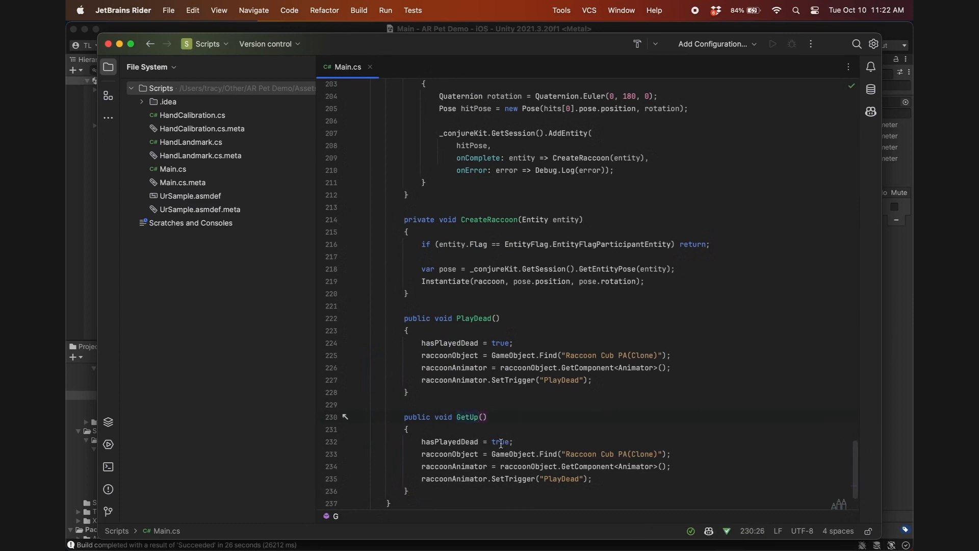
pyautogui.write('false')
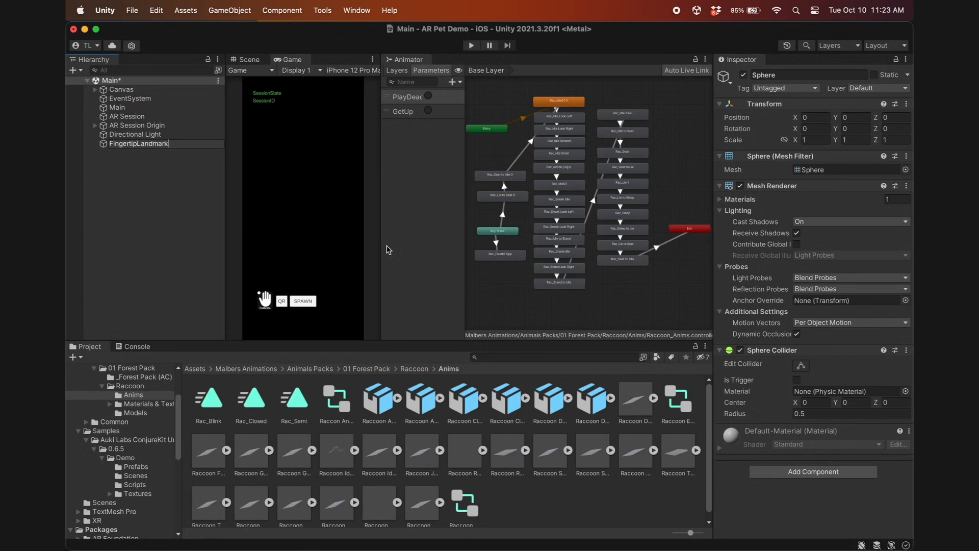
# Assign FingertipLandmark to Main and give Raccoon Cub PA a kinematic Rigidbody
pyautogui.click(138, 143)
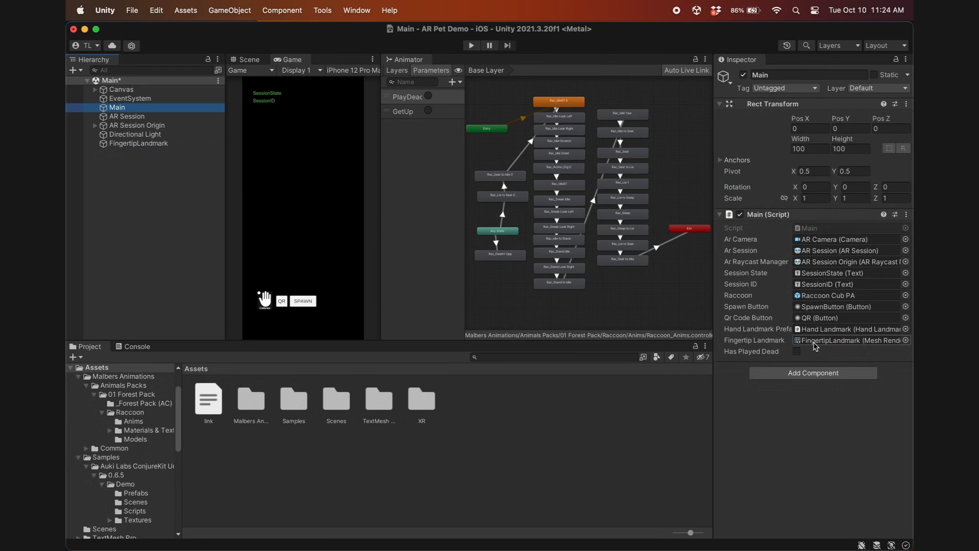
pyautogui.moveTo(443, 499)
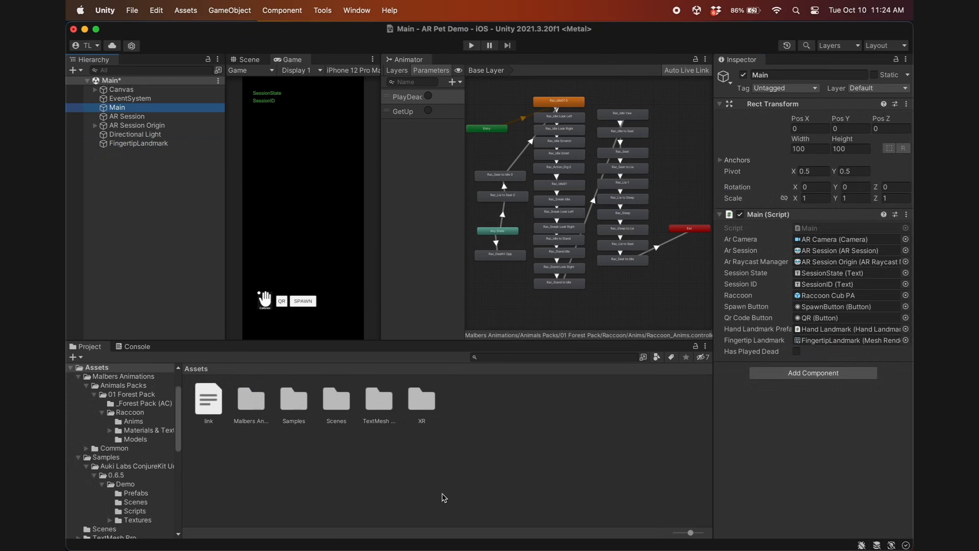
pyautogui.click(336, 399)
pyautogui.write('rigid')
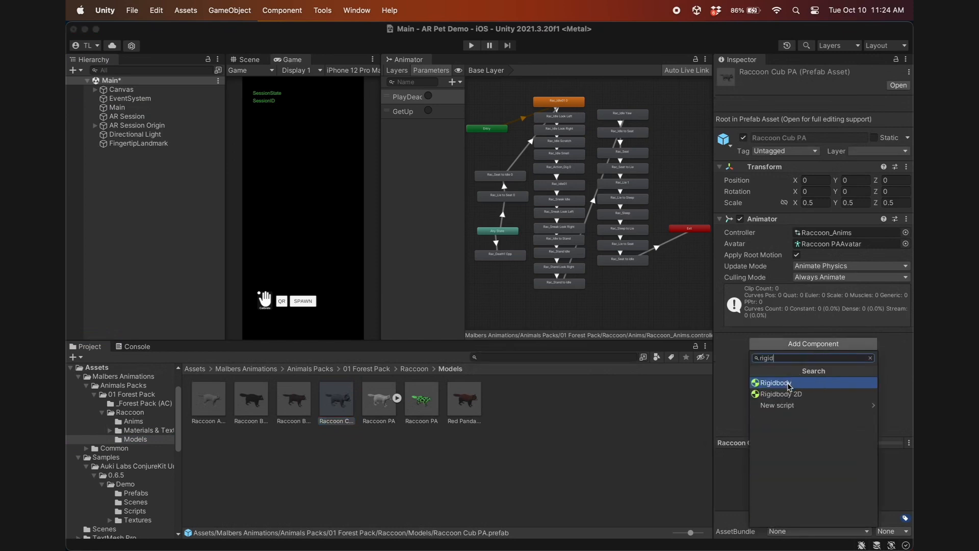
pyautogui.click(774, 383)
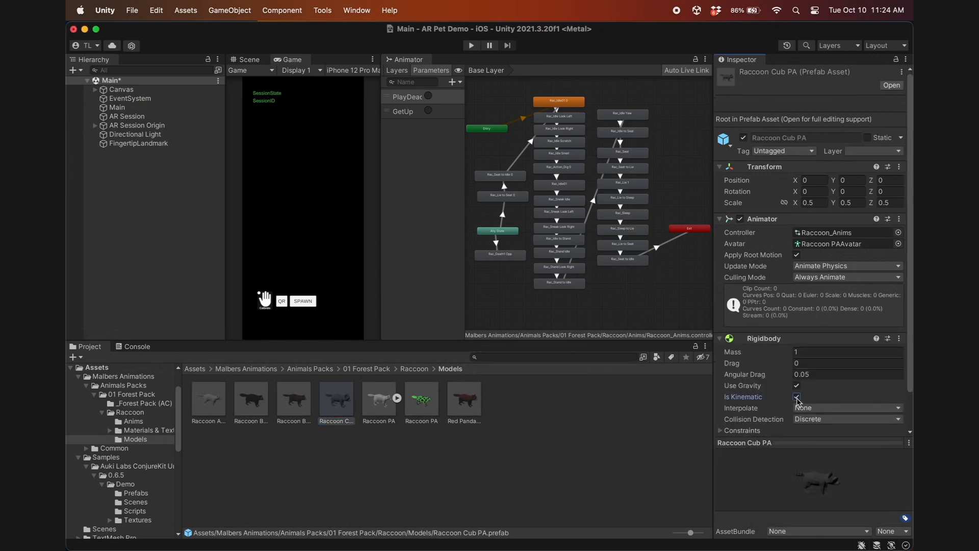
pyautogui.click(796, 397)
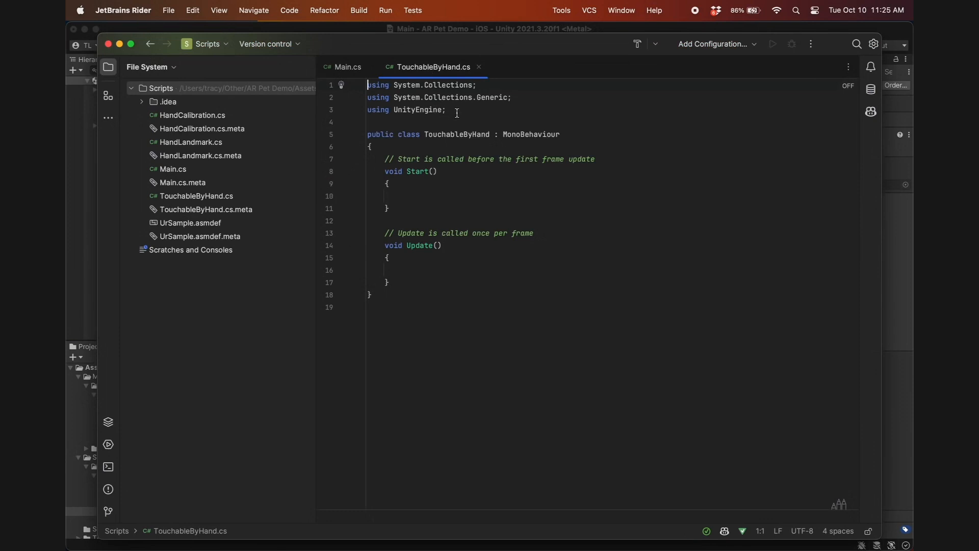
# Put TouchableByHand in the AukiHandTrackerSample namespace with a public Main mainScript field
pyautogui.write('namespace AukiH')
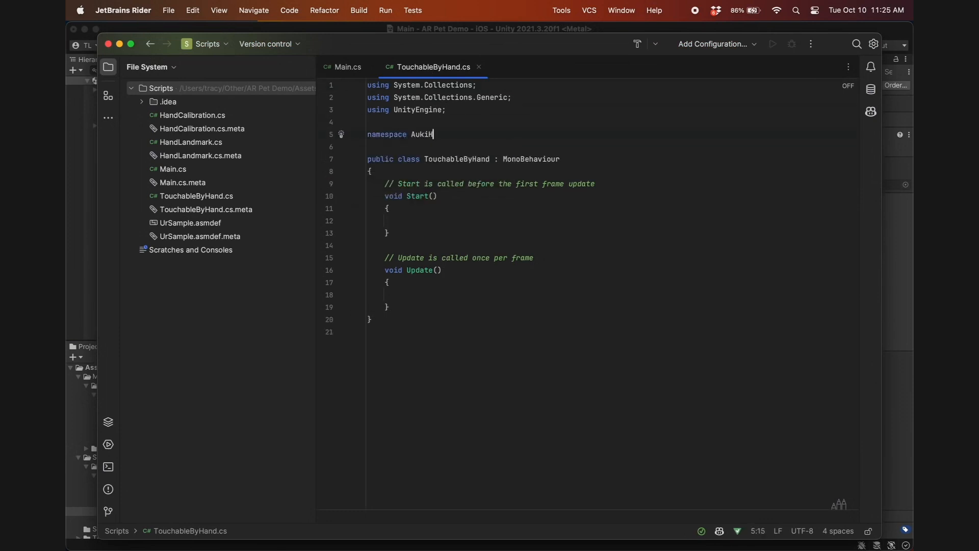
pyautogui.write('HandTrackerSample')
pyautogui.click(603, 331)
pyautogui.write('}')
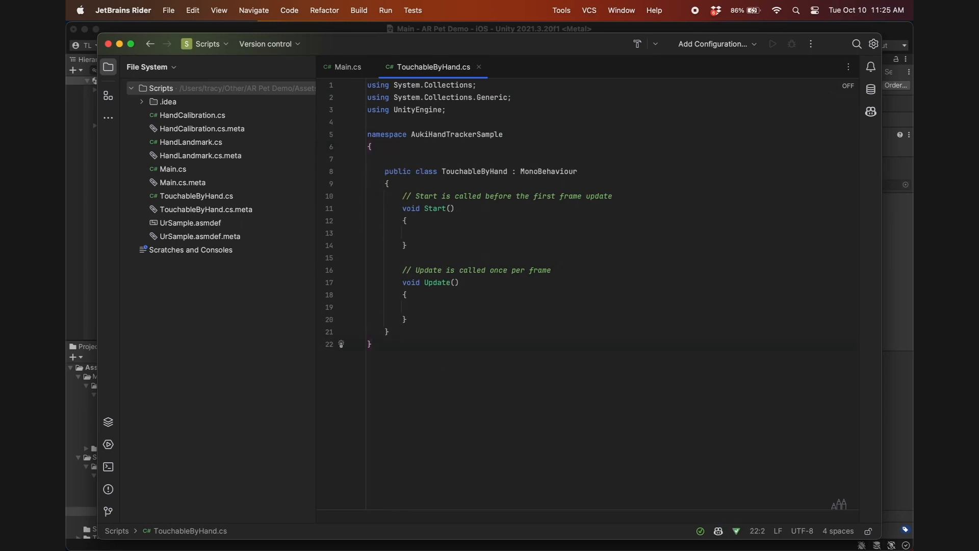
pyautogui.moveTo(403, 196); pyautogui.dragTo(408, 320)
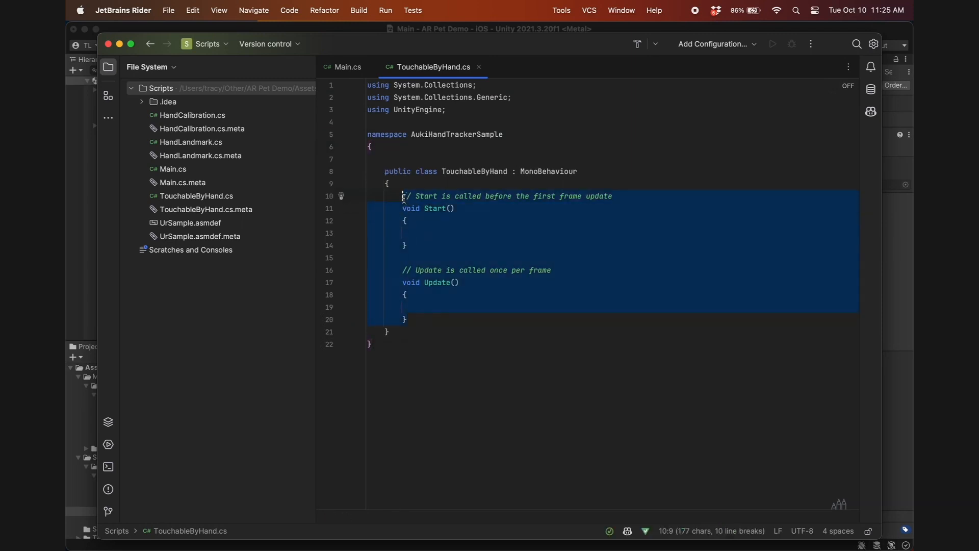
pyautogui.write('public')
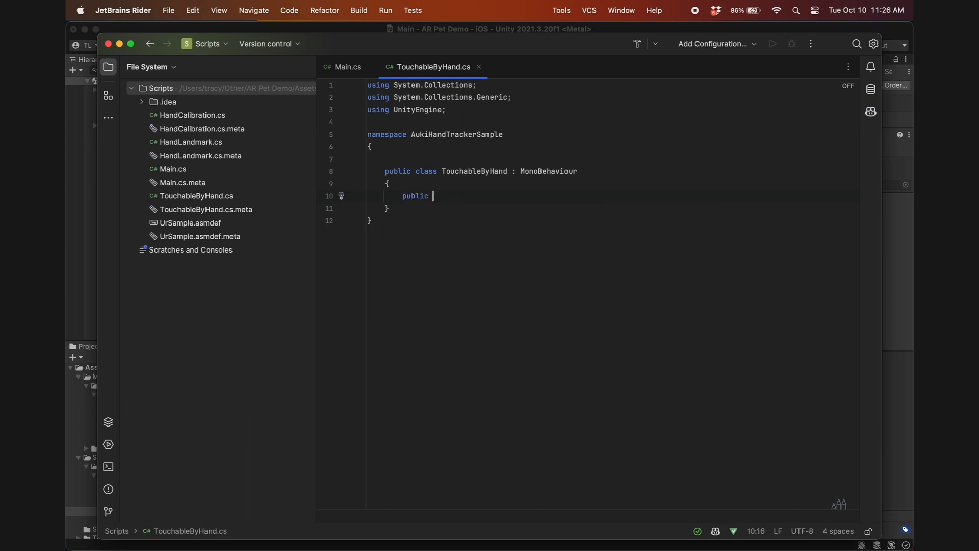
pyautogui.write('Main mainScript;')
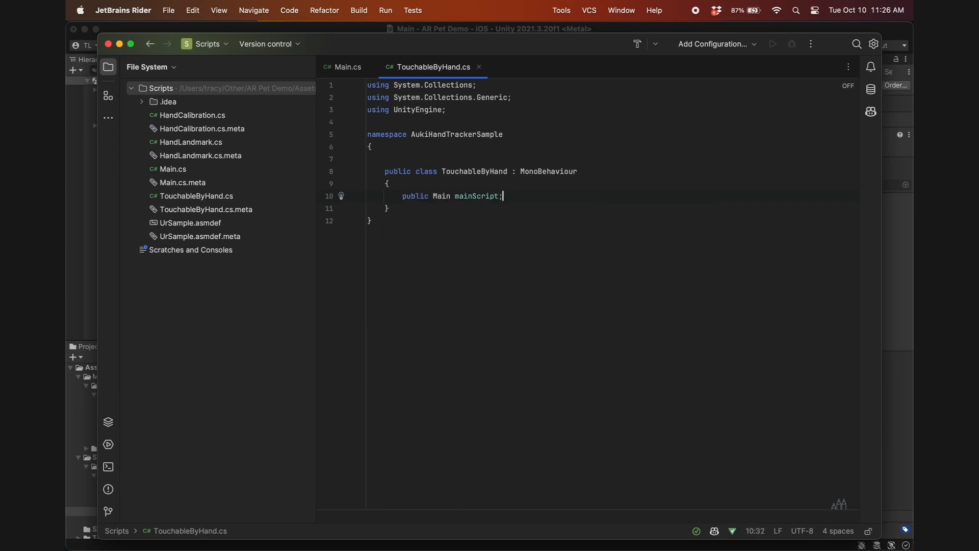
pyautogui.write('private GameObject raco')
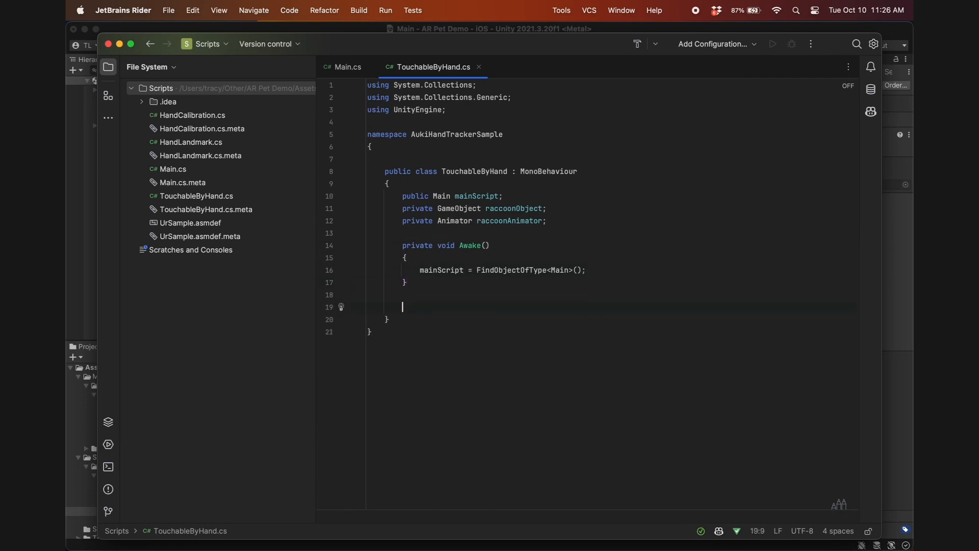
# Add OnTriggerEnter(Collider other) that logs "Main script not found" and returns if mainScript is null
pyautogui.write('private void OnTrigger')
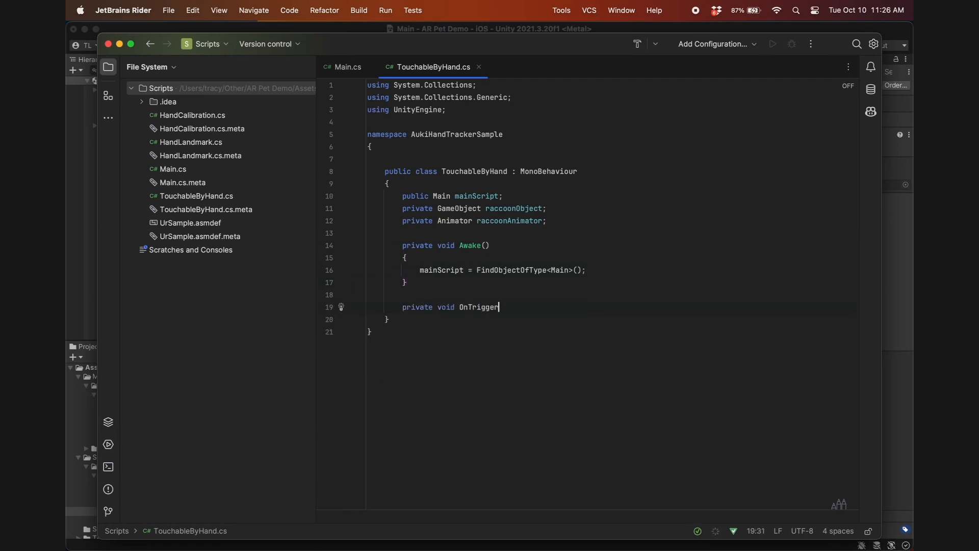
pyautogui.write('Enter(Collider other)')
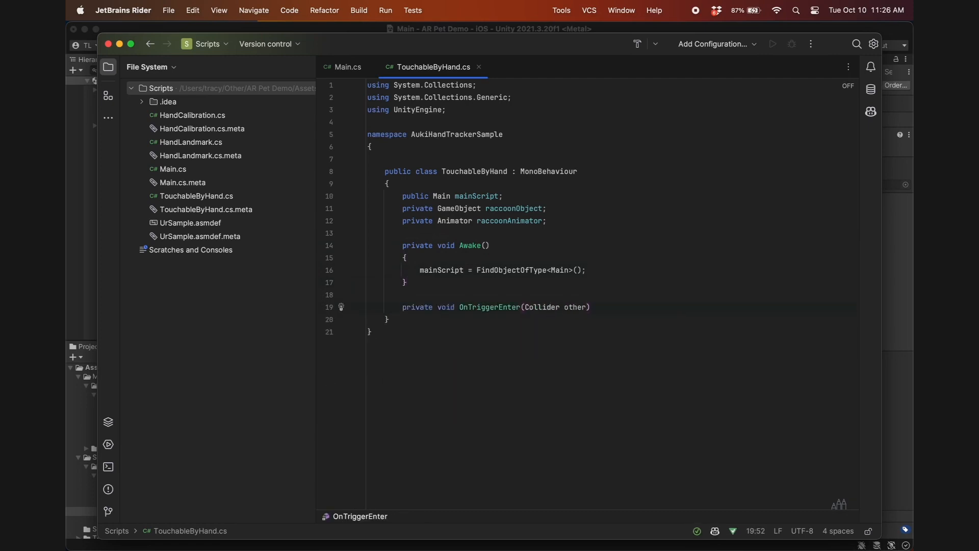
pyautogui.write('if (')
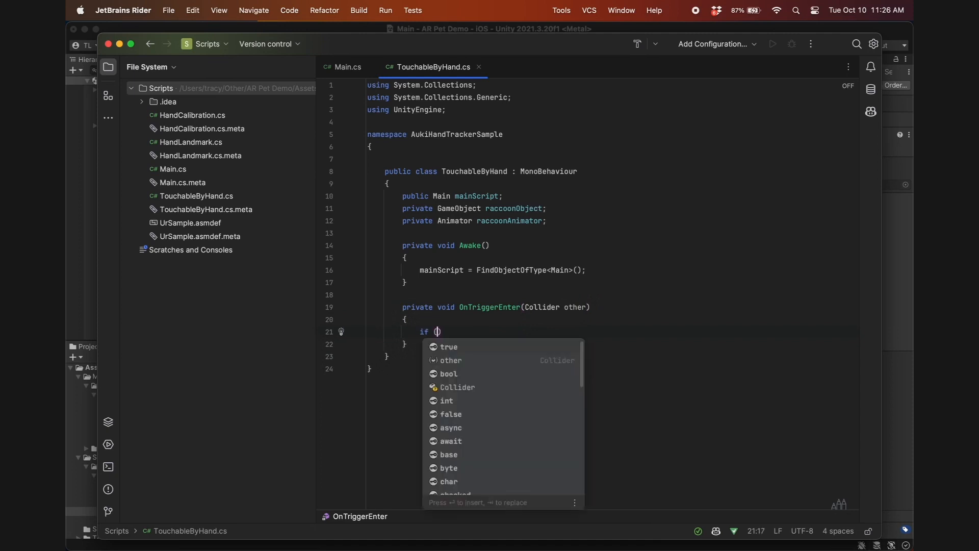
pyautogui.write('mainScript == null)')
pyautogui.write('mainScript = FindObjectOfType<Main>();')
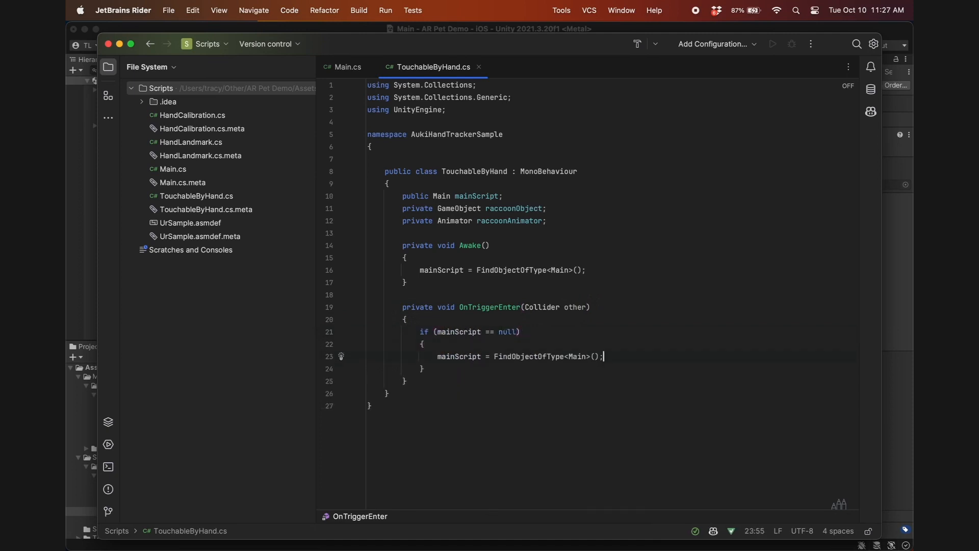
pyautogui.write('if (')
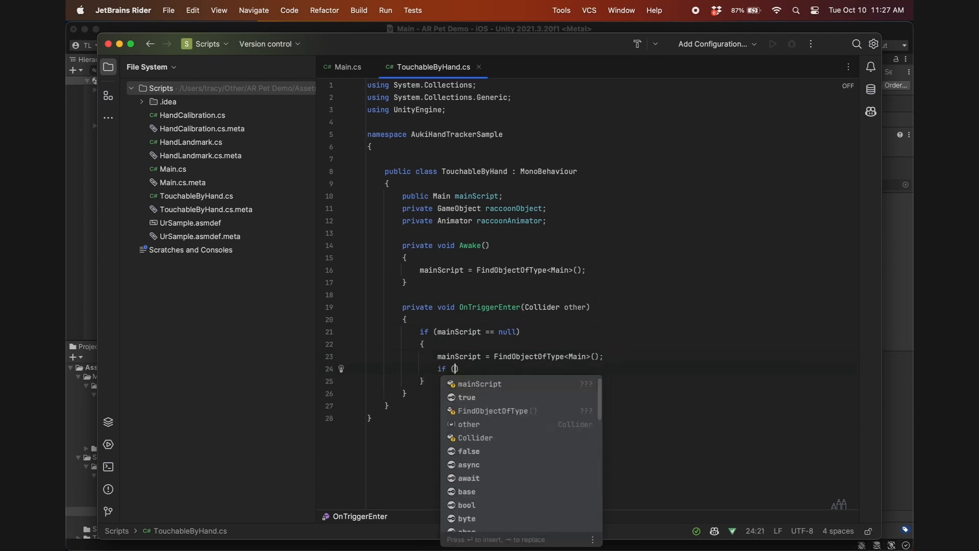
pyautogui.write('mainScript == null)')
pyautogui.write('Debug')
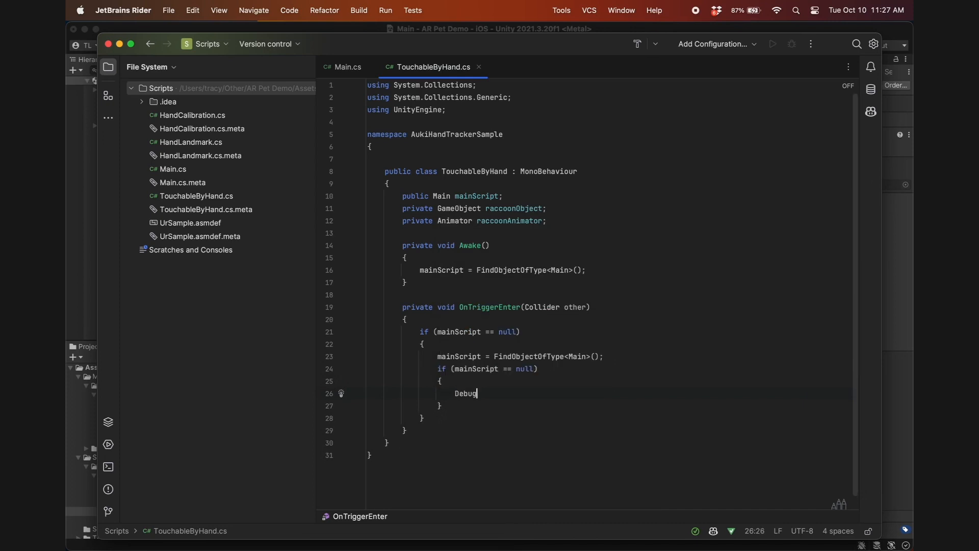
pyautogui.write('.LogError("Main script not found");')
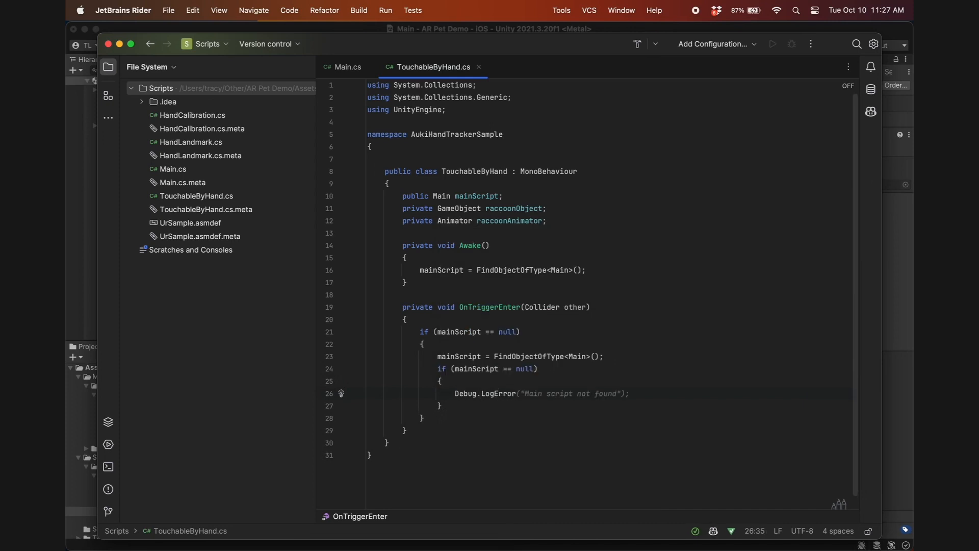
pyautogui.write('return;')
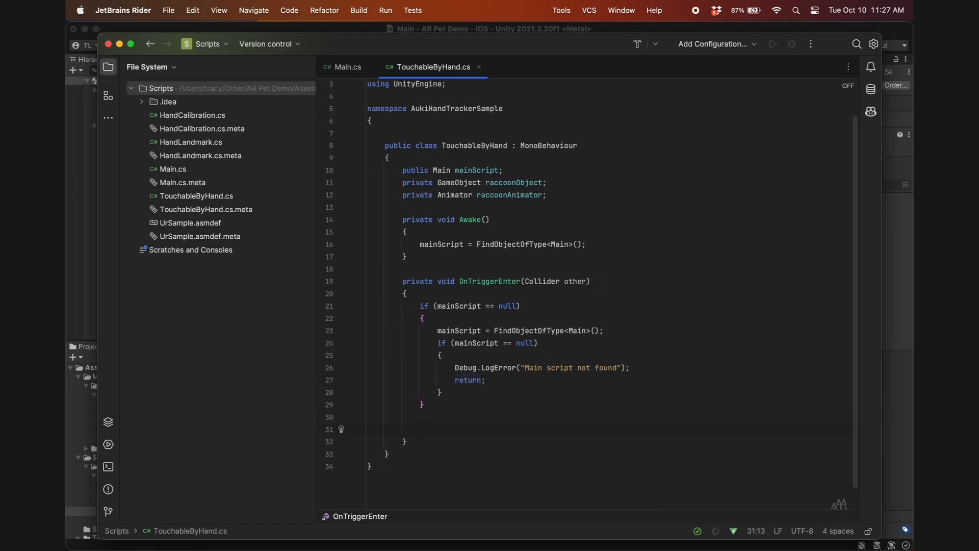
# Call mainScript.GetUp() when mainScript.hasPlayedDead is true
pyautogui.write('if (mainScript.hasPlayed)')
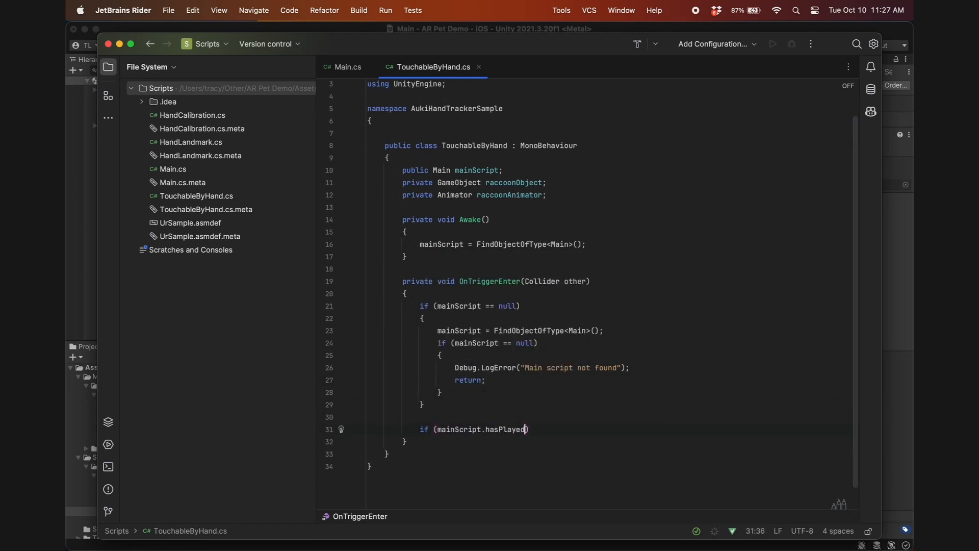
pyautogui.write('Dead)')
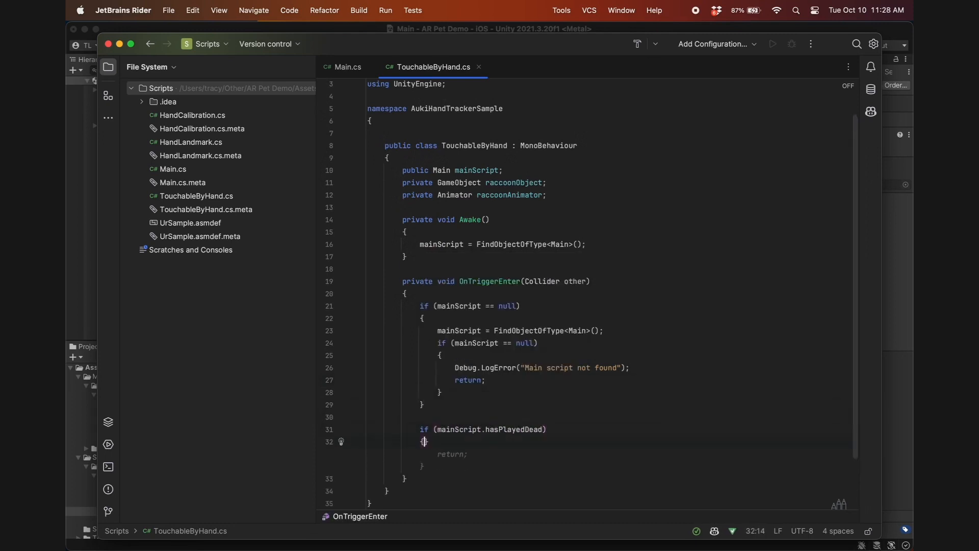
pyautogui.write('mainScript.')
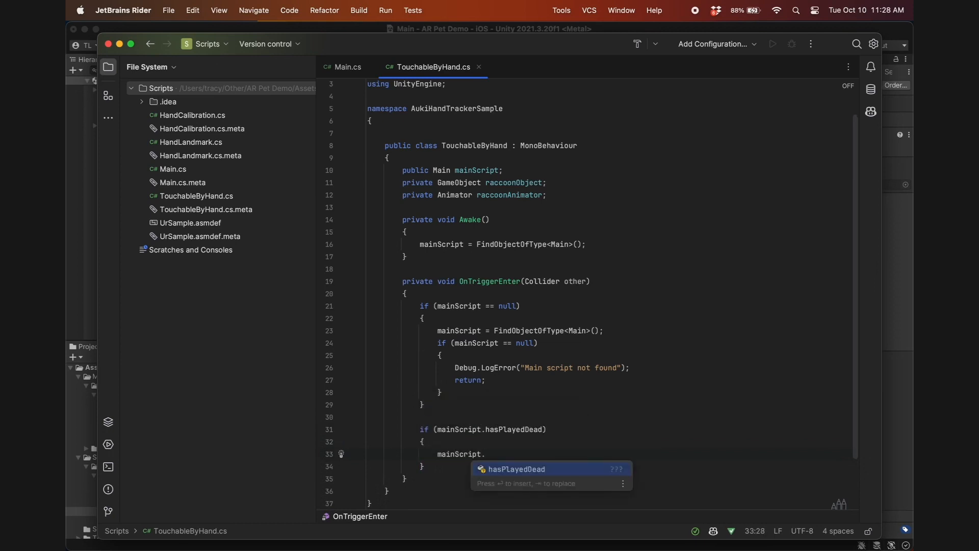
pyautogui.write('GetUp();')
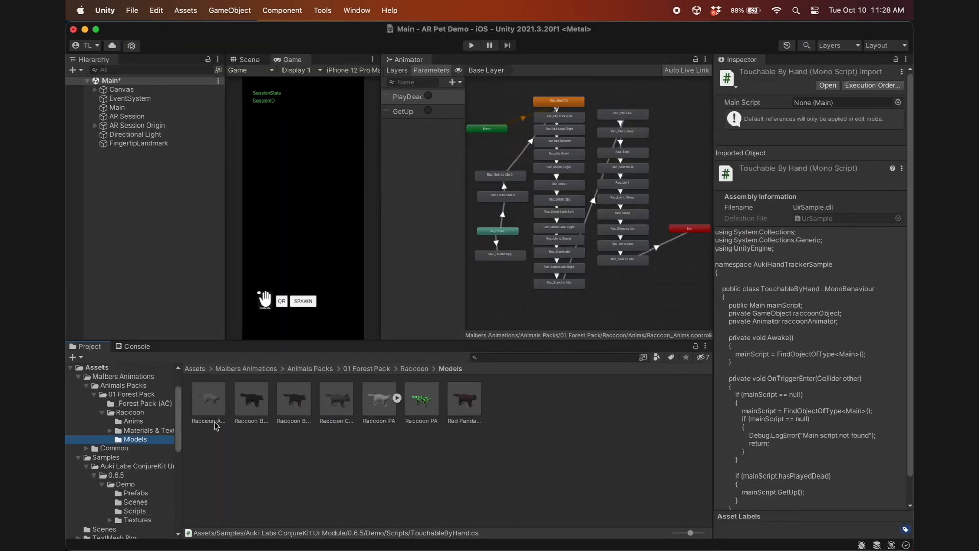
# Add the Touchable By Hand component to the Raccoon Cub PA prefab in Models
pyautogui.click(337, 398)
pyautogui.write('to')
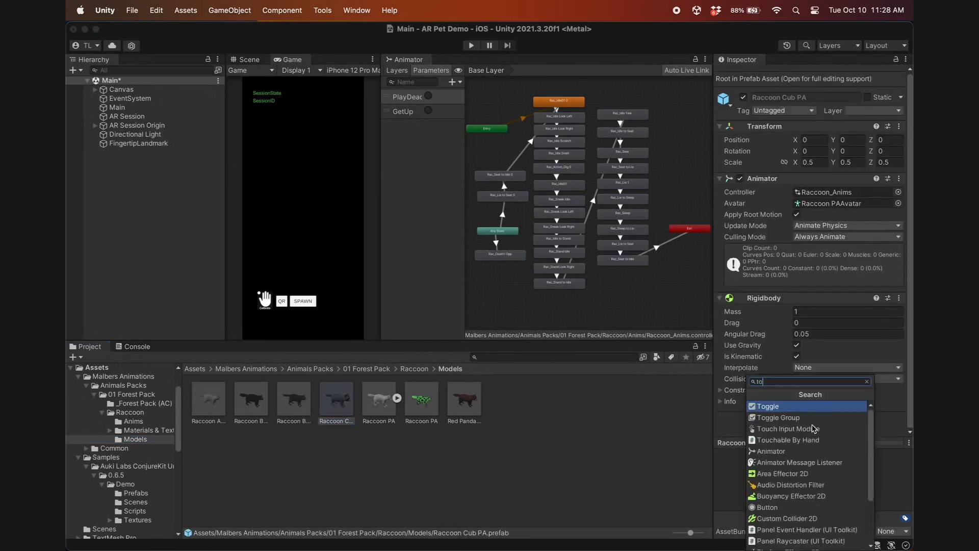
pyautogui.click(788, 439)
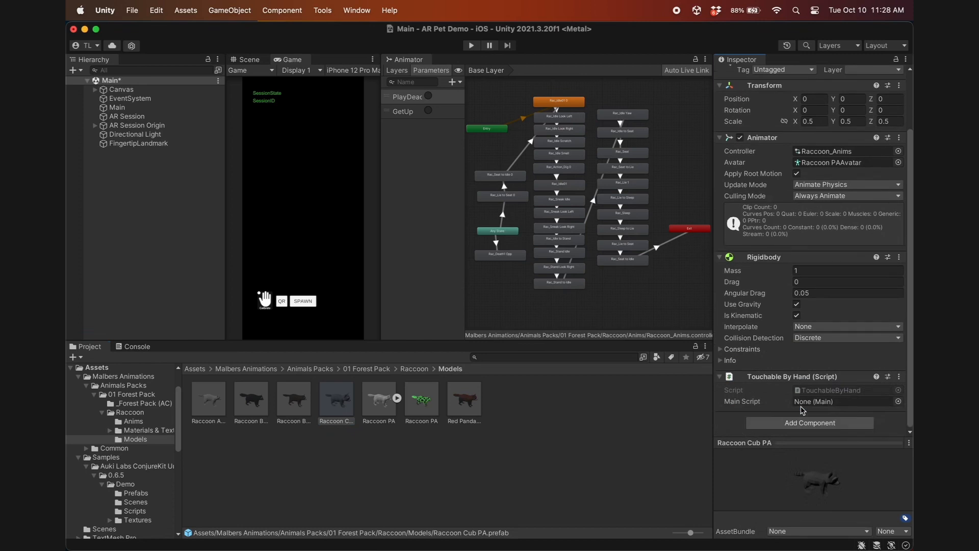
pyautogui.moveTo(231, 95)
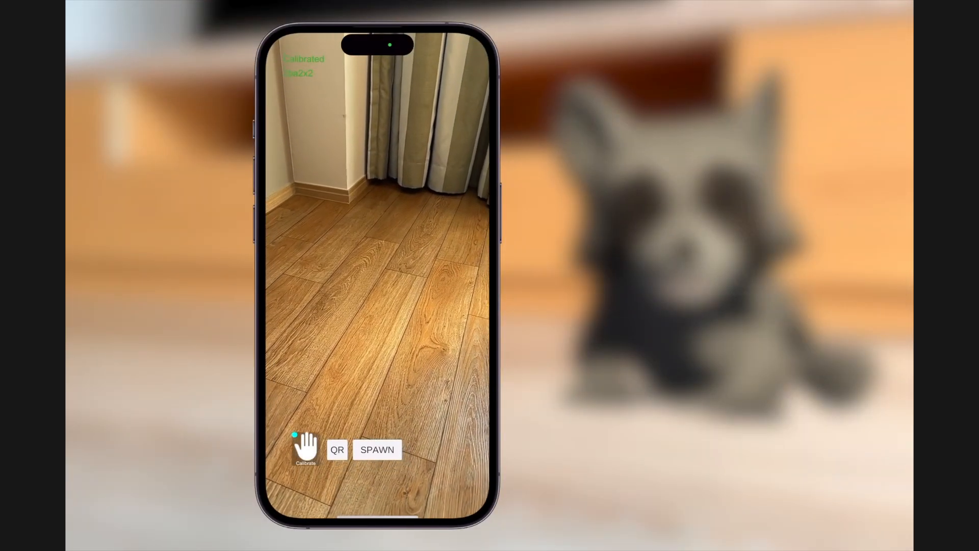
pyautogui.click(377, 450)
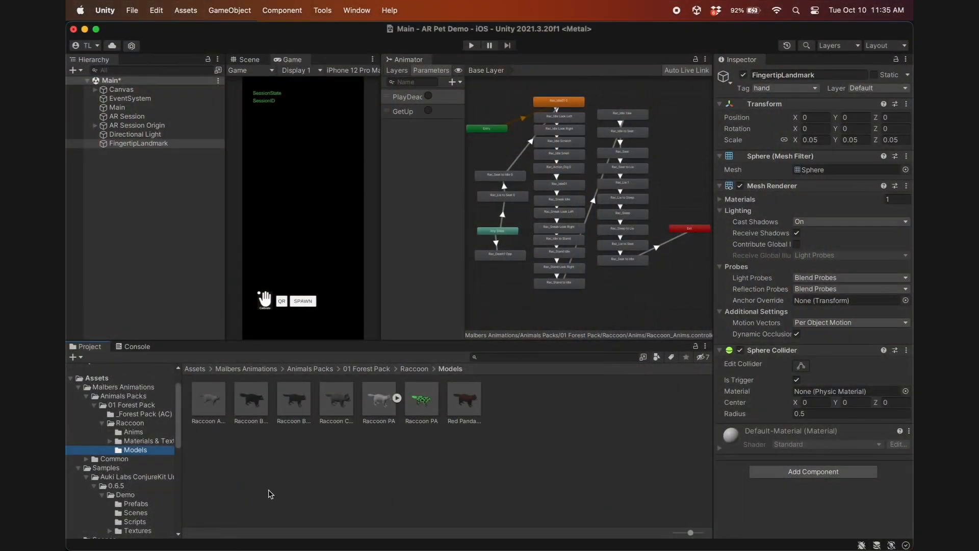
pyautogui.moveTo(119, 505)
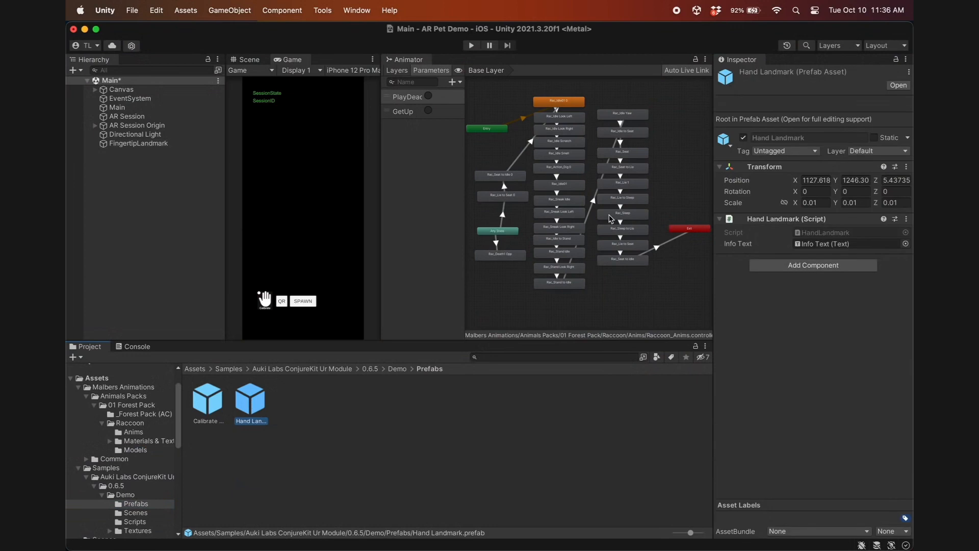
# Deactivate the Hand Landmark prefab and hide the FingertipLandmark sphere's mesh
pyautogui.click(743, 138)
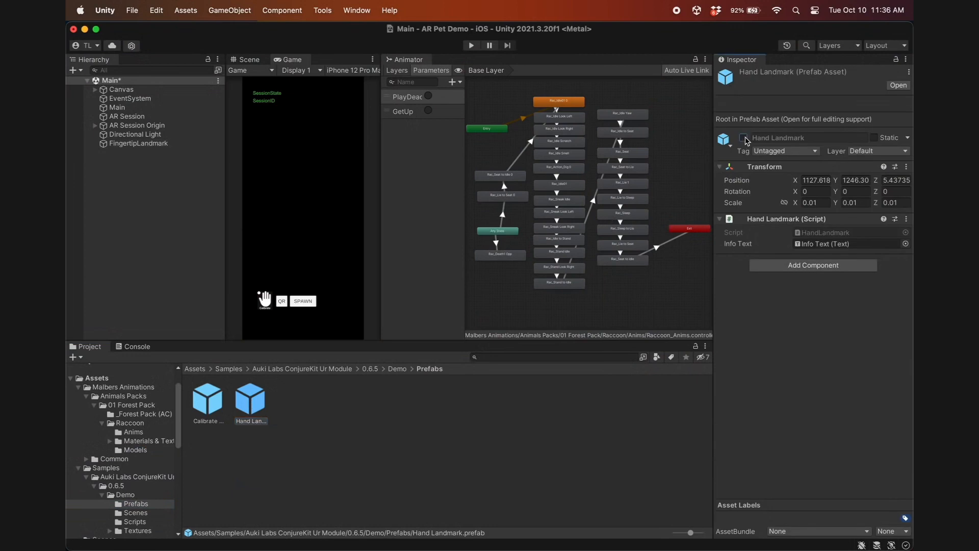
pyautogui.click(138, 143)
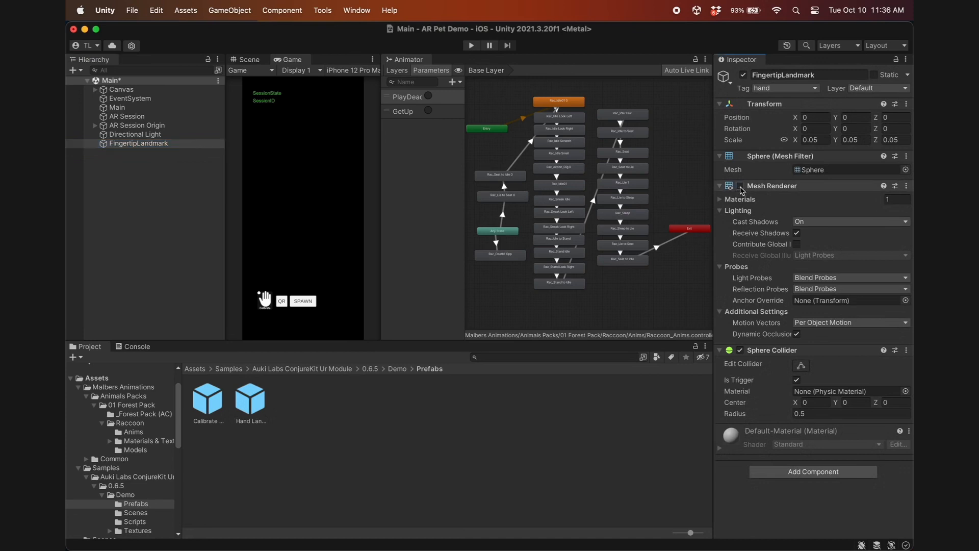
pyautogui.click(137, 143)
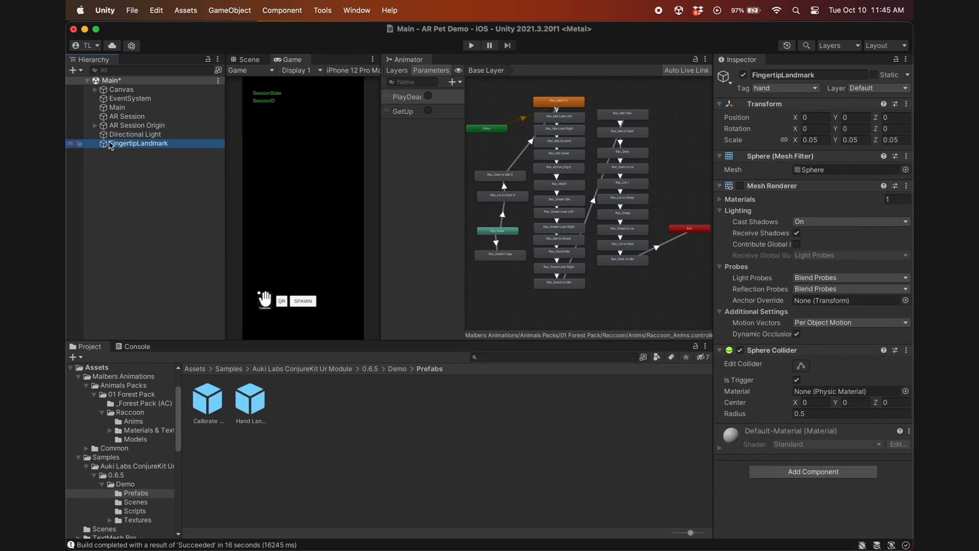
# Add an AR Occlusion Manager to AR Camera with Fastest human segmentation
pyautogui.click(96, 125)
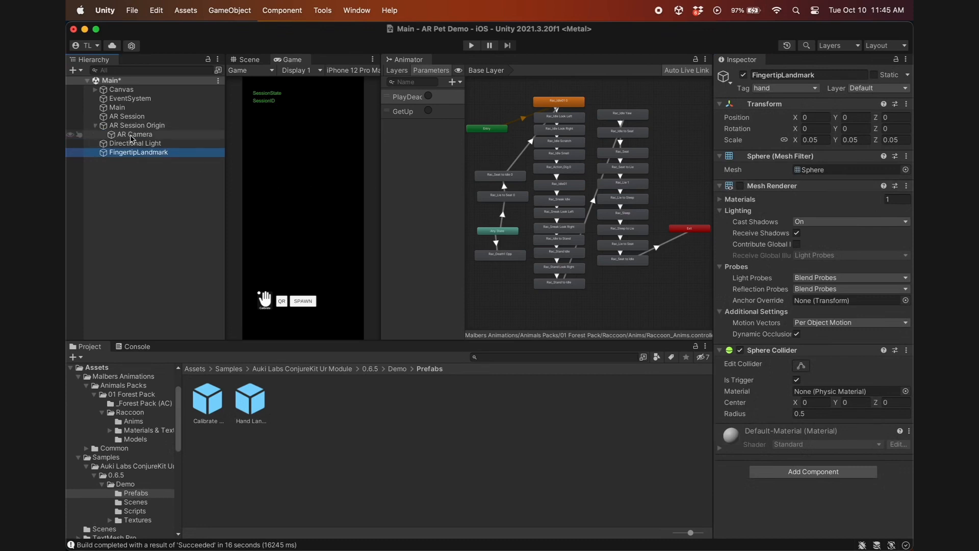
pyautogui.click(135, 134)
pyautogui.write('AR occ')
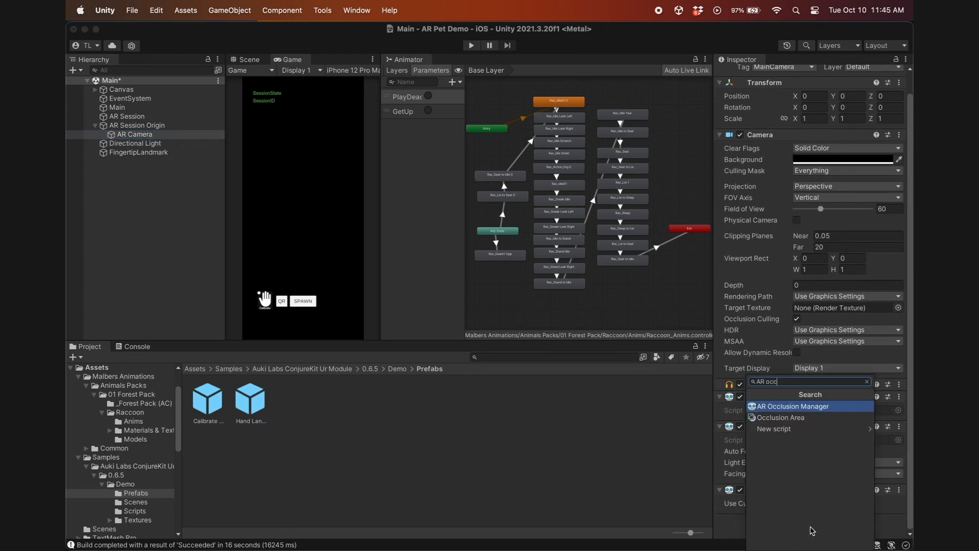
pyautogui.click(792, 406)
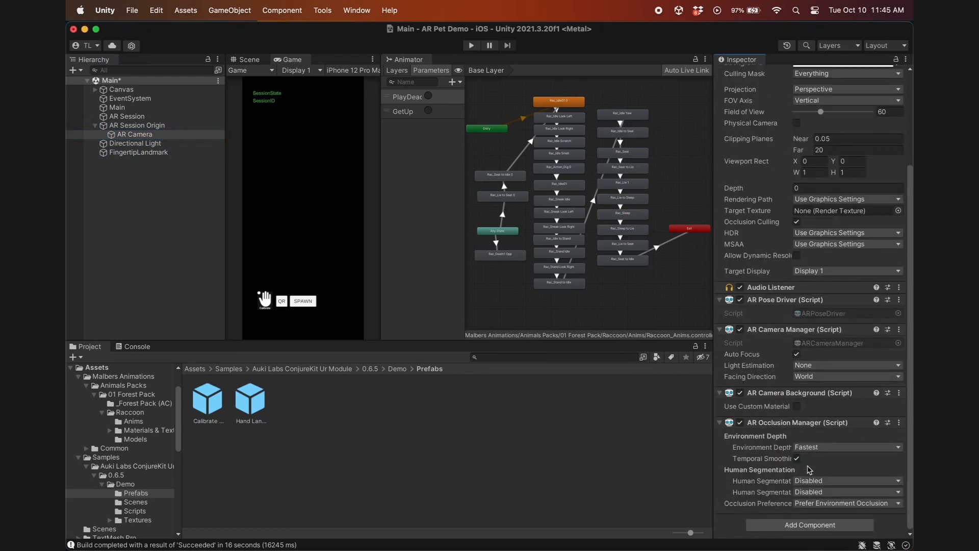
pyautogui.click(846, 480)
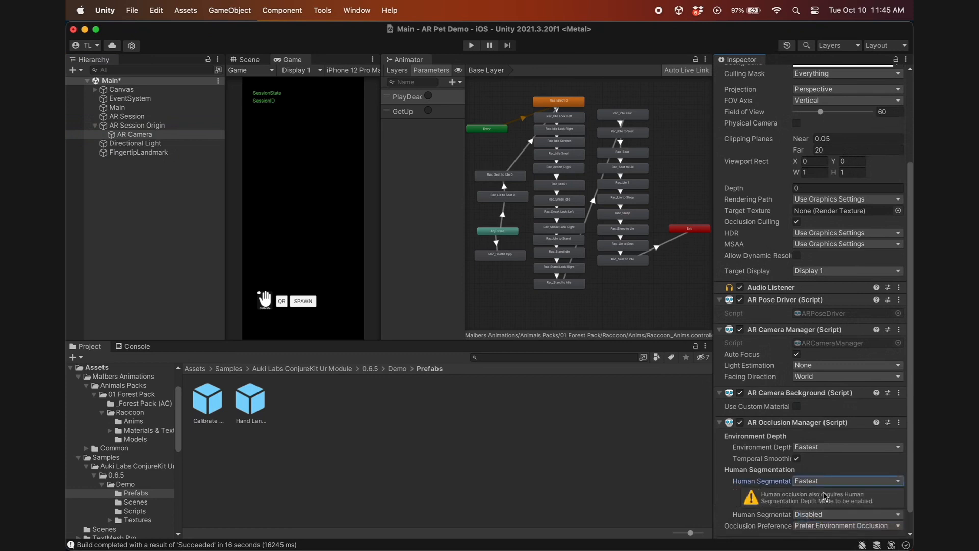
pyautogui.scroll(-3)
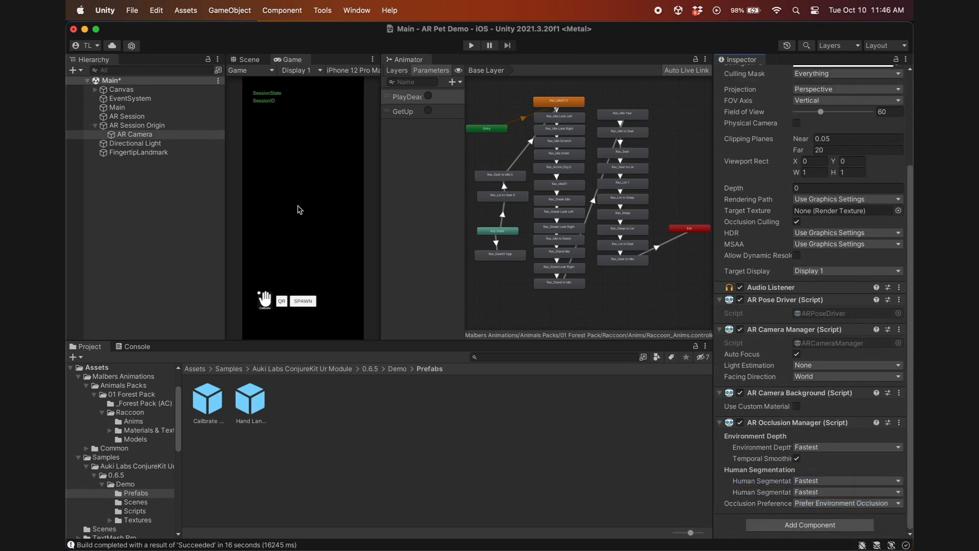
pyautogui.click(132, 10)
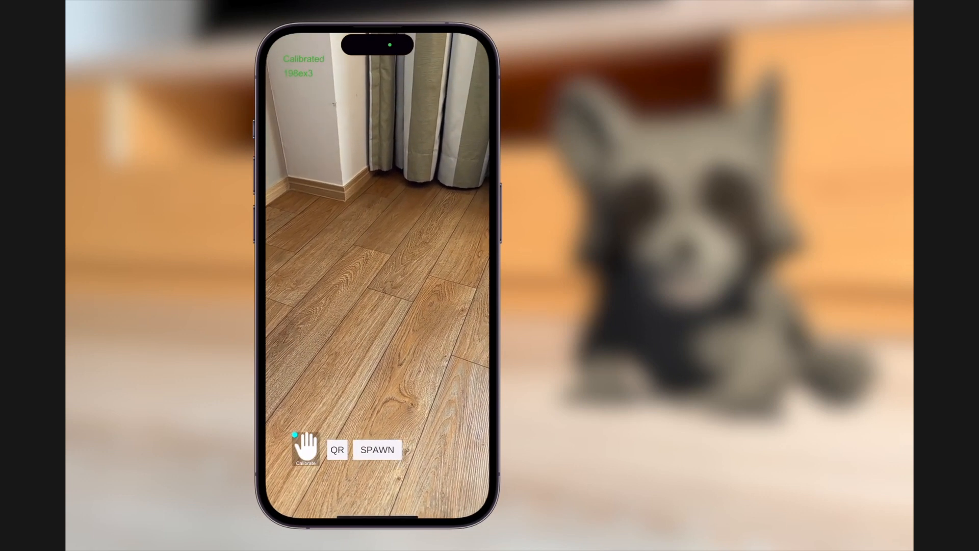
pyautogui.click(377, 449)
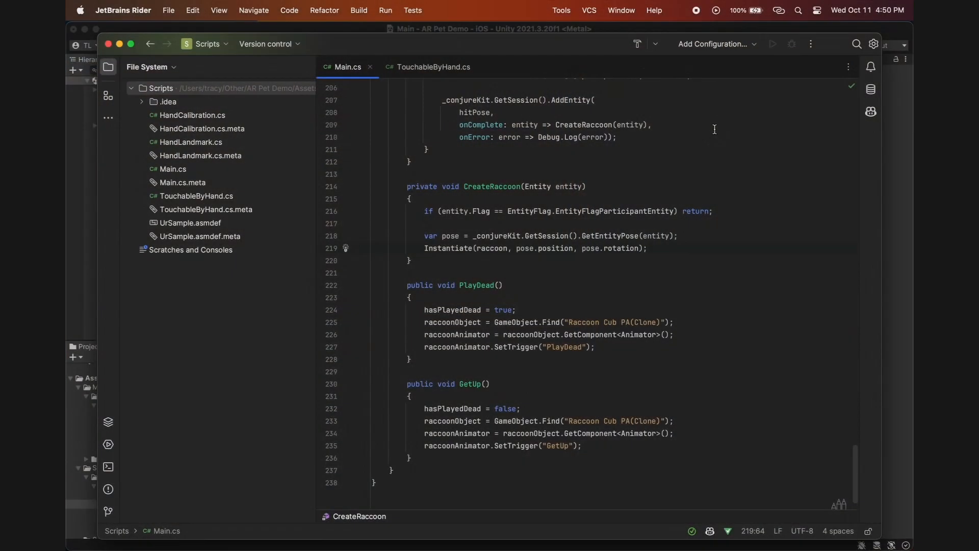
# Add GameObject.Find("SpawnButton").SetActive(false) with the comment '// Remove spawn button after Instantiate'
pyautogui.write('GameObject.Find("SpawnButton").SetActive(false);')
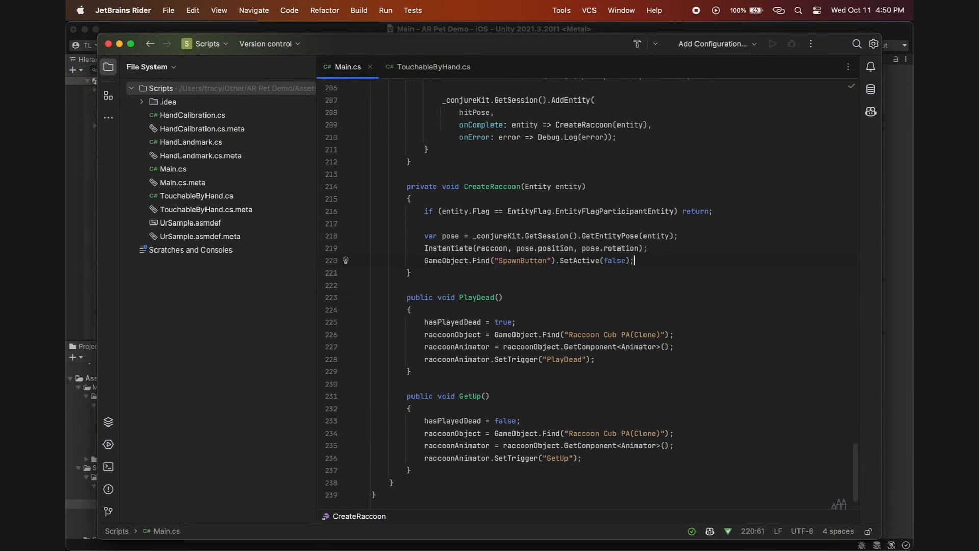
pyautogui.write('// Remove spawn button')
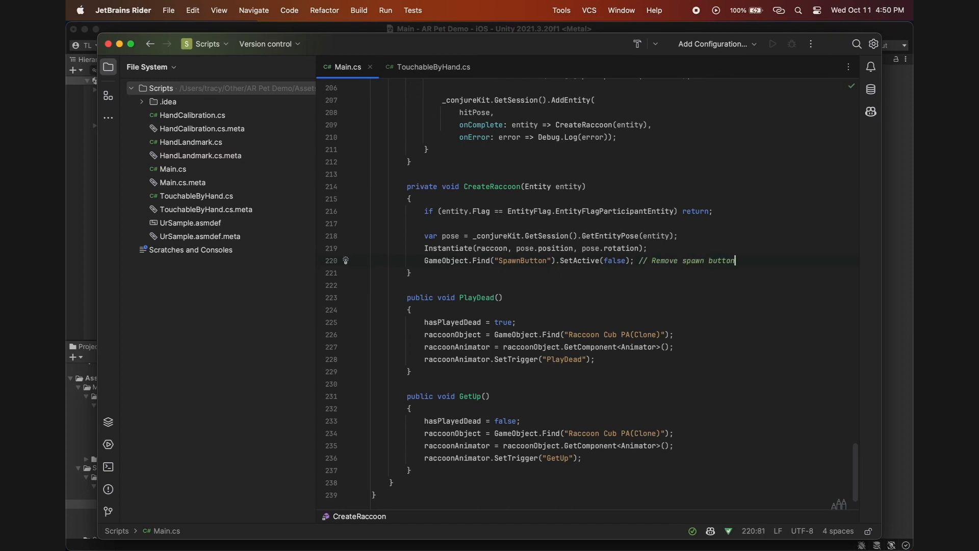